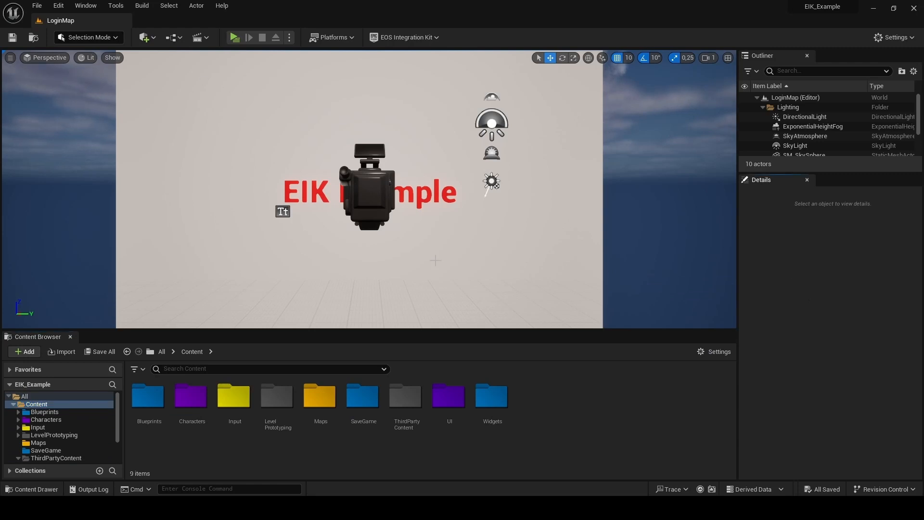
mouse_move(587, 384)
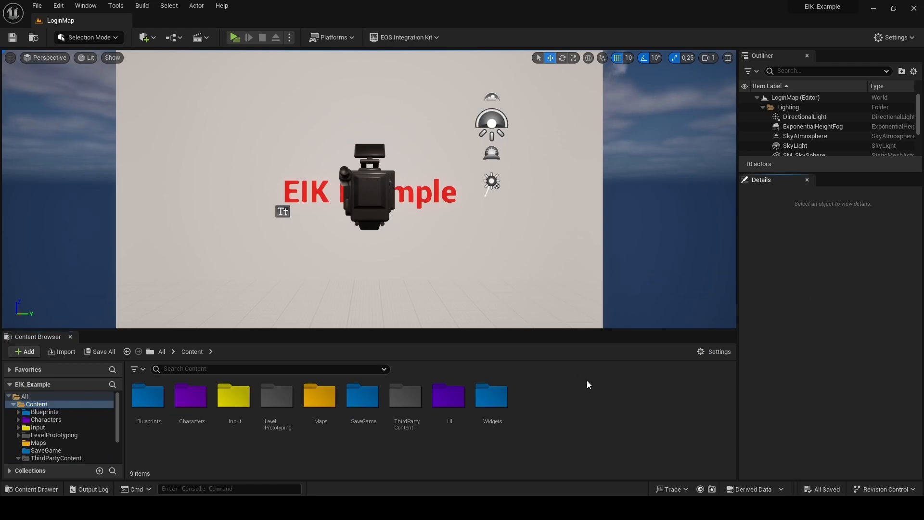
mouse_move(226, 52)
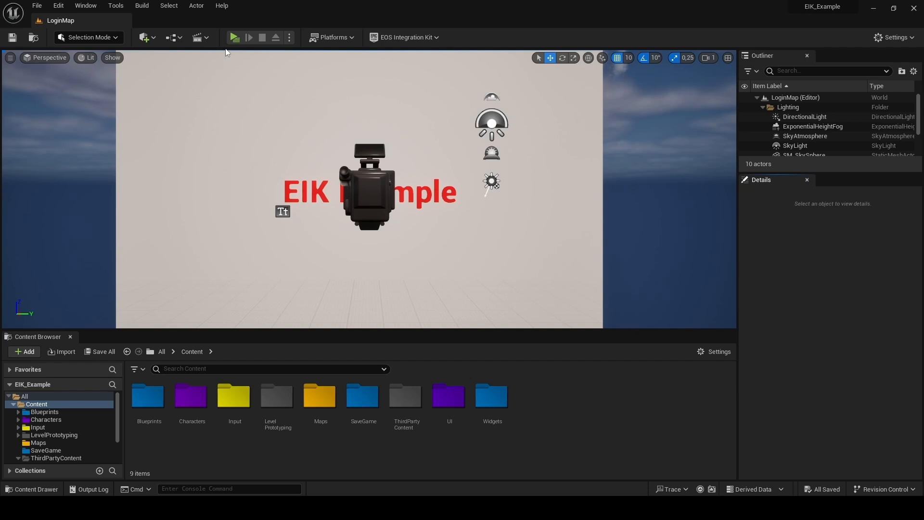
Test-play LoginMap in the editor and stop the session
click(234, 38)
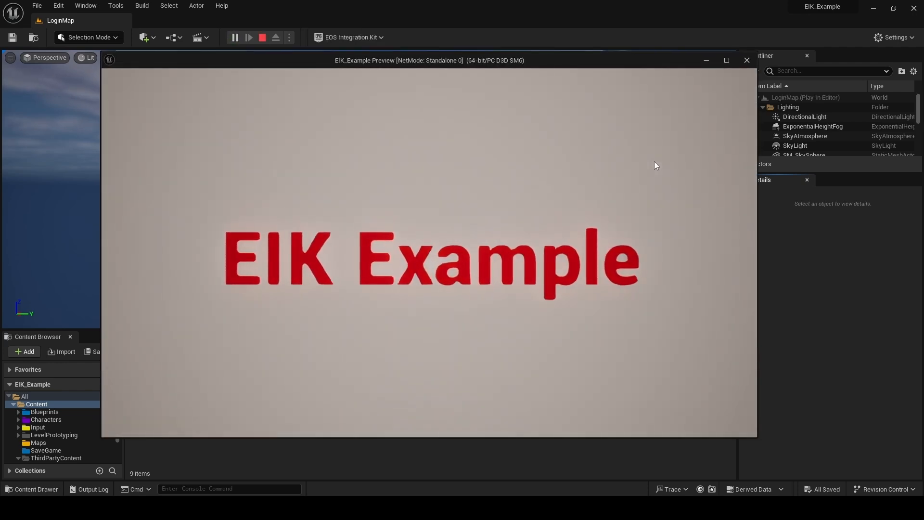
click(262, 38)
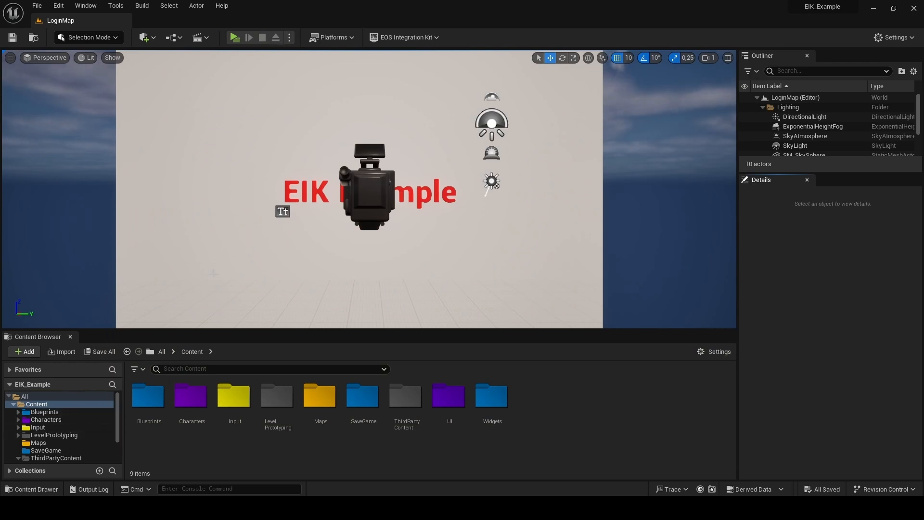
mouse_move(650, 359)
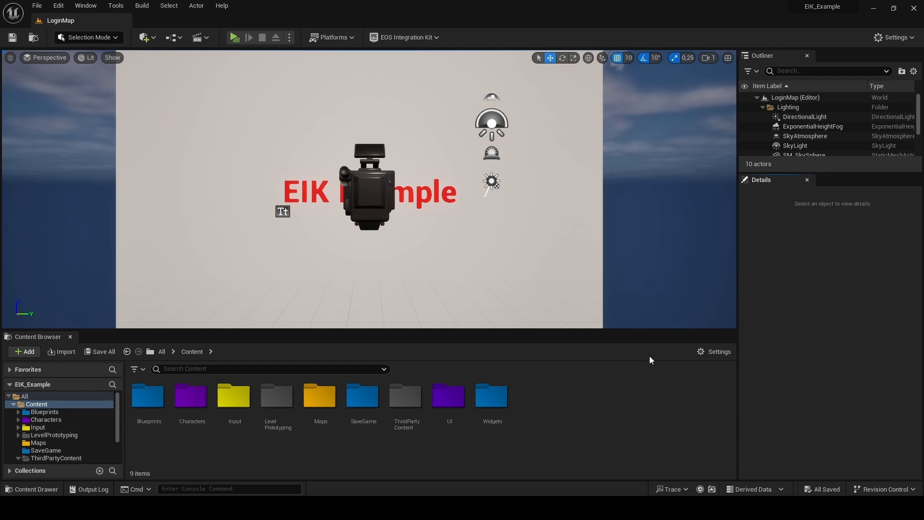
mouse_move(267, 455)
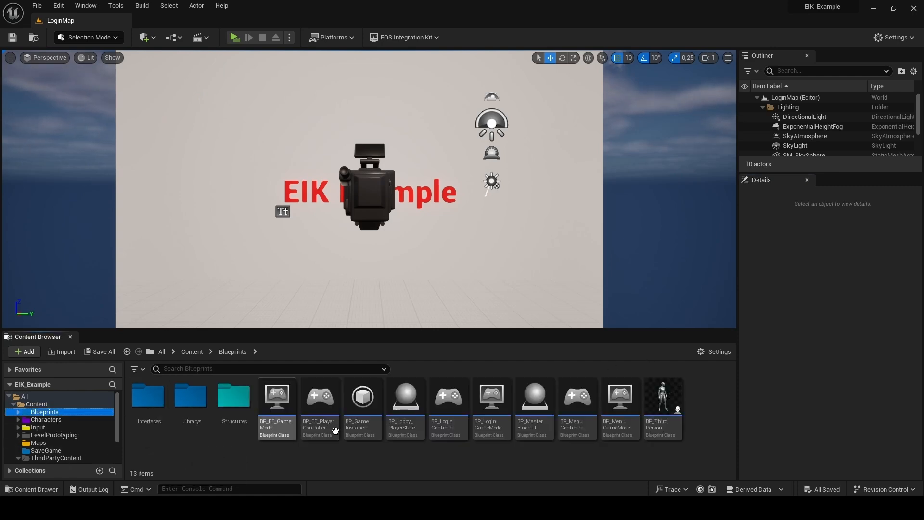
mouse_move(376, 461)
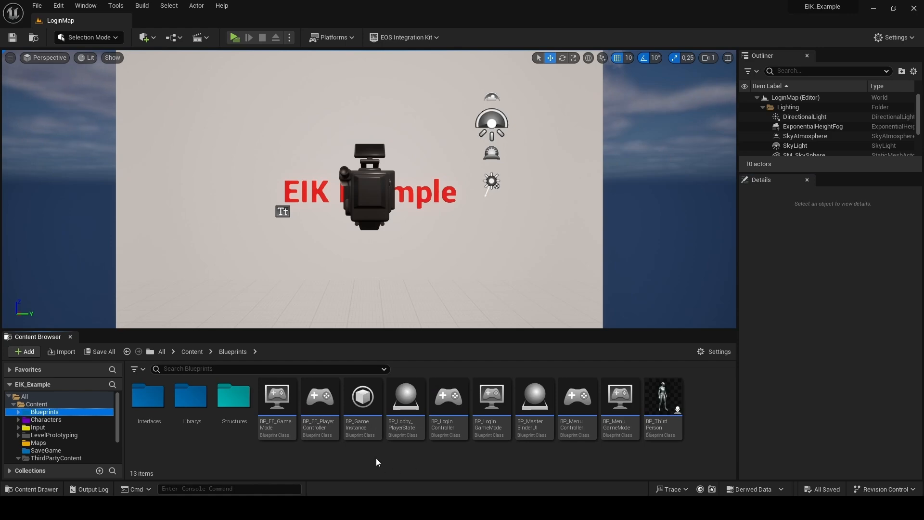
Open BP_GameInstance, then open WB_Login from the Widgets folder and view its Graph
double_click(362, 395)
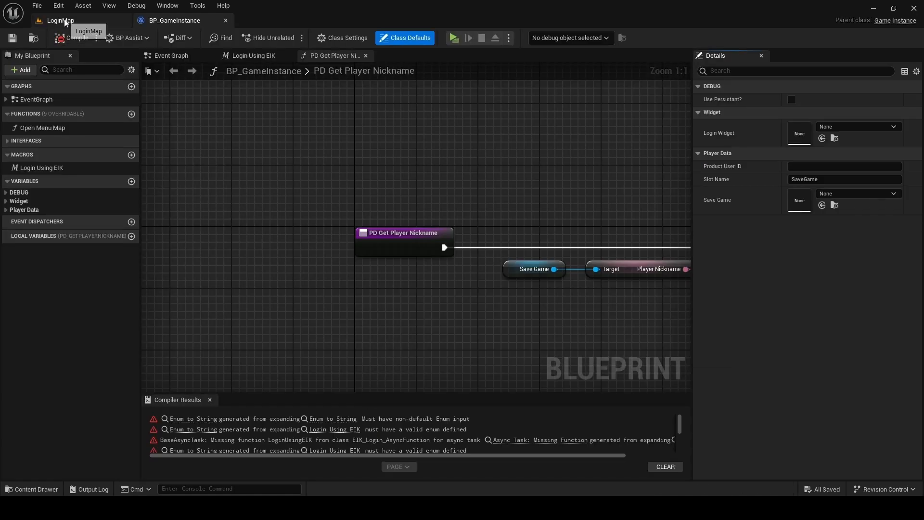
click(59, 20)
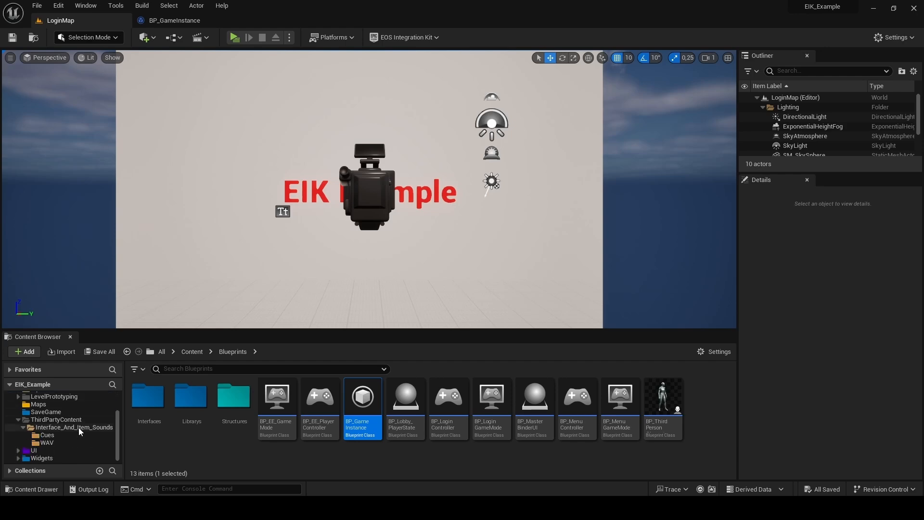
click(41, 459)
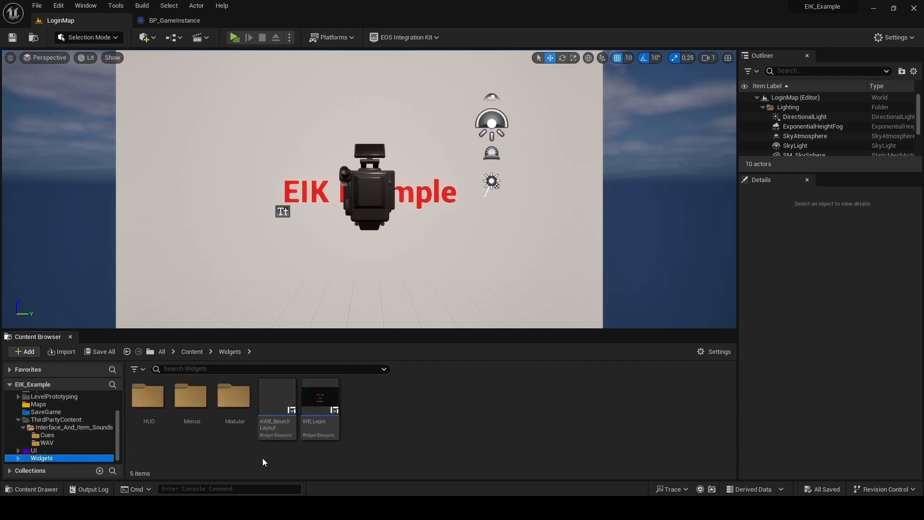
double_click(318, 395)
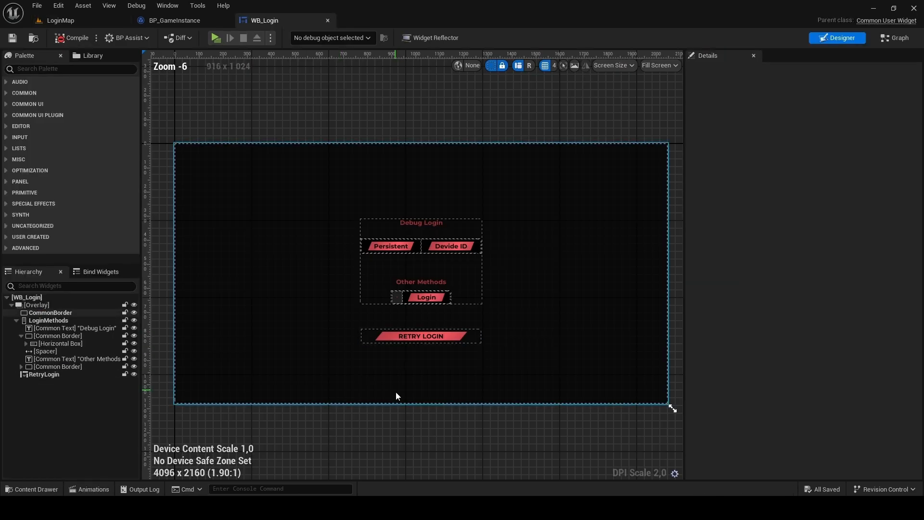
click(898, 38)
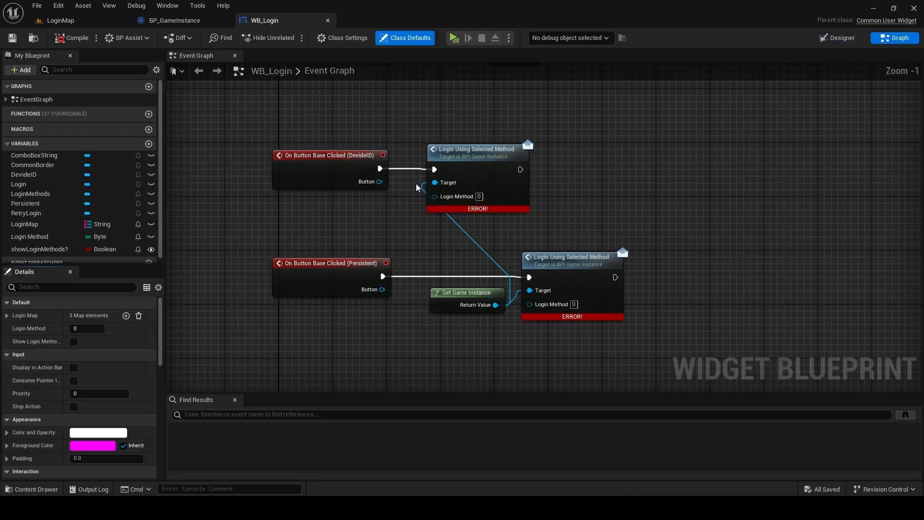
scroll(down, 3)
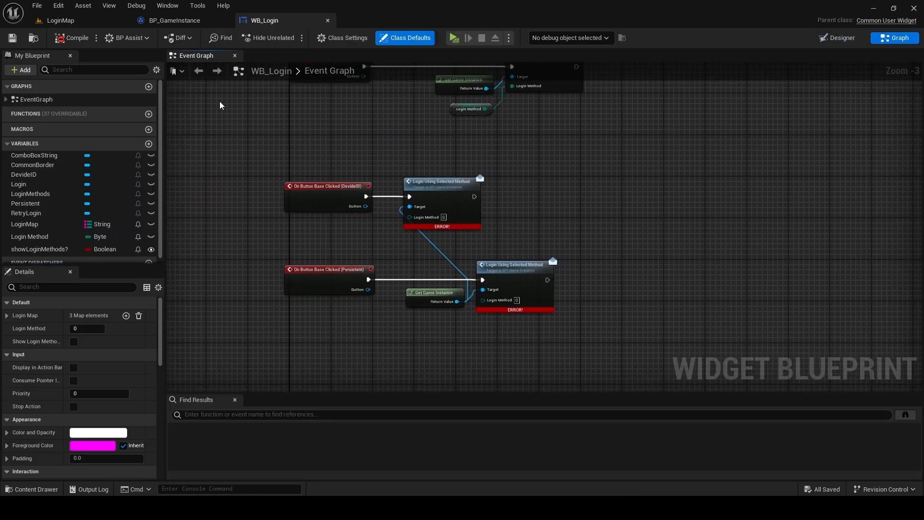
Return to BP_GameInstance and show its Login Using EIK macro graph with the error nodes
click(174, 20)
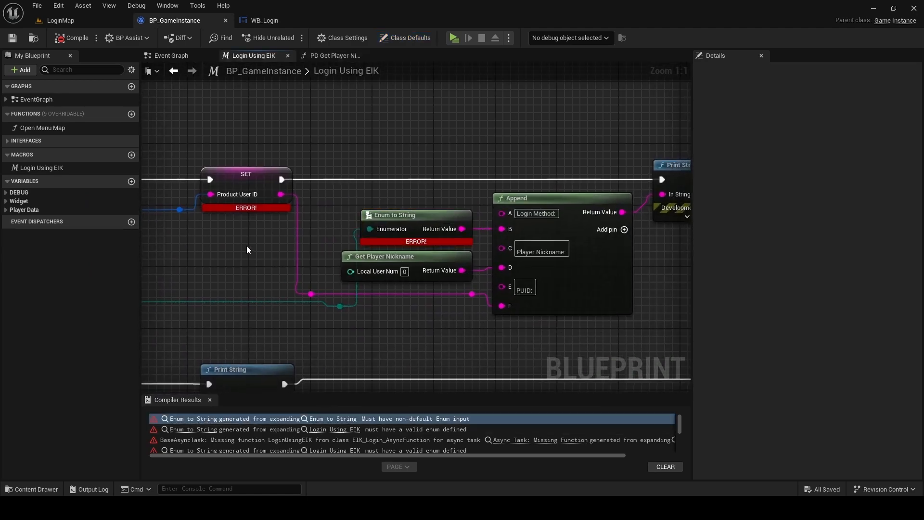
scroll(down, 3)
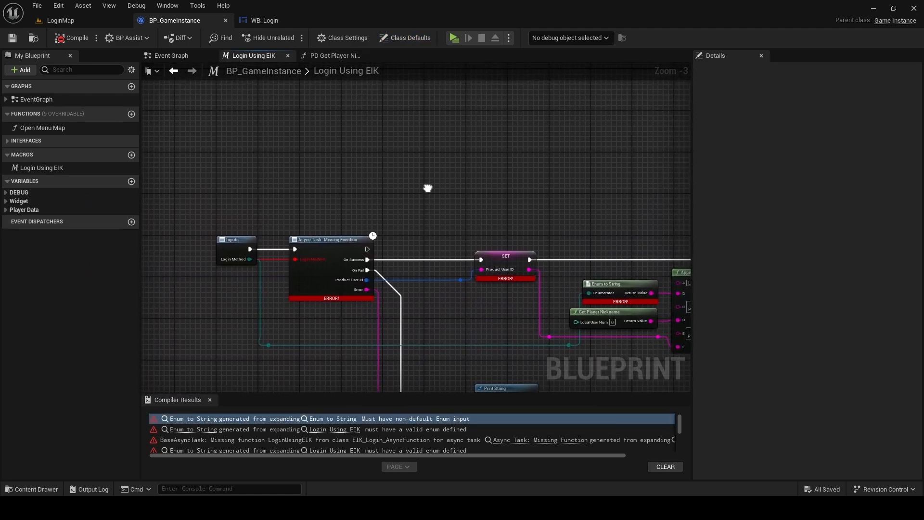
mouse_move(264, 123)
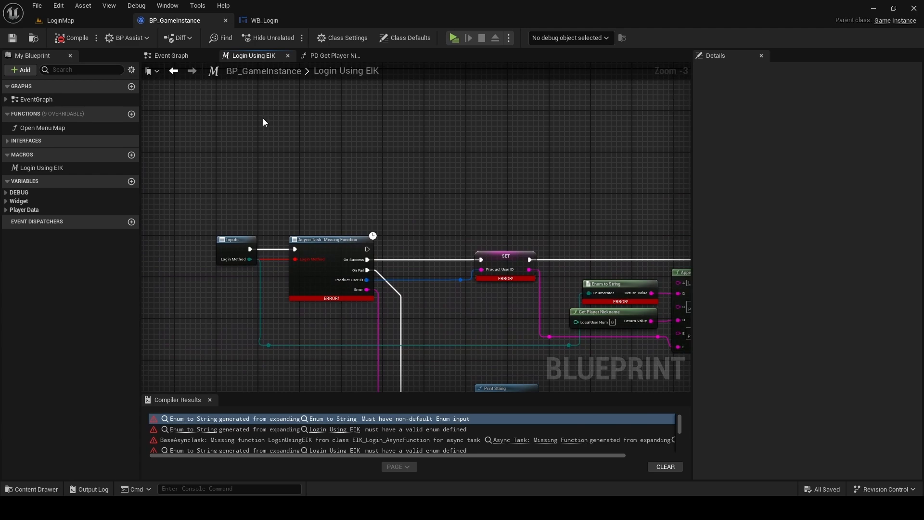
click(170, 55)
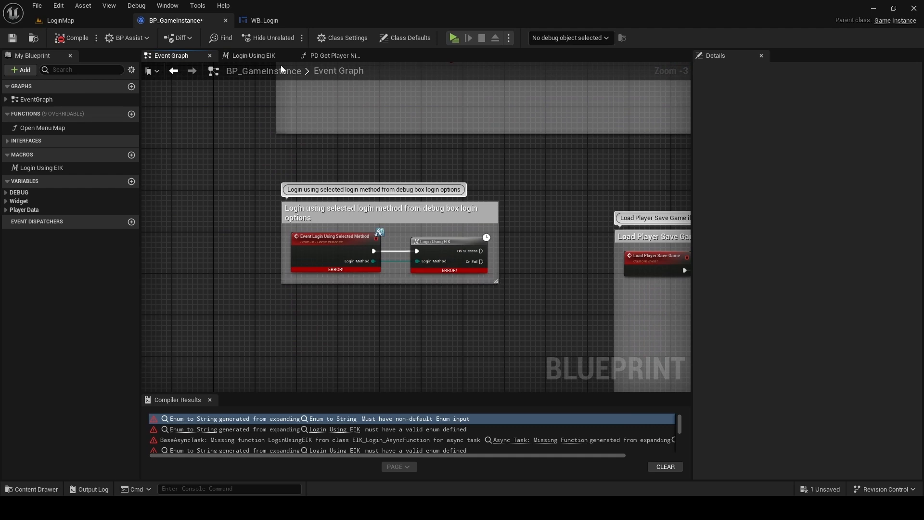
click(255, 55)
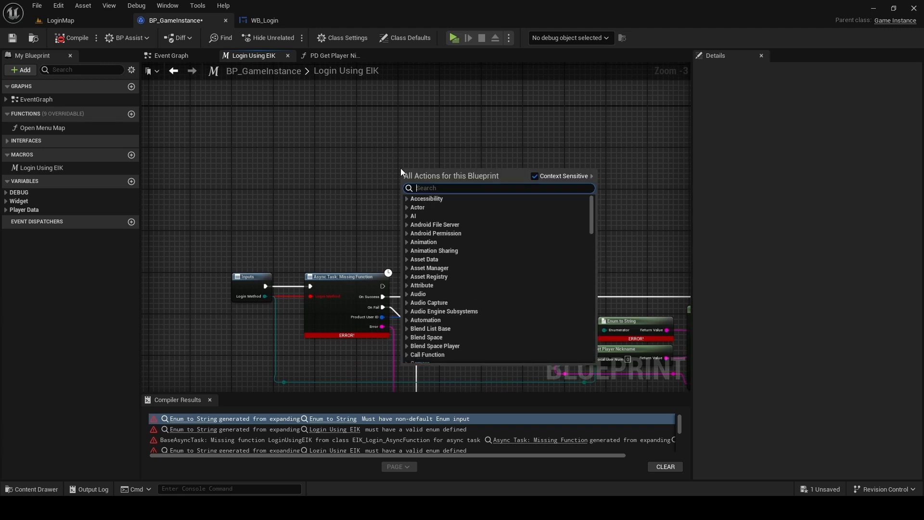
Add a Login using Auth Interface node to the Login Using EIK macro via the 'login' search
text(login)
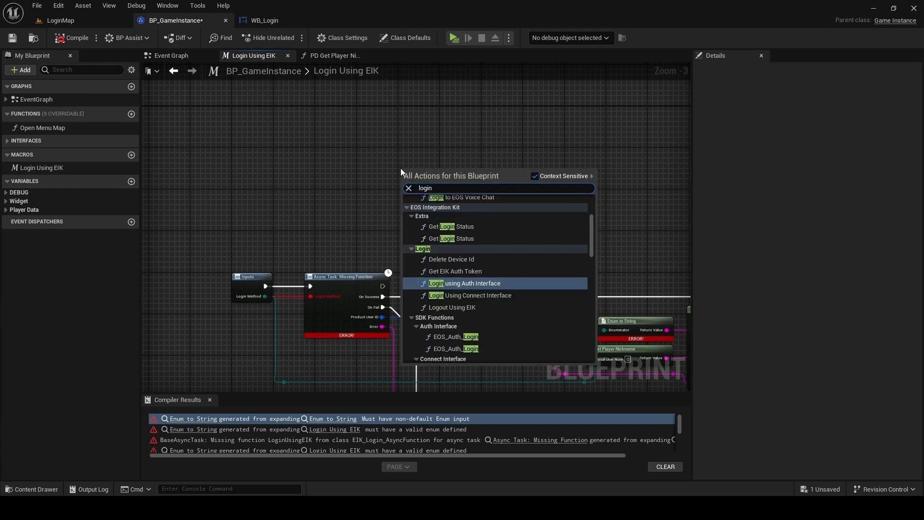
mouse_move(510, 289)
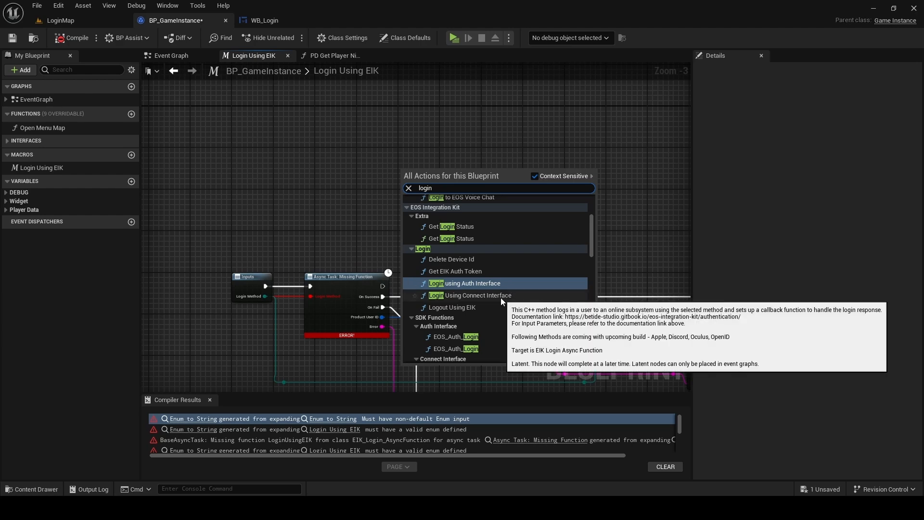
mouse_move(539, 294)
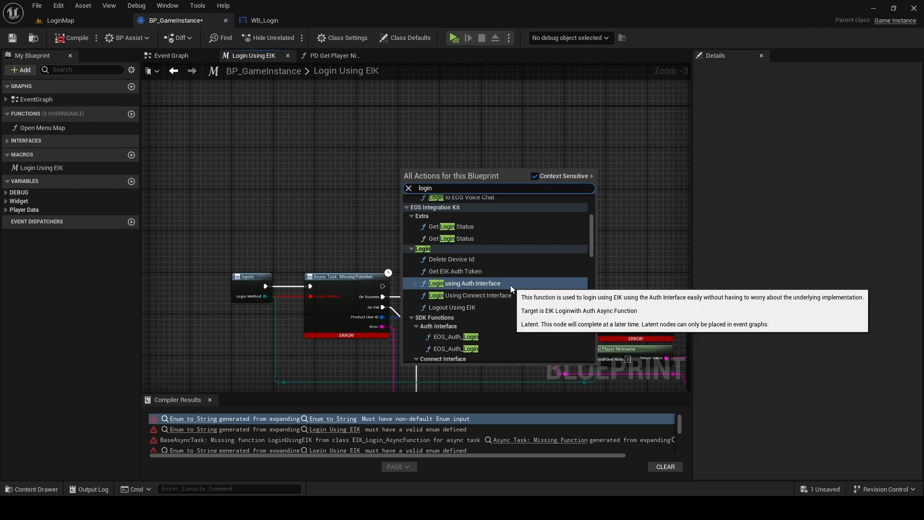
click(464, 283)
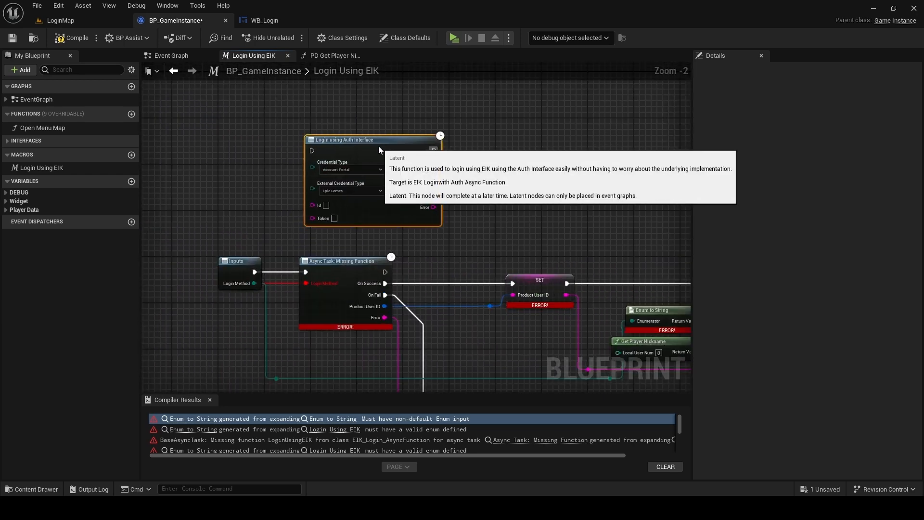
Position the Auth Interface login node and select the macro's Inputs node to inspect its pins
drag(344, 139, 345, 157)
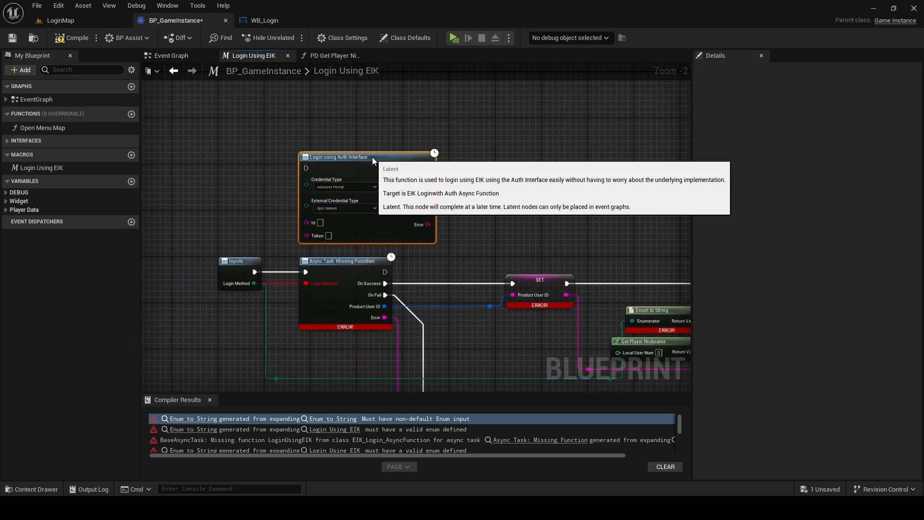
mouse_move(233, 261)
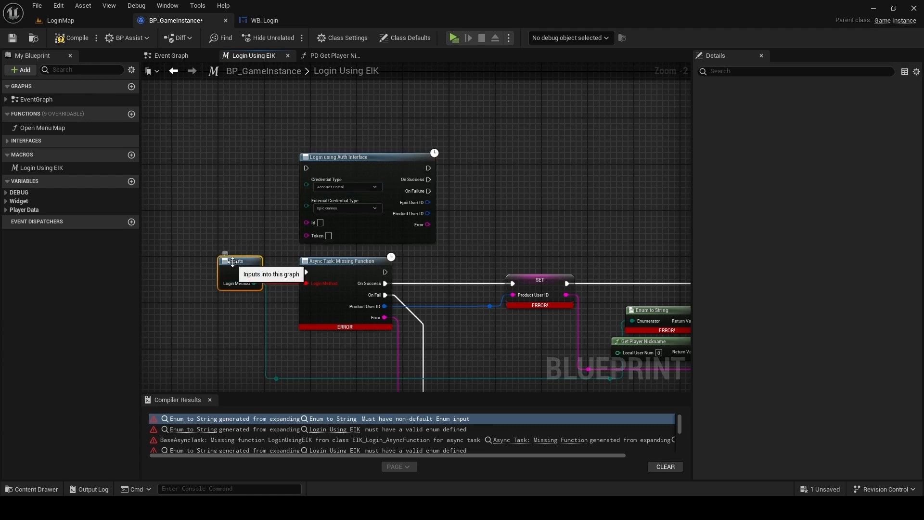
click(240, 261)
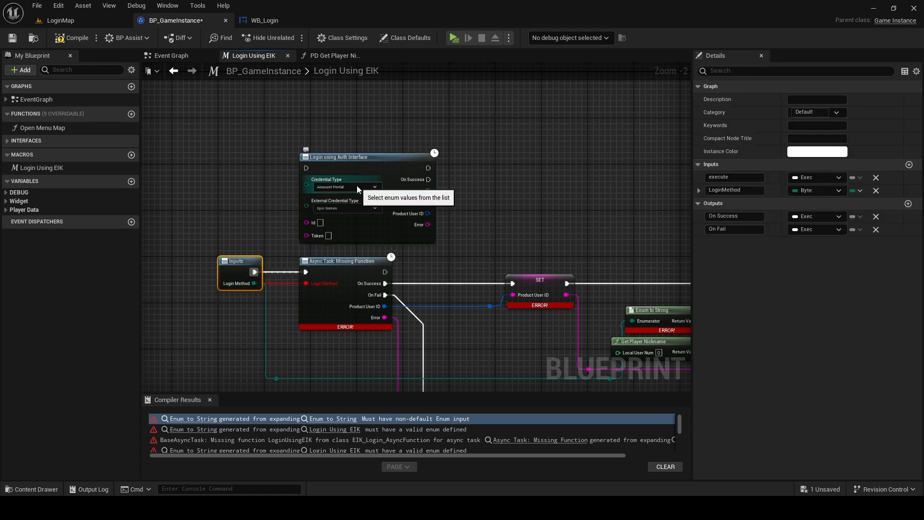
click(373, 186)
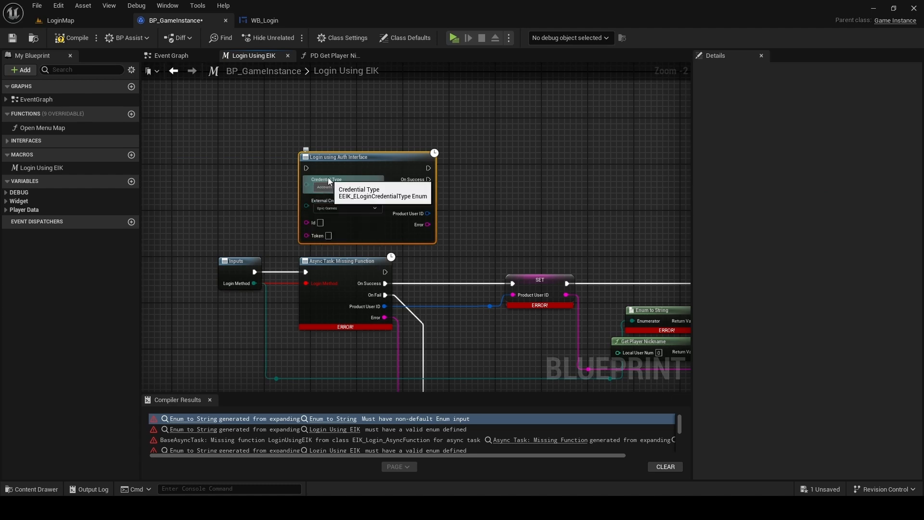
click(239, 261)
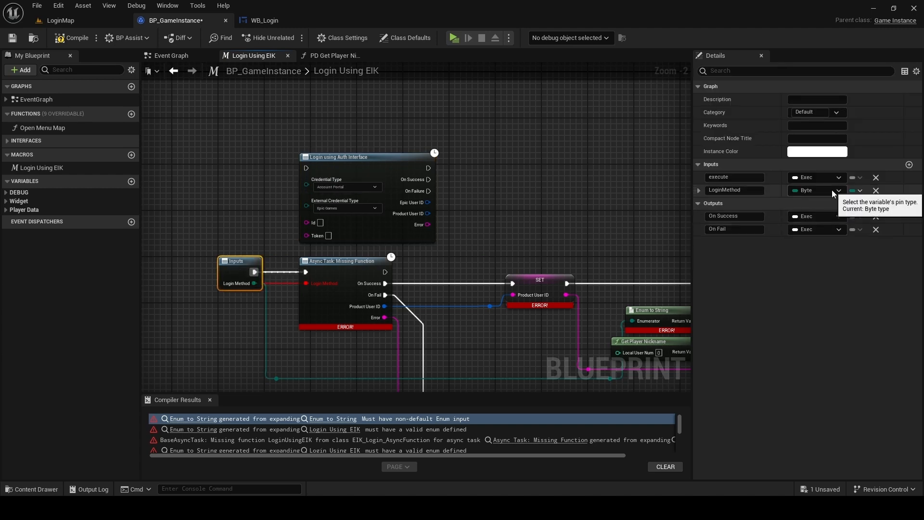
Change the LoginMethod input type to the EEIK ELogin Credential Type enum
click(817, 190)
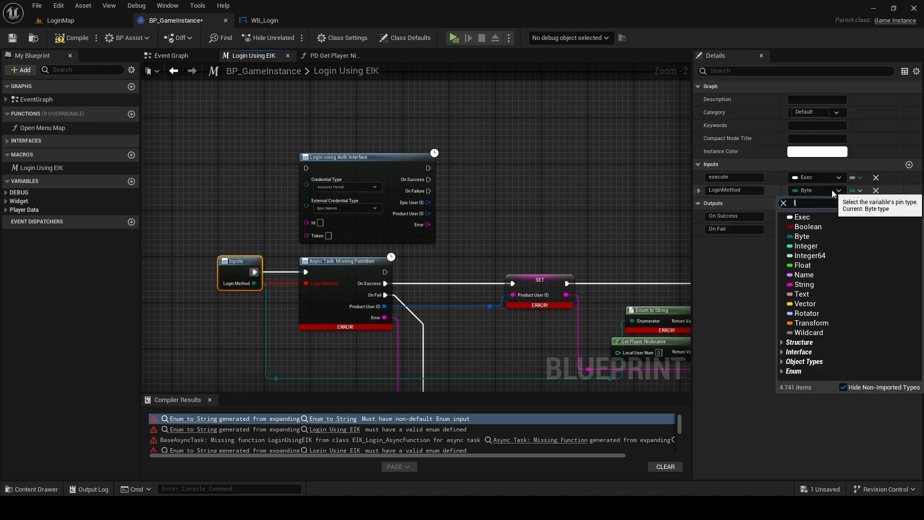
text(login cr)
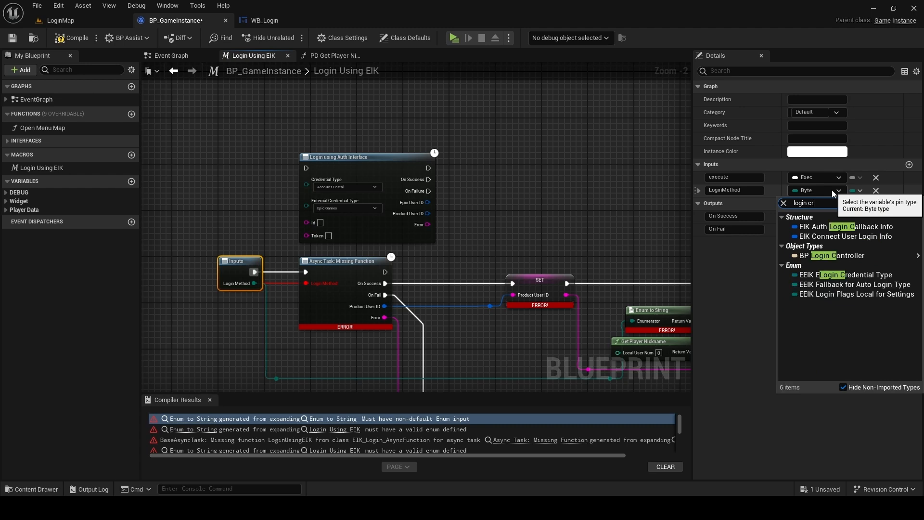
click(848, 275)
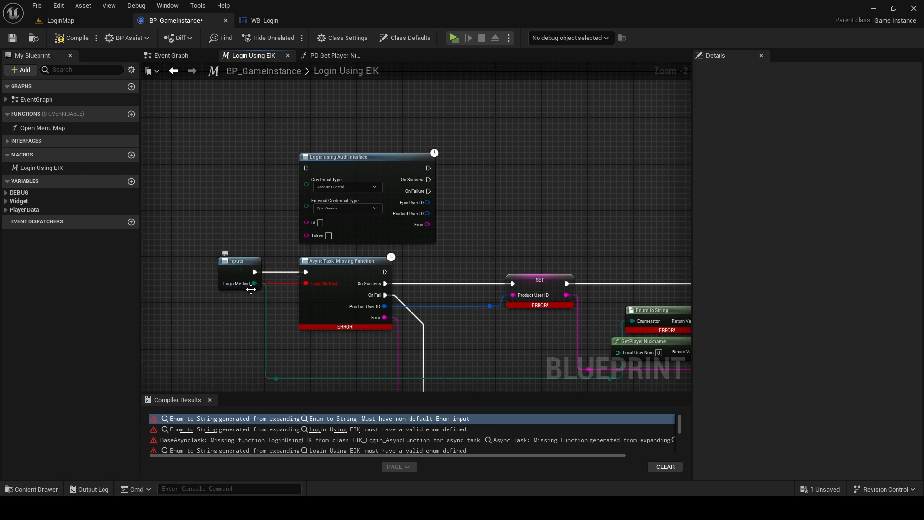
Wire Inputs into Login using Auth Interface in place of the missing async task and compile
click(239, 261)
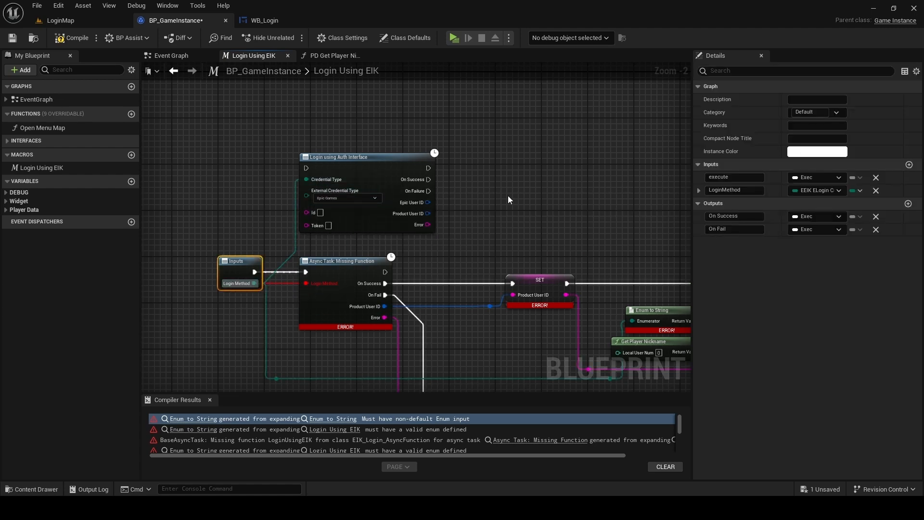
mouse_move(466, 251)
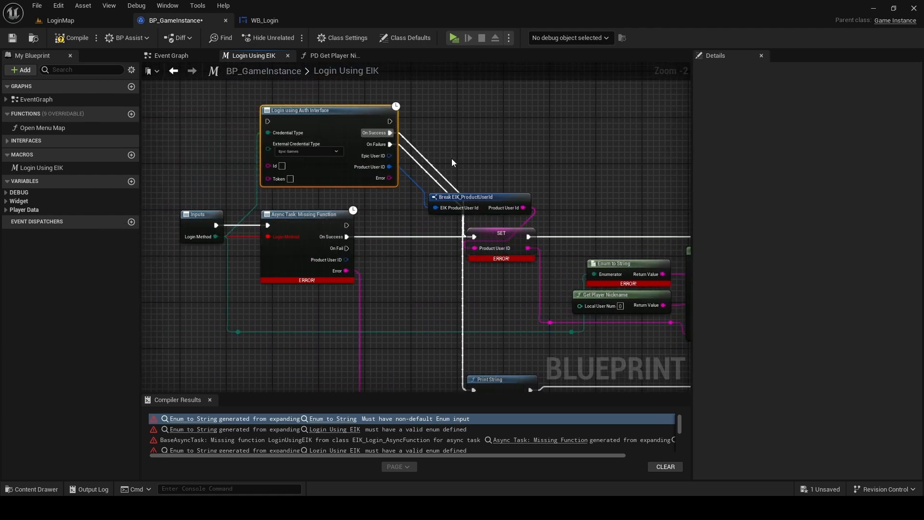
mouse_move(347, 237)
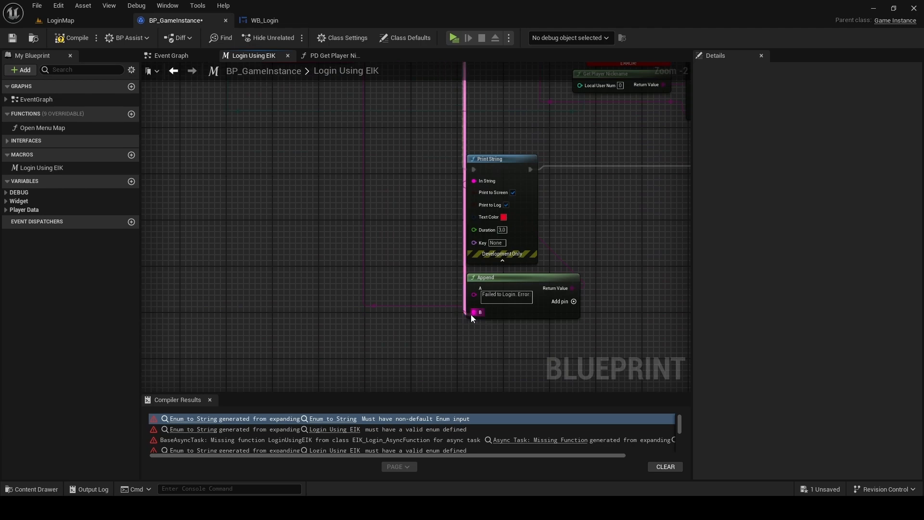
scroll(down, 3)
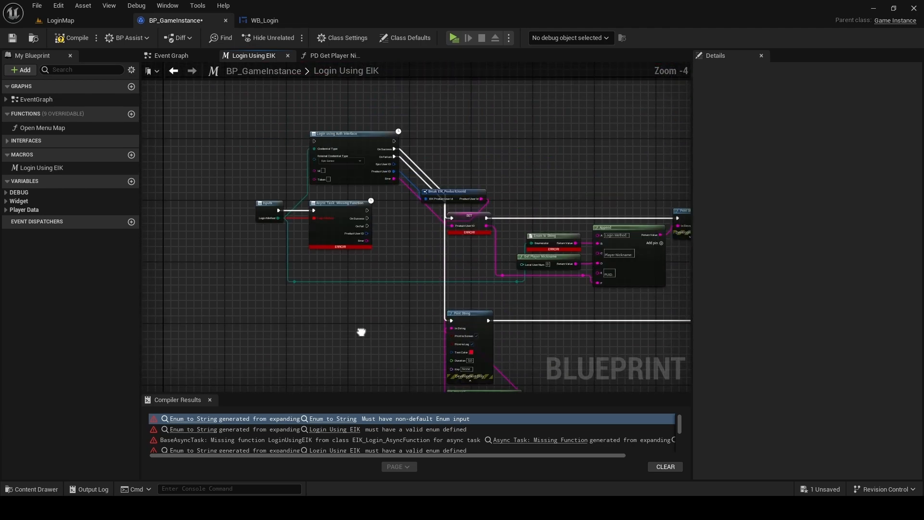
scroll(up, 3)
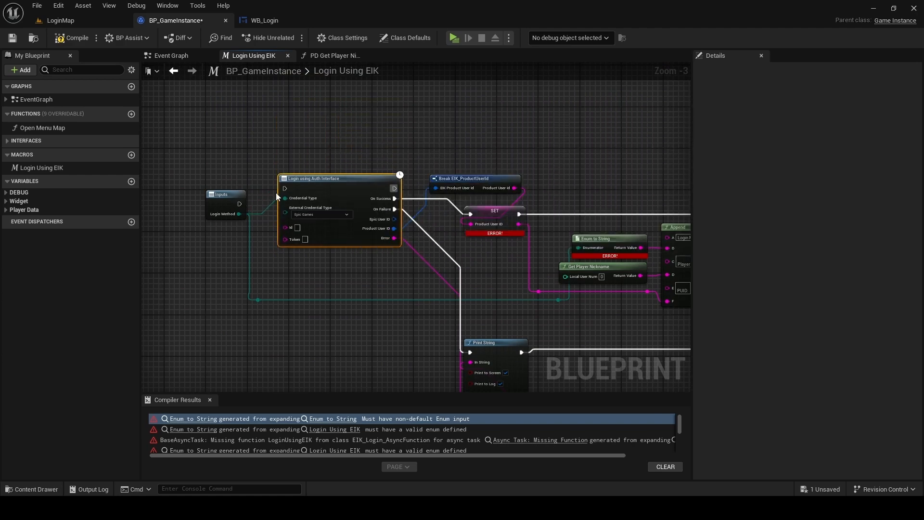
mouse_move(359, 181)
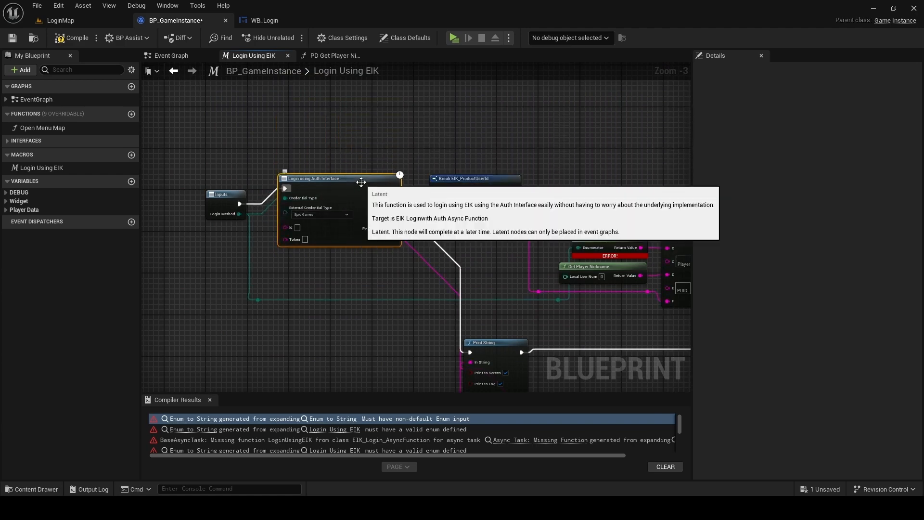
click(73, 37)
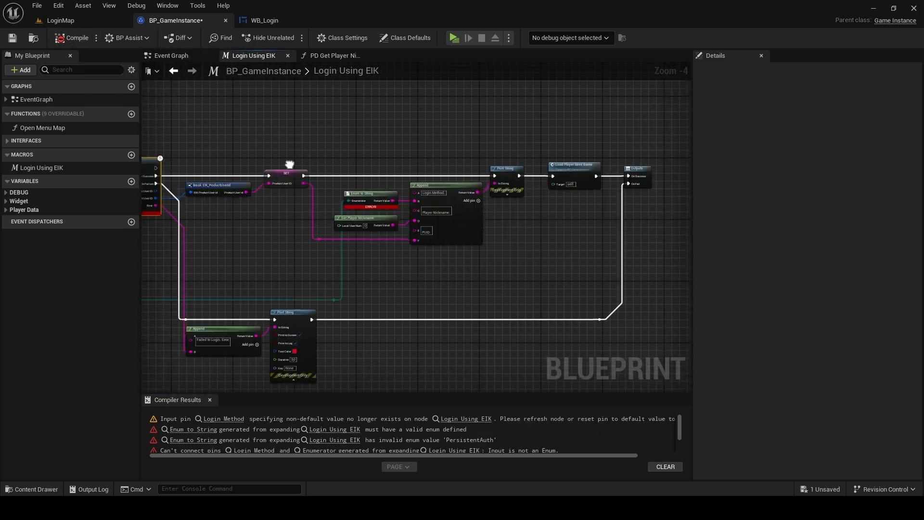
scroll(up, 3)
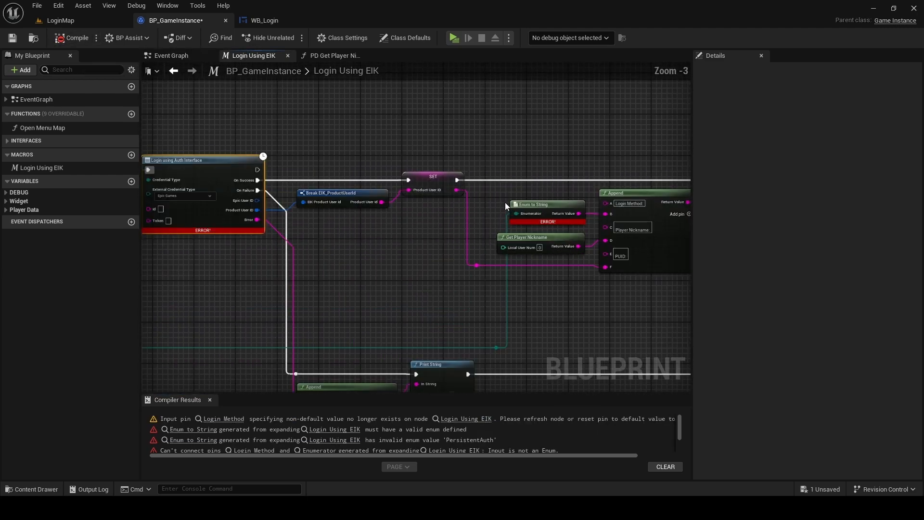
mouse_move(529, 214)
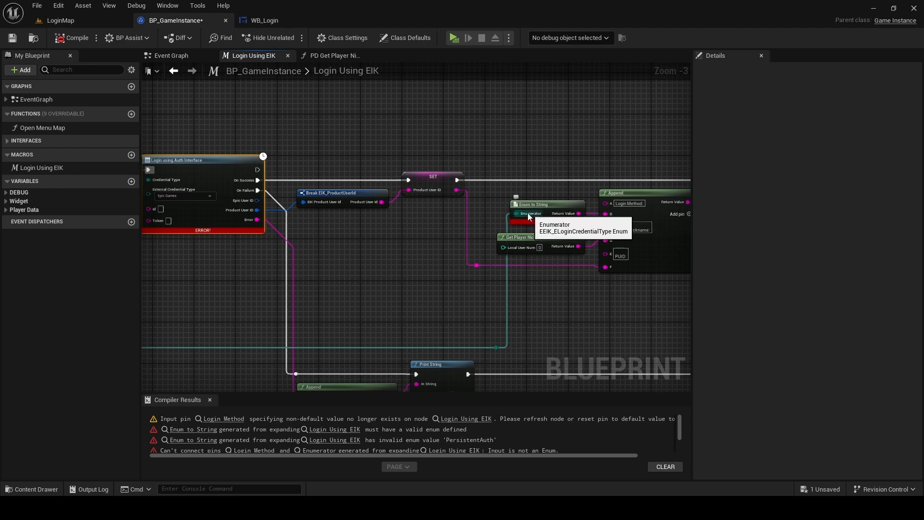
mouse_move(447, 151)
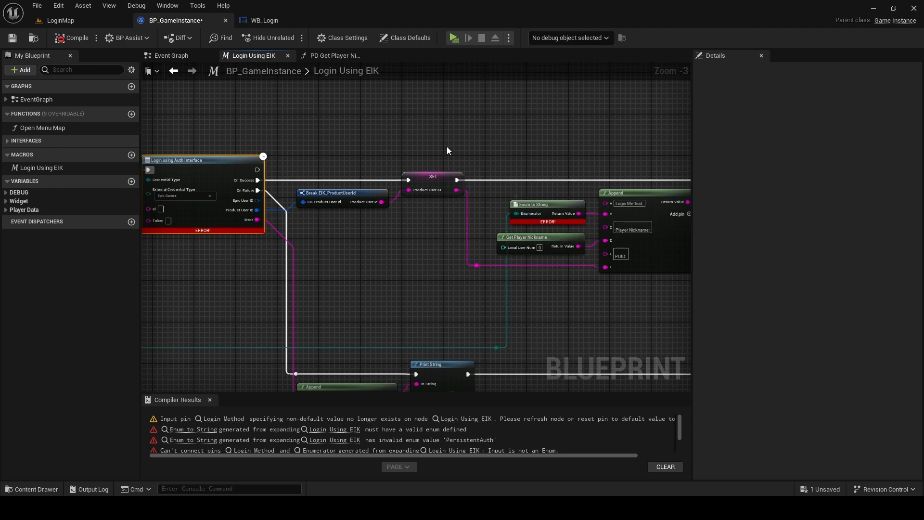
click(171, 56)
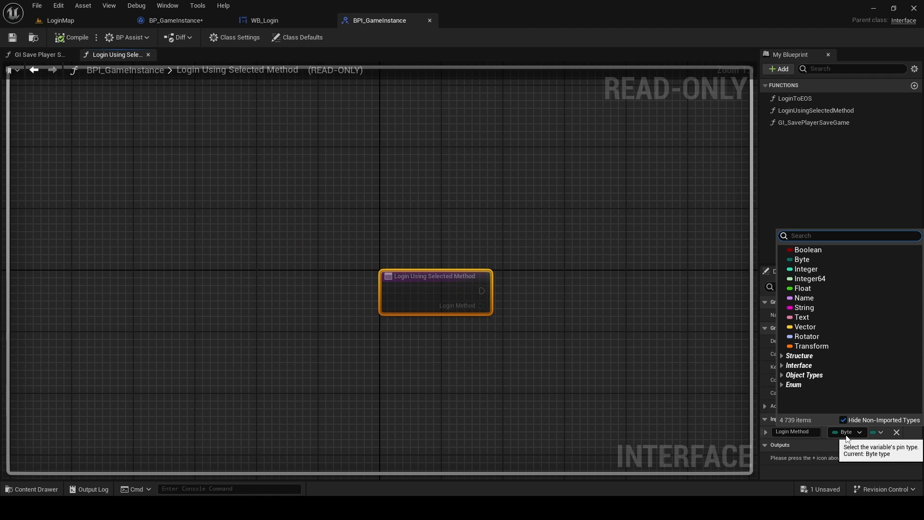
Set Login Using Selected Method's Login Method input to the EEIK ELogin enum and save the interface
text(login)
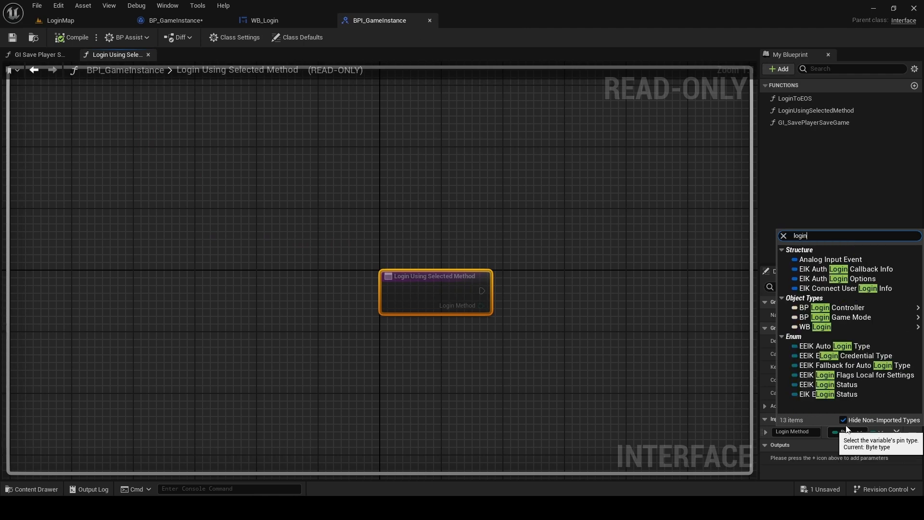
click(847, 355)
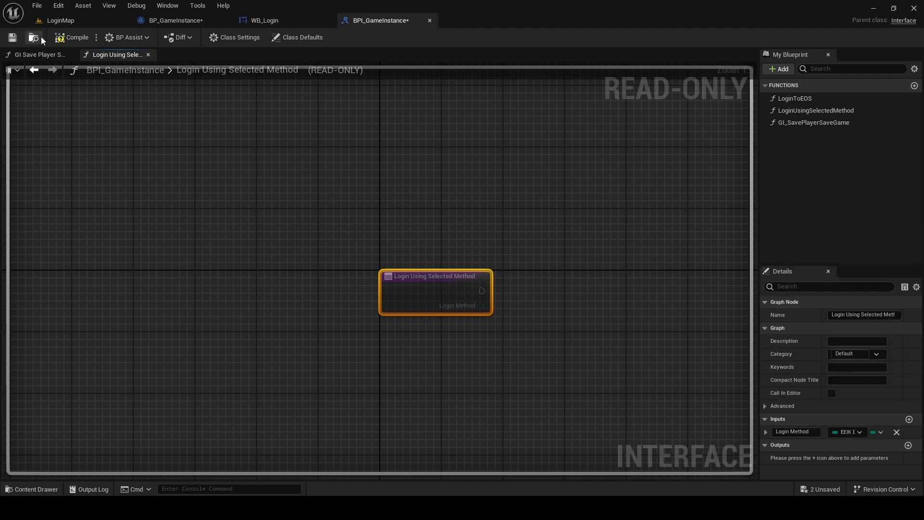
click(173, 20)
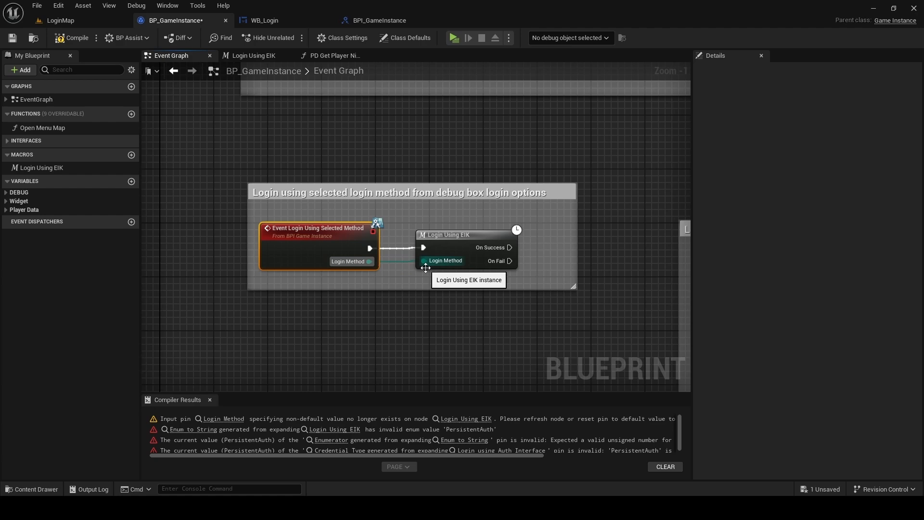
Reset the Login Method dropdowns on the Event Graph's Login Using EIK nodes and compile successfully
click(11, 38)
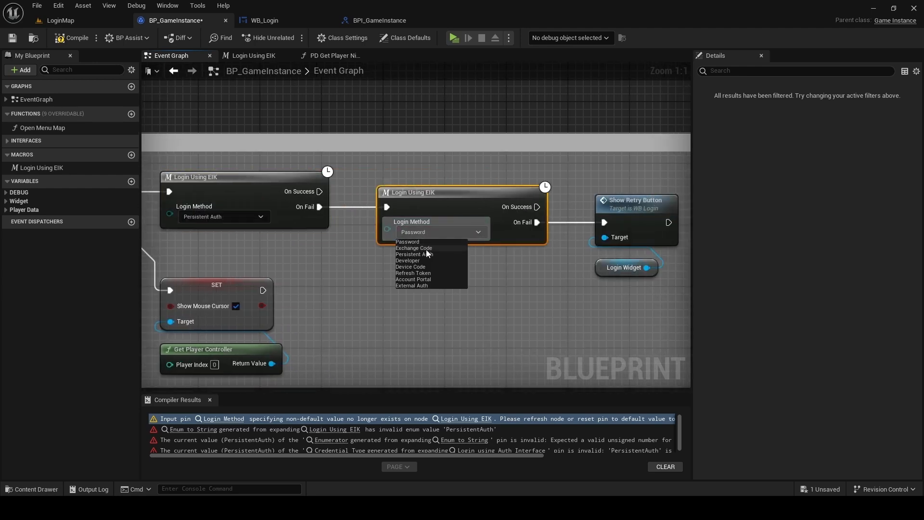
mouse_move(414, 254)
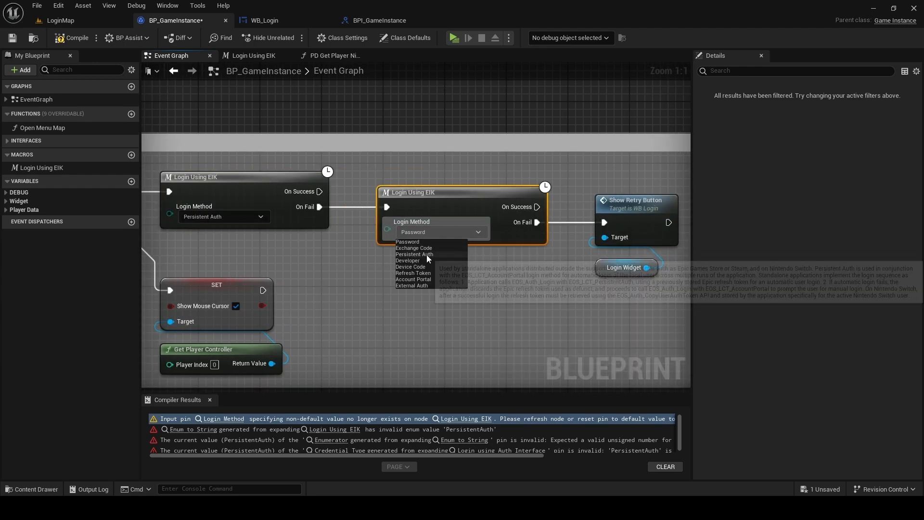
mouse_move(427, 280)
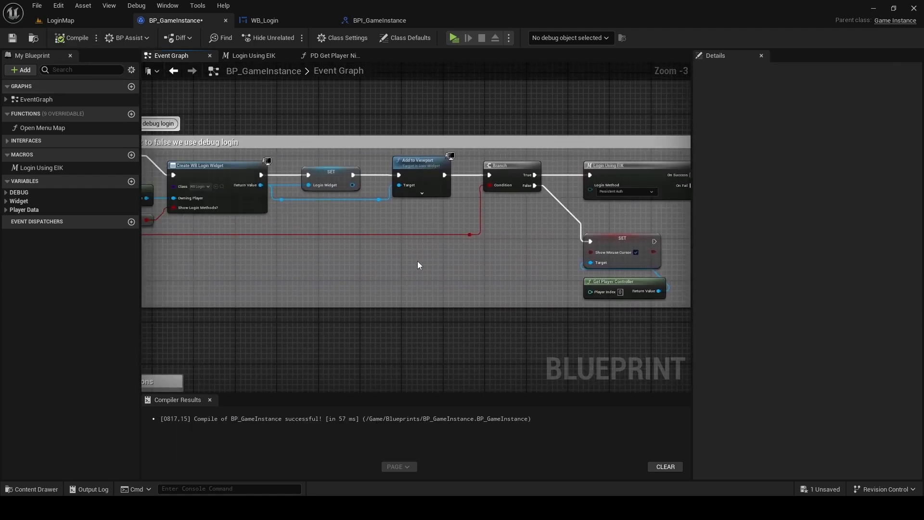
scroll(down, 3)
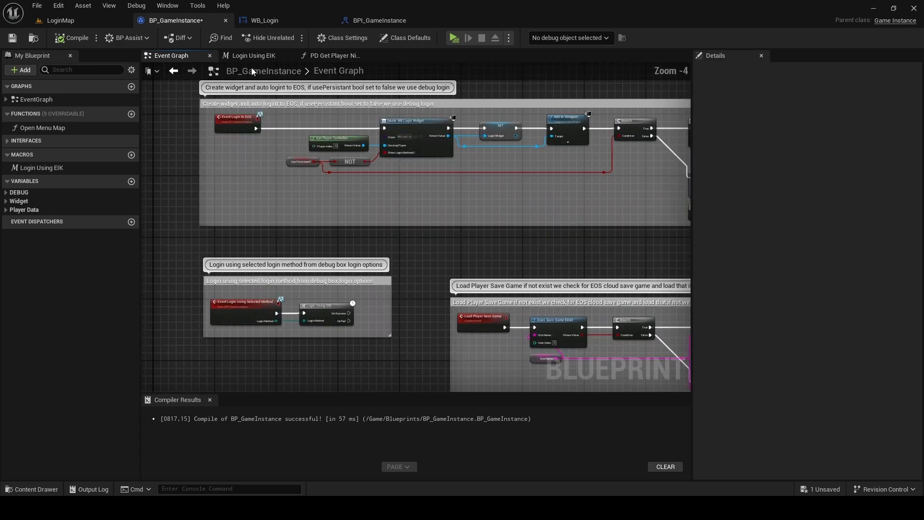
click(252, 56)
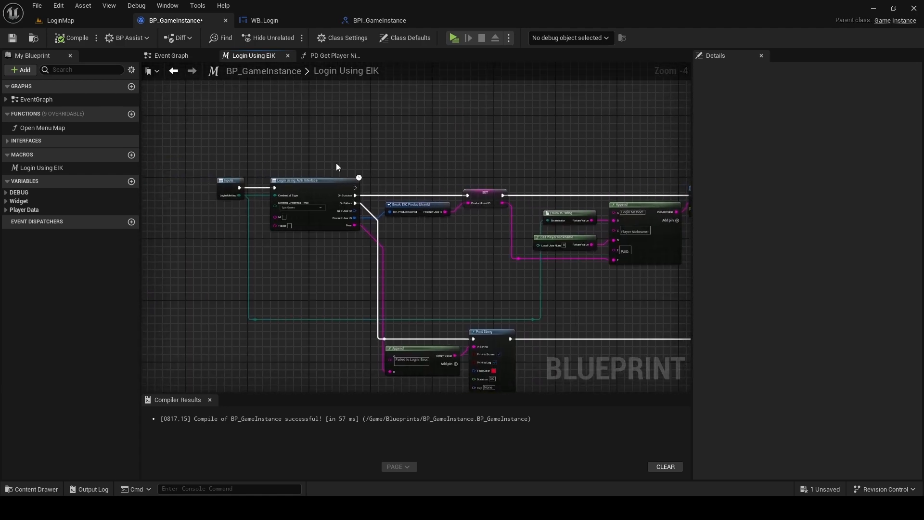
Pick a credential type on the Auth login node and add a Login Using Connect Interface node
scroll(up, 3)
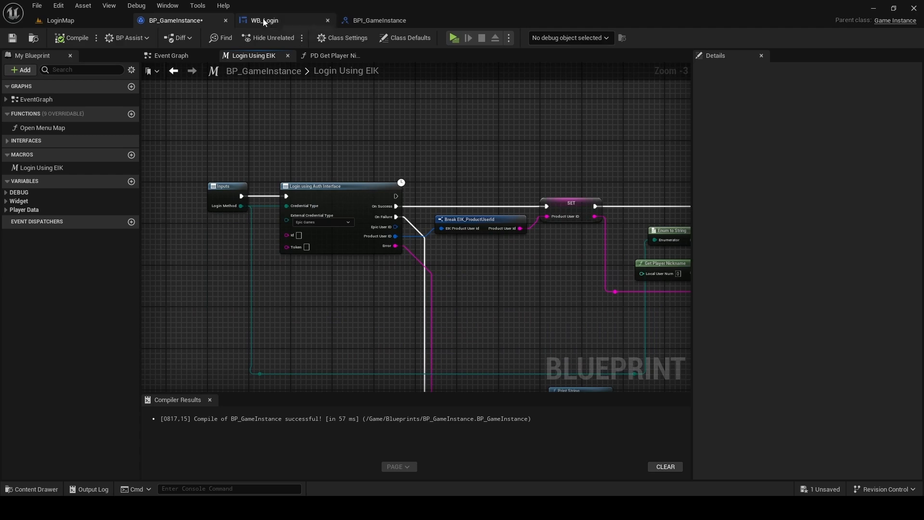
click(264, 20)
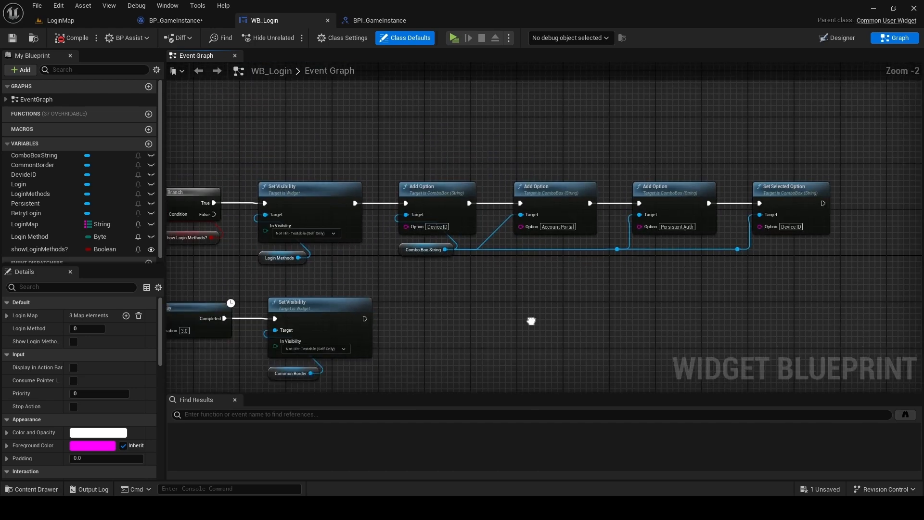
click(171, 21)
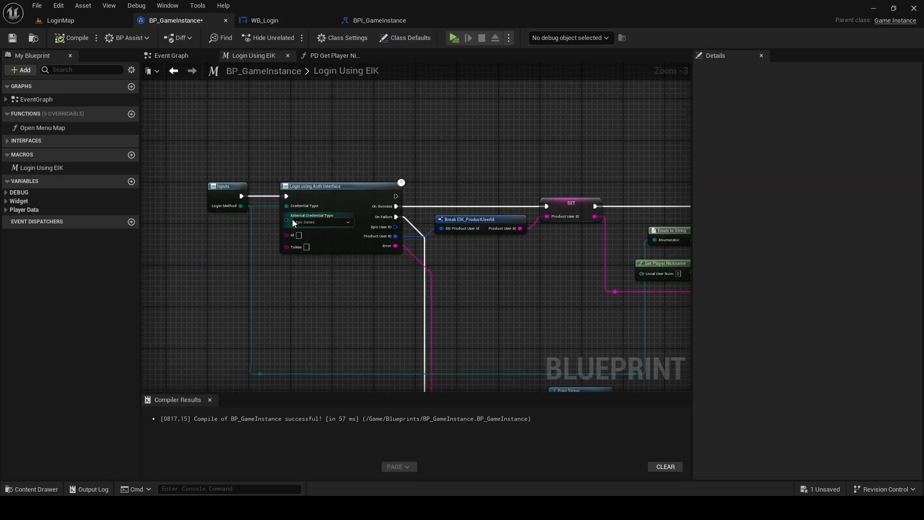
mouse_move(305, 206)
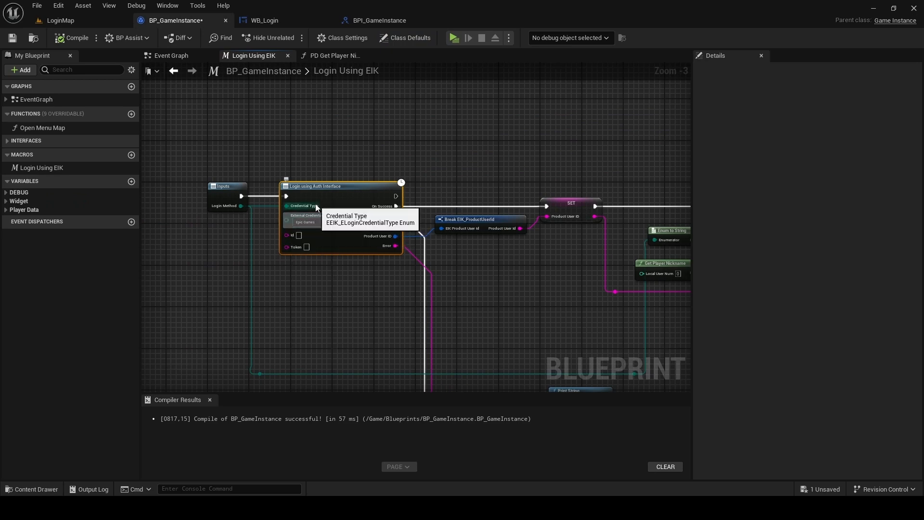
click(319, 206)
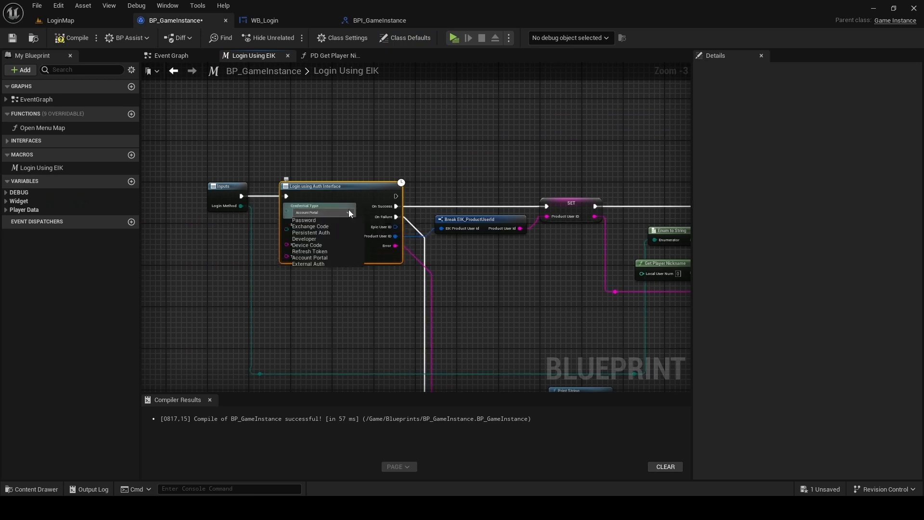
click(308, 264)
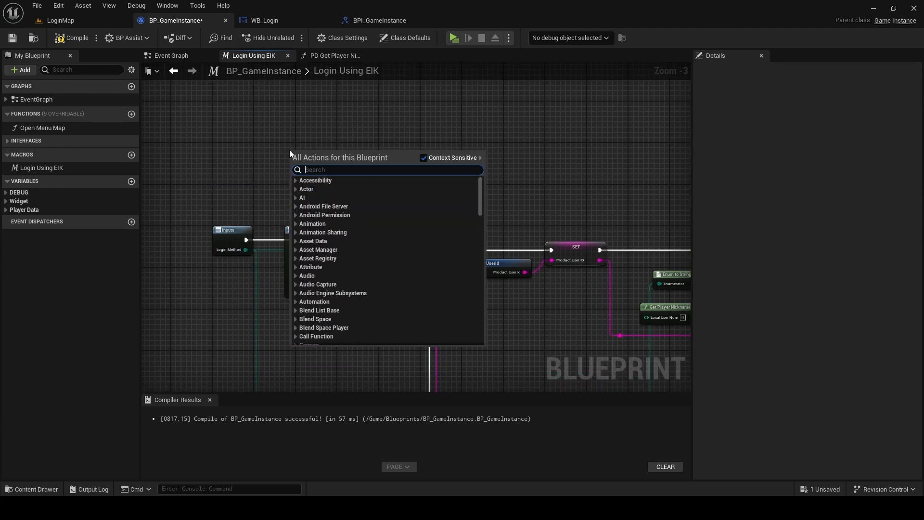
text(login us)
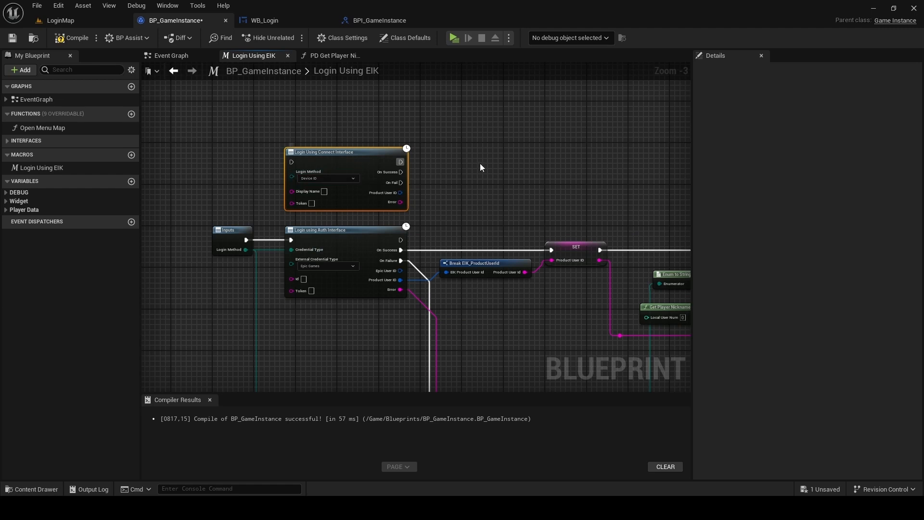
mouse_move(497, 178)
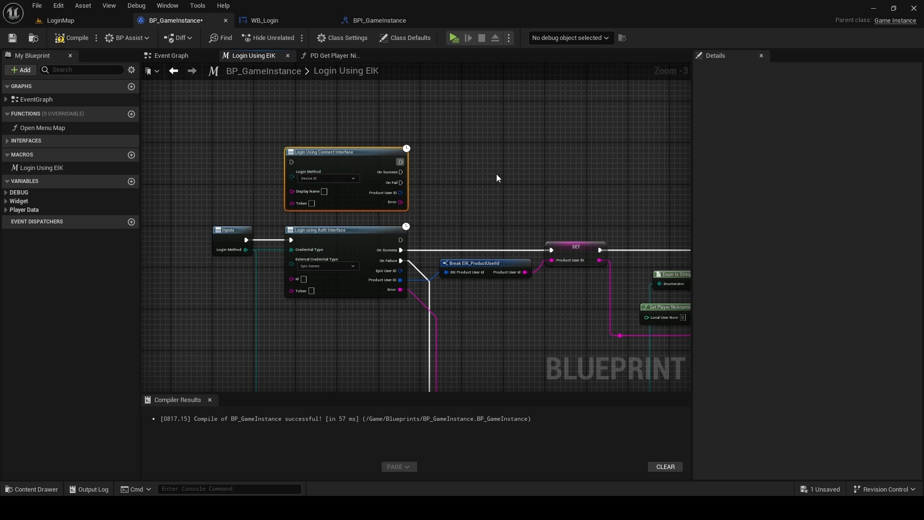
mouse_move(220, 214)
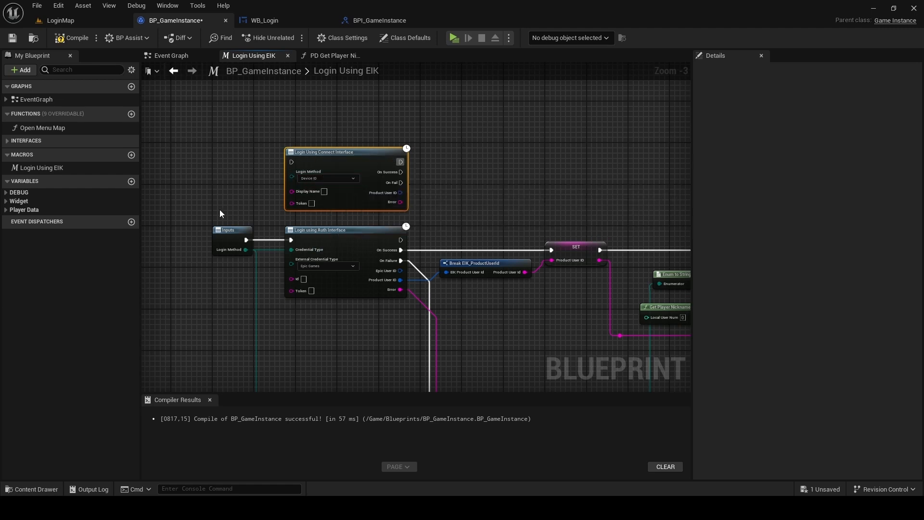
mouse_move(229, 233)
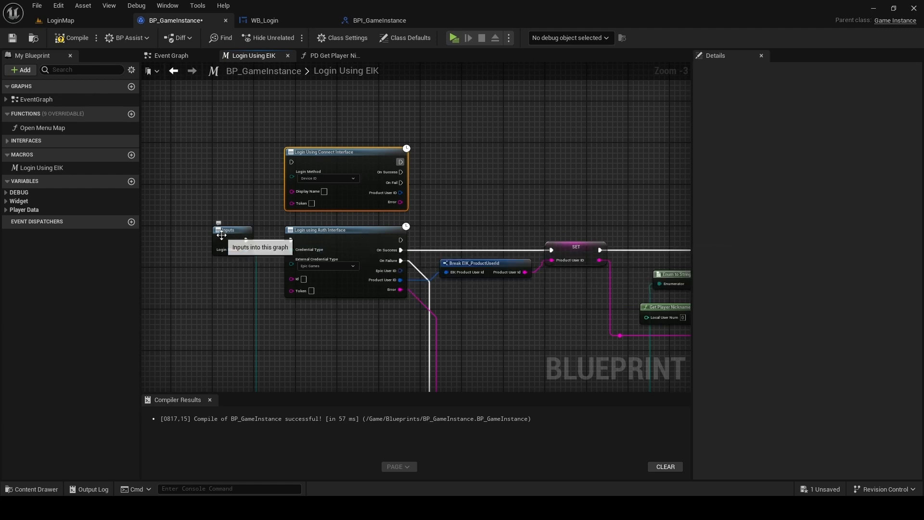
Add a Boolean input to the Login Using EIK macro and start naming it 'Use Device ID?'
click(230, 230)
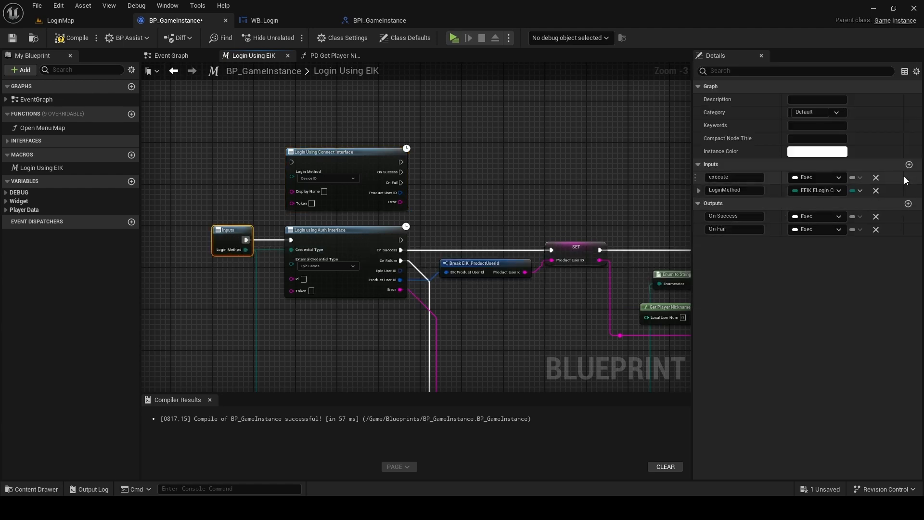
click(908, 165)
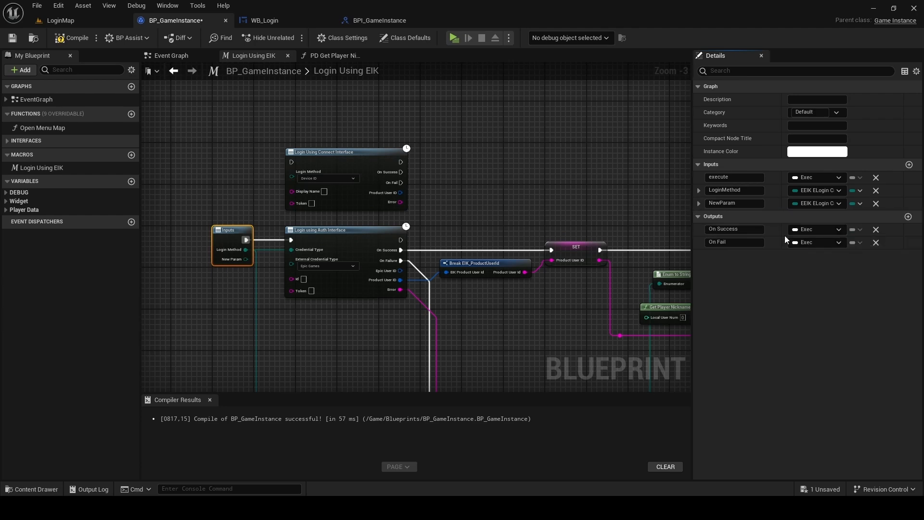
click(817, 204)
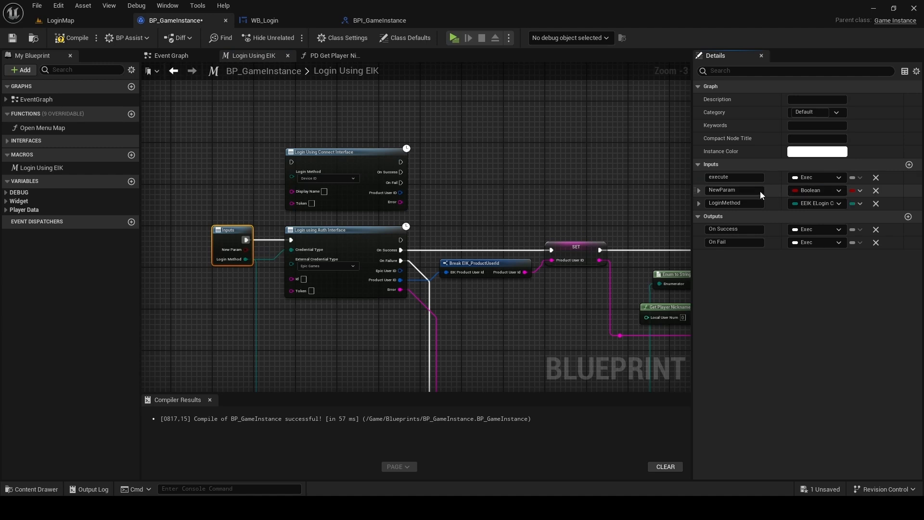
double_click(734, 190)
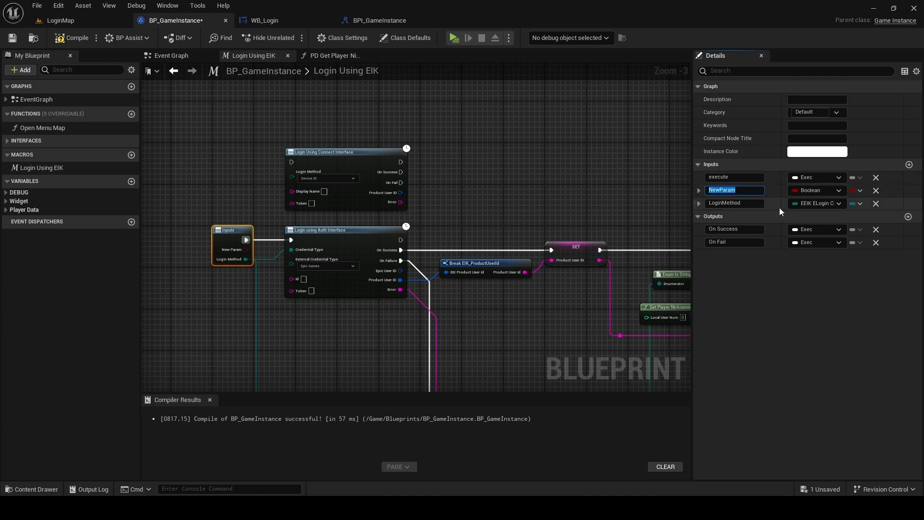
text(Use)
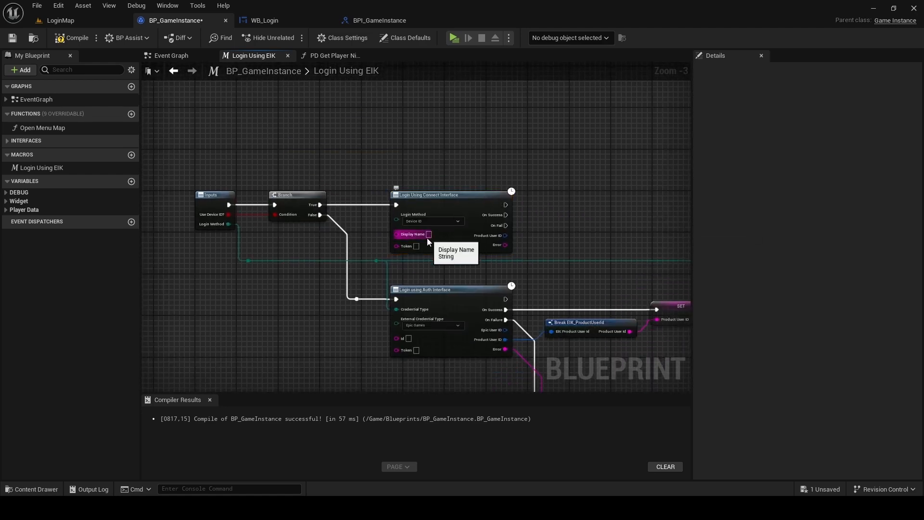
mouse_move(225, 195)
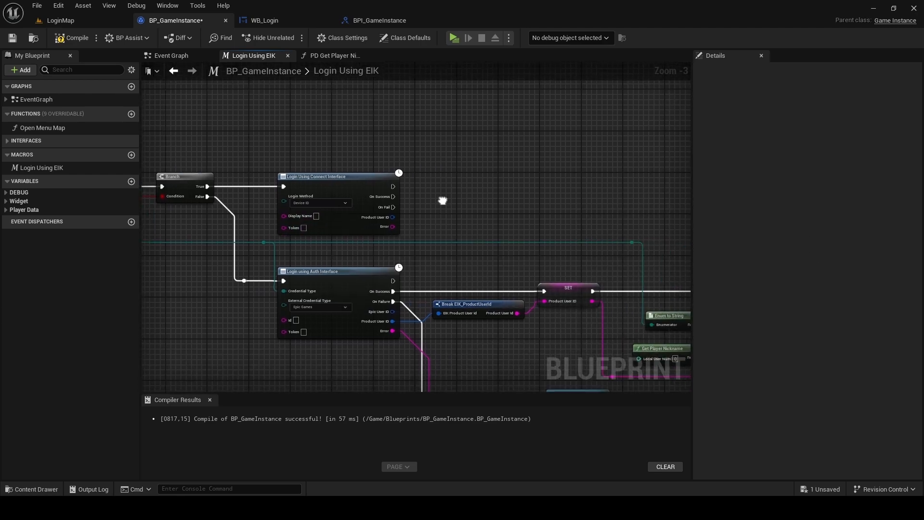
Branch on Use Device ID? so True runs Login Using Connect Interface with mirrored success/fail nodes
scroll(down, 3)
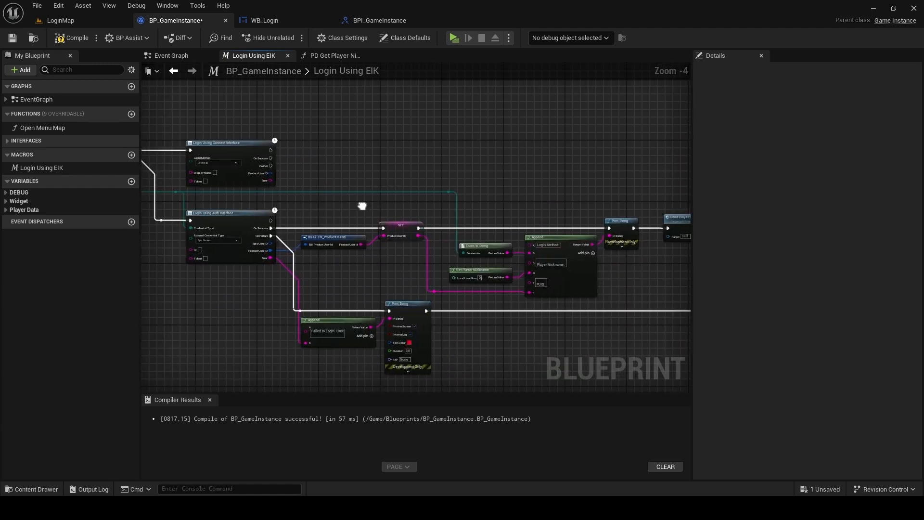
scroll(down, 3)
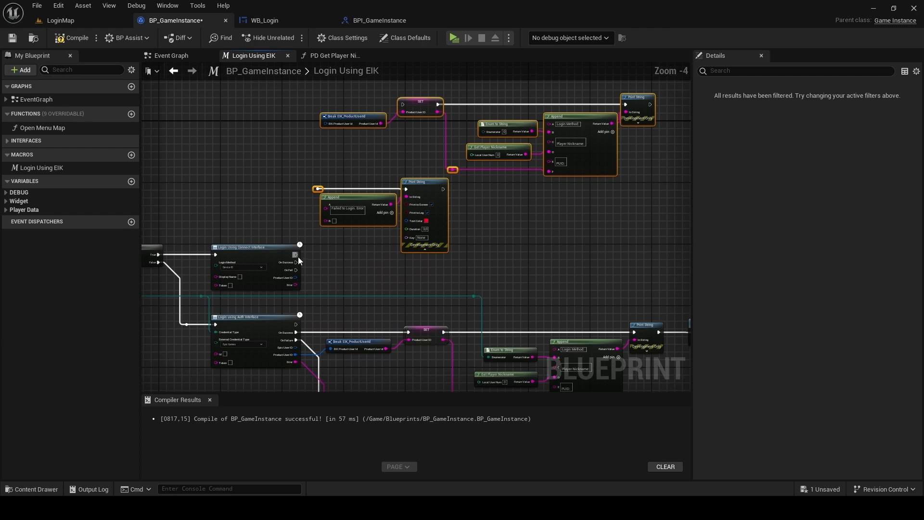
scroll(up, 3)
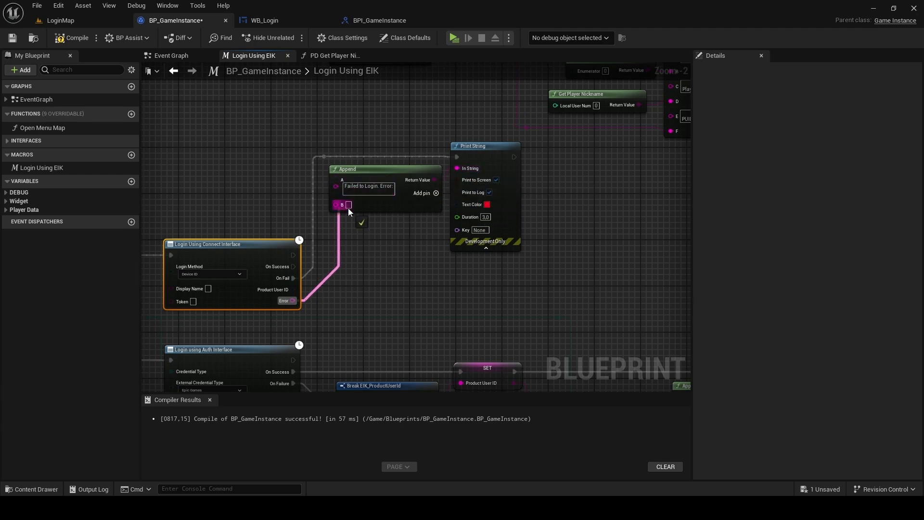
scroll(down, 3)
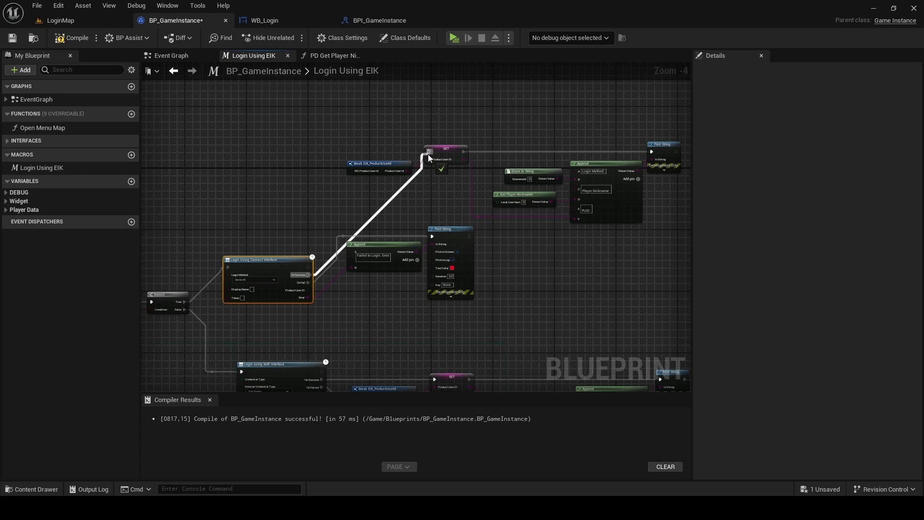
mouse_move(267, 297)
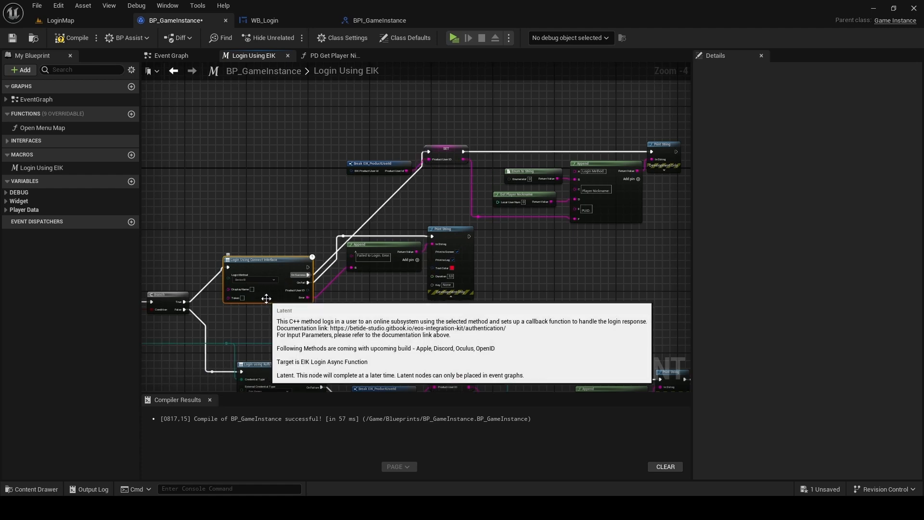
mouse_move(348, 183)
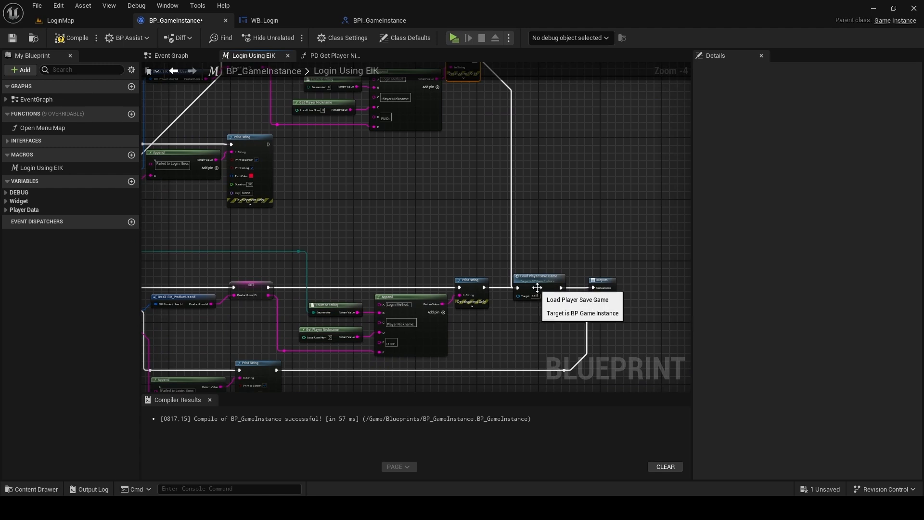
scroll(down, 3)
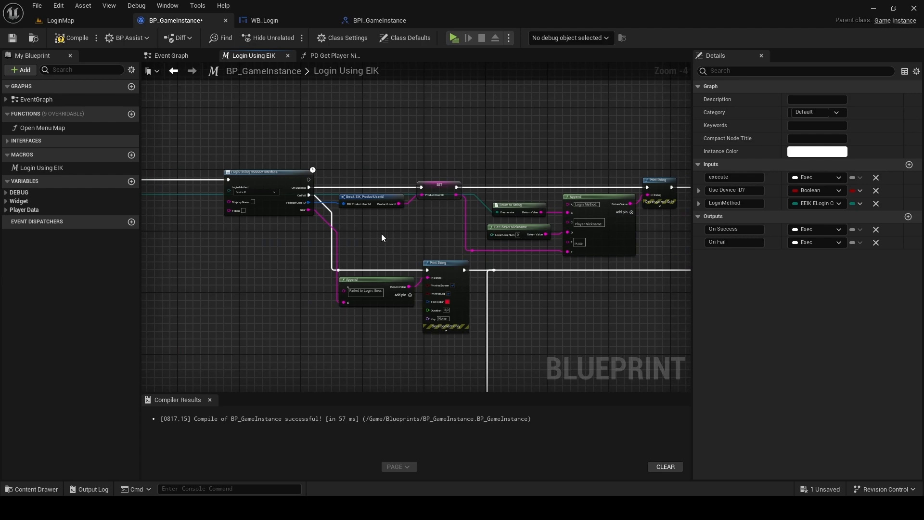
mouse_move(262, 172)
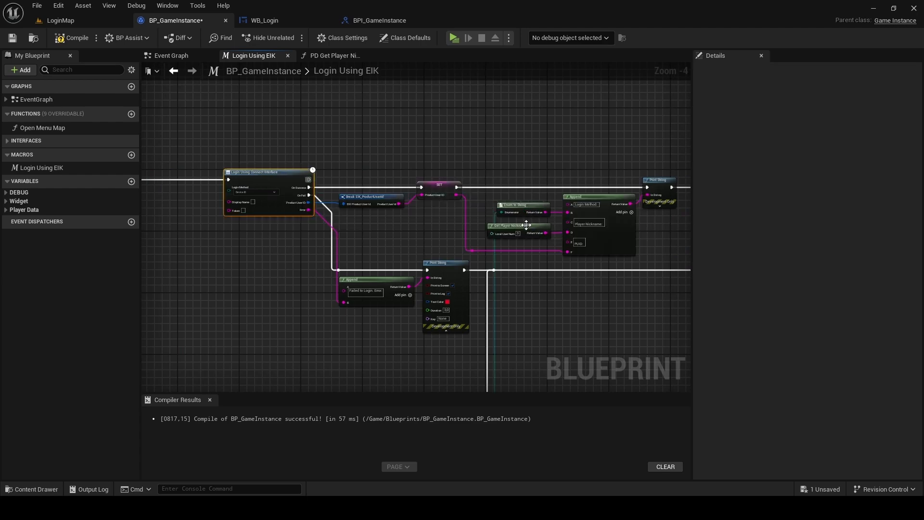
scroll(down, 3)
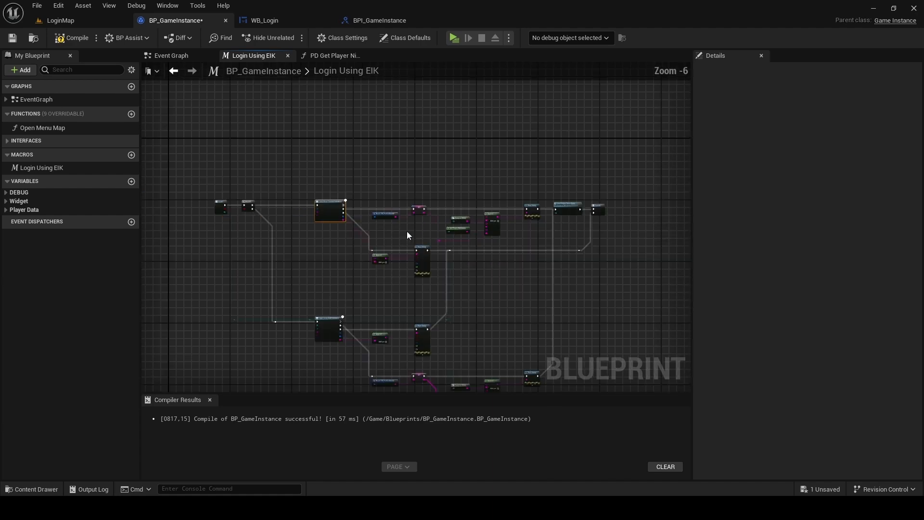
scroll(up, 3)
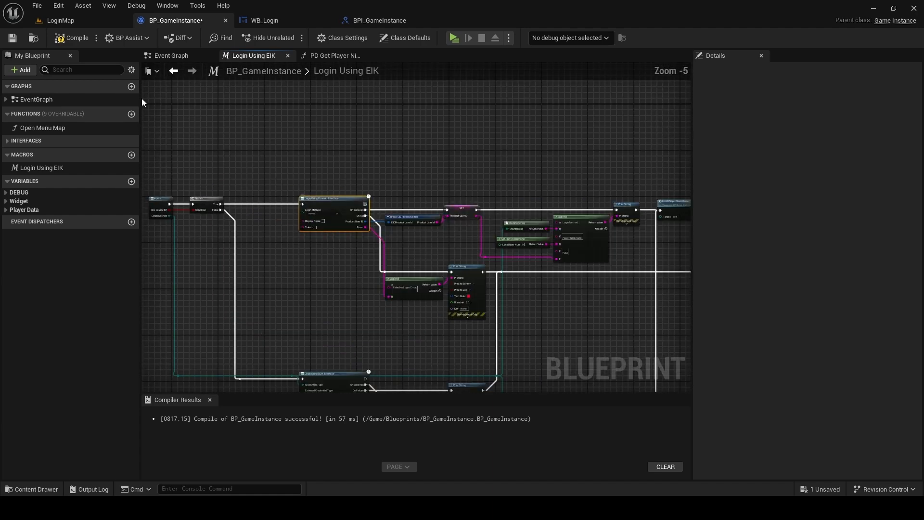
Compile and save BP_GameInstance, then show its Event Graph
click(73, 37)
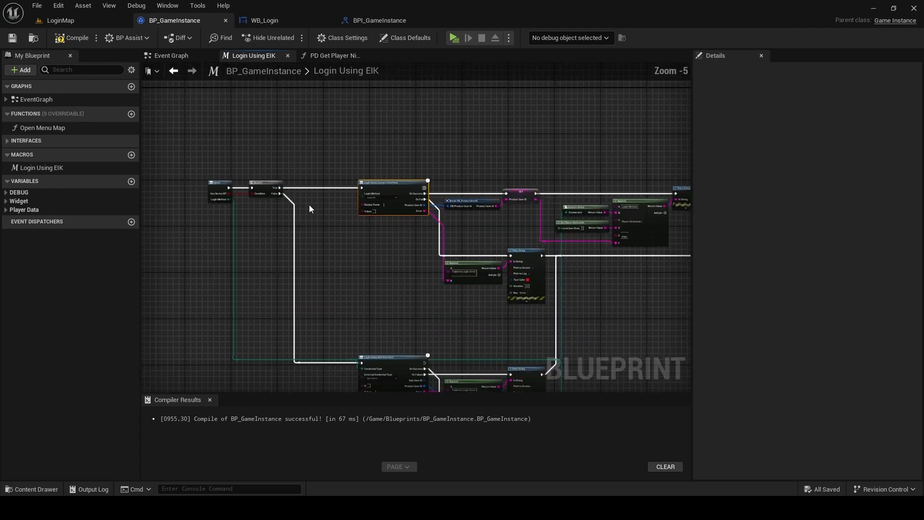
scroll(up, 3)
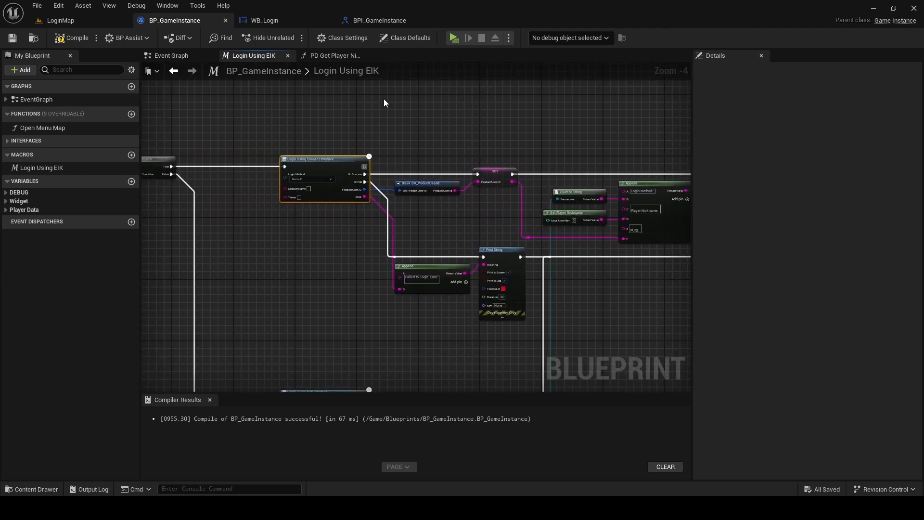
click(334, 56)
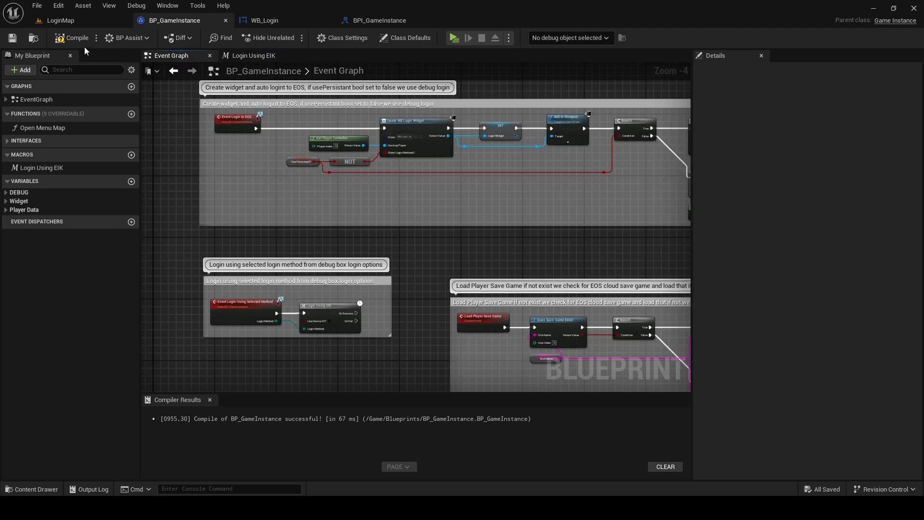
Compile, then add a Boolean input named 'Use Device ID?' to Login Using Selected Method
click(73, 38)
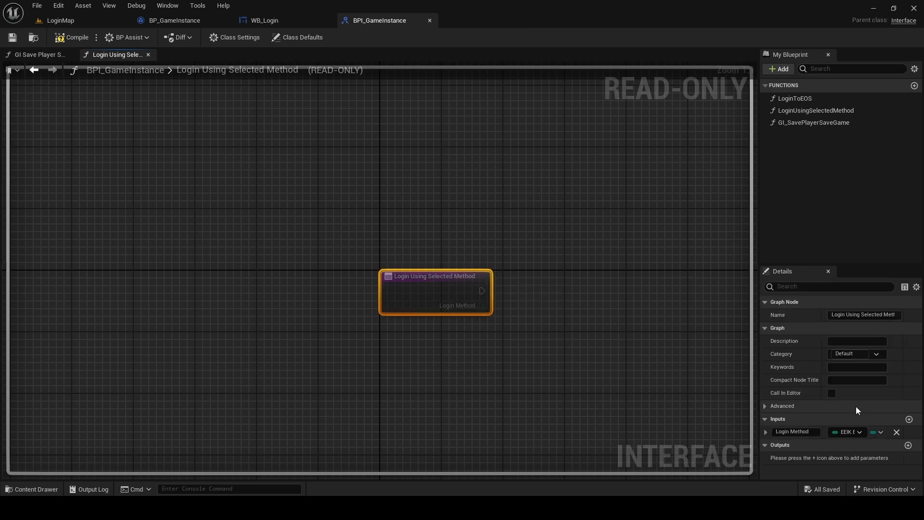
click(915, 419)
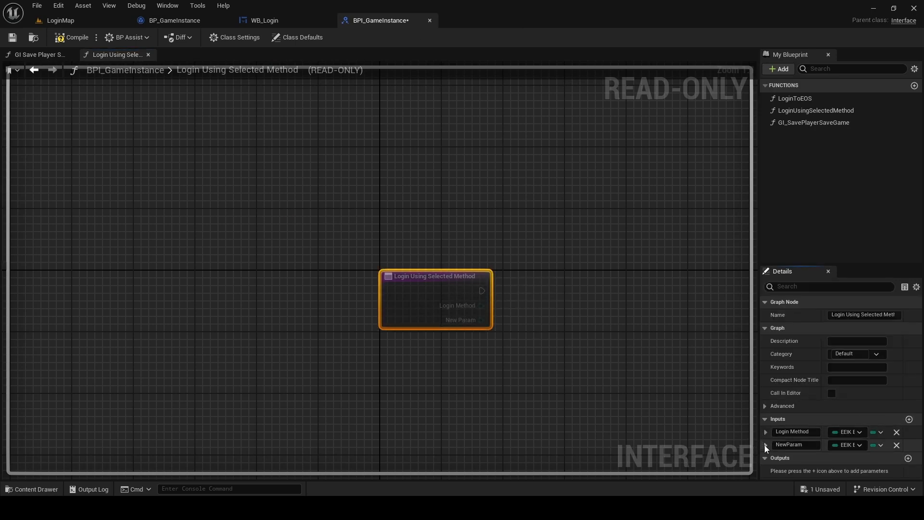
click(846, 432)
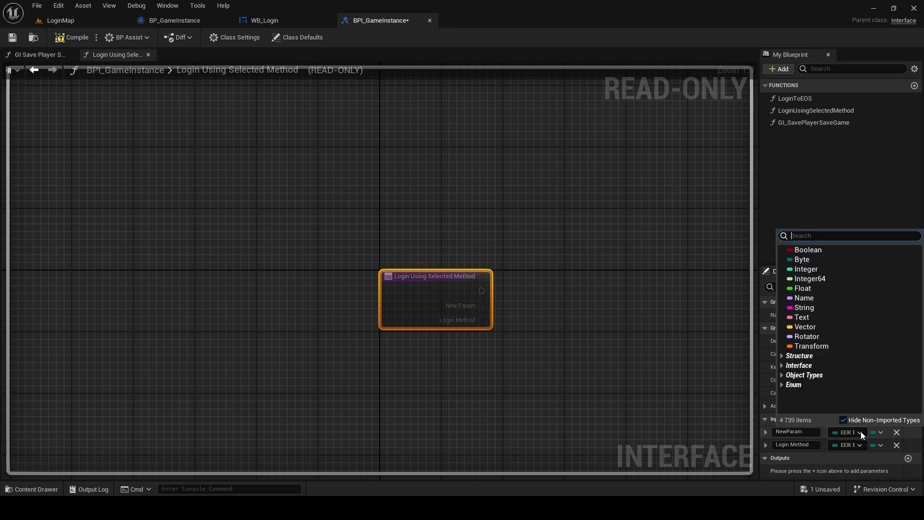
click(807, 250)
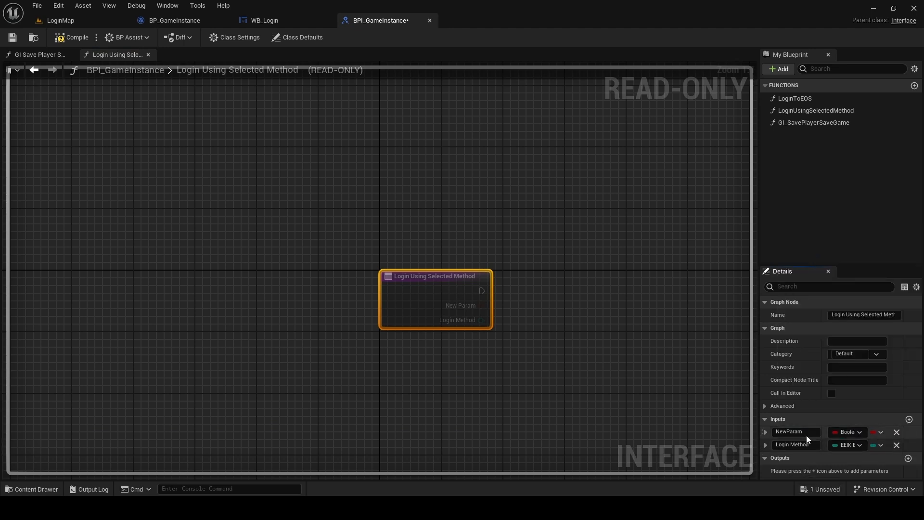
double_click(795, 431)
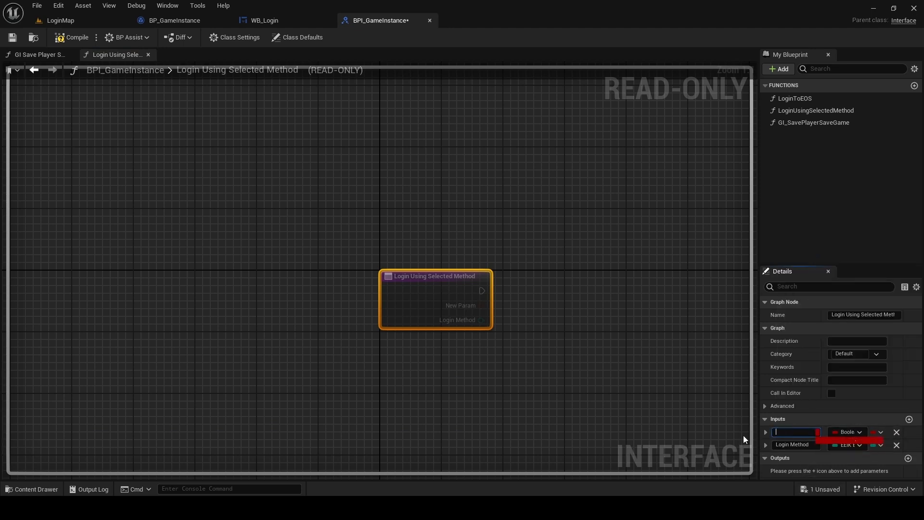
text(Use Devic)
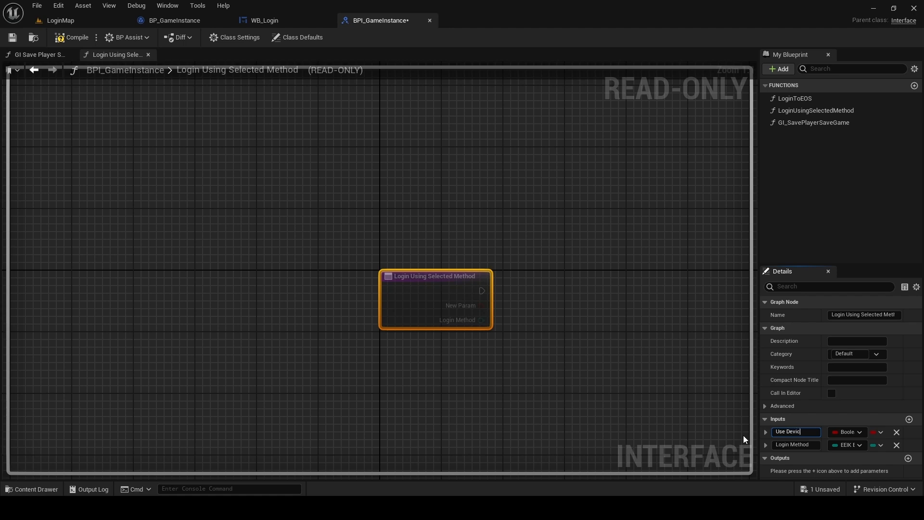
text(ID)
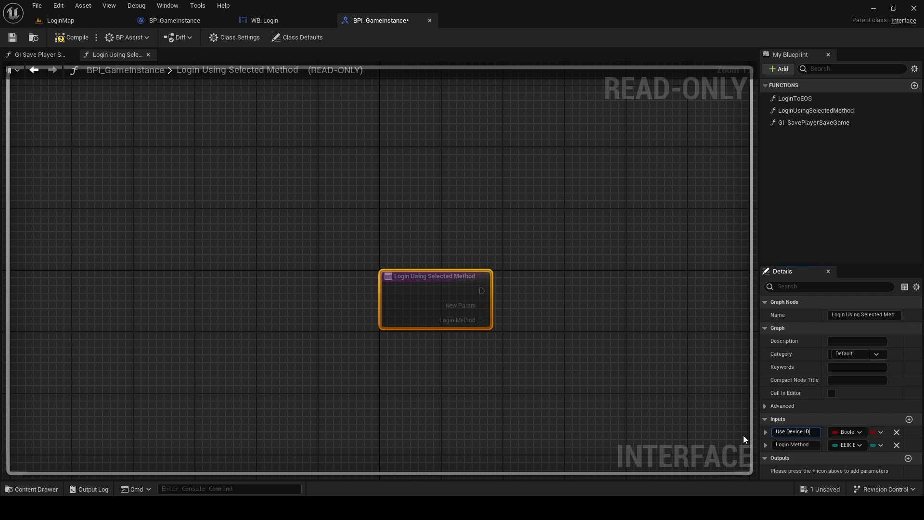
text(?)
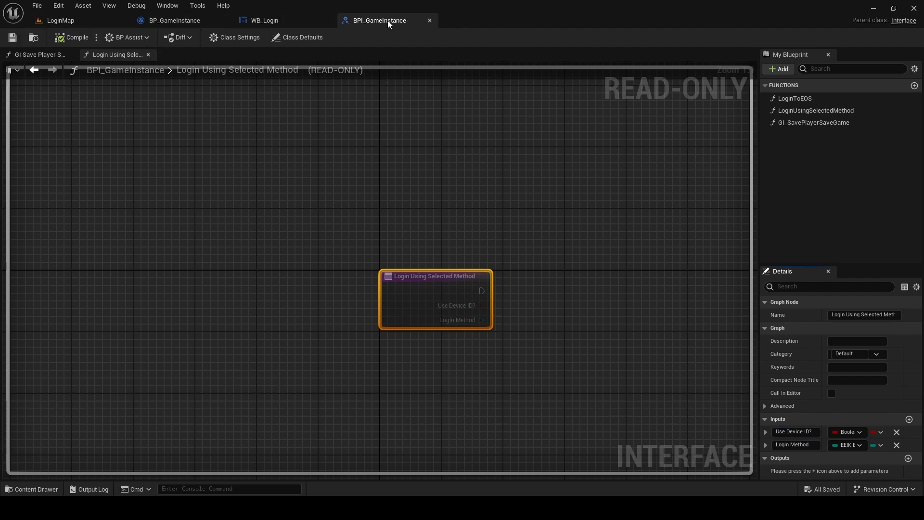
Save BP_GameInstance and bring WB_Login's event graph back into view via its Designer and Graph views
click(174, 20)
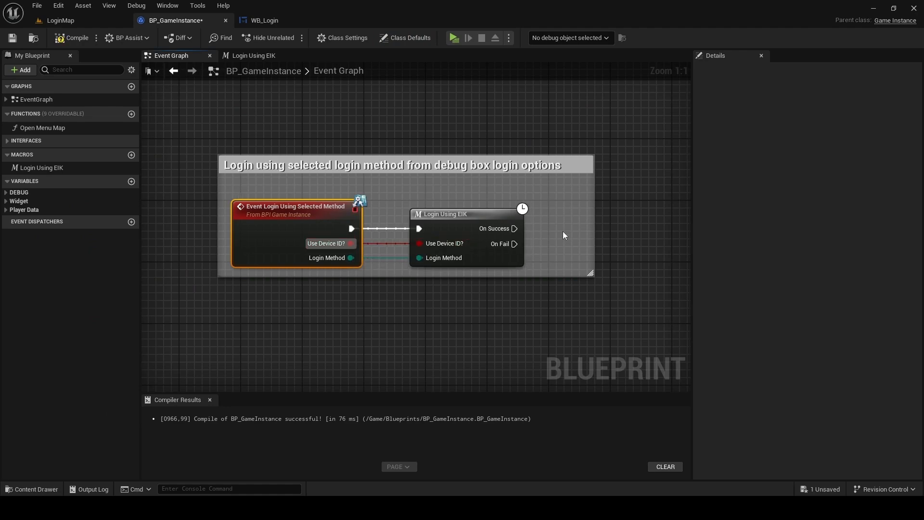
mouse_move(74, 38)
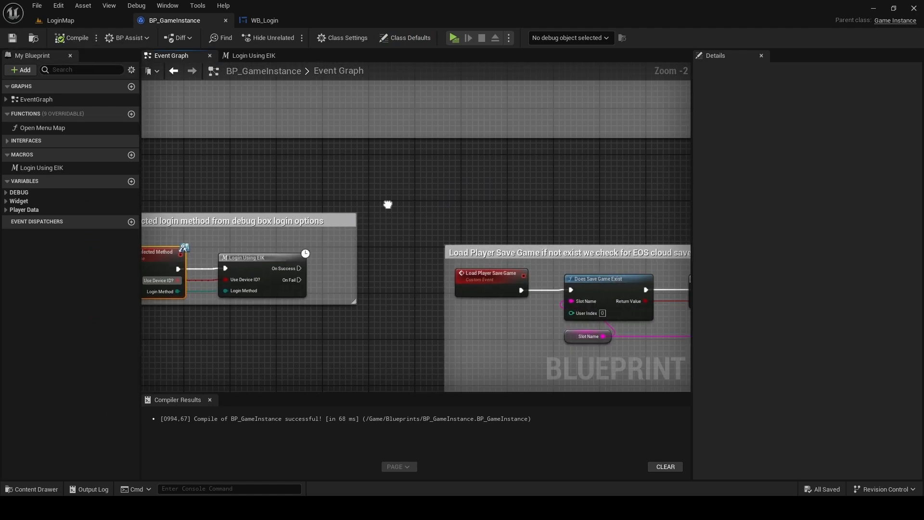
scroll(down, 3)
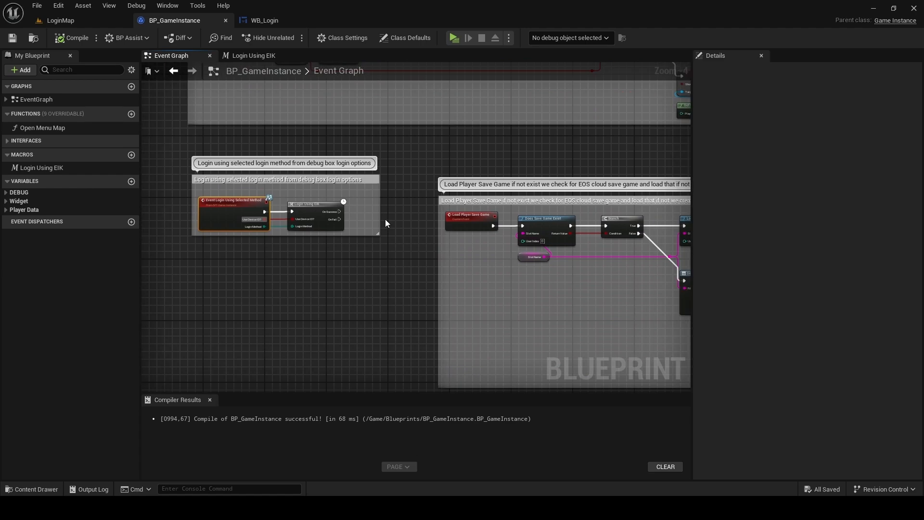
click(264, 21)
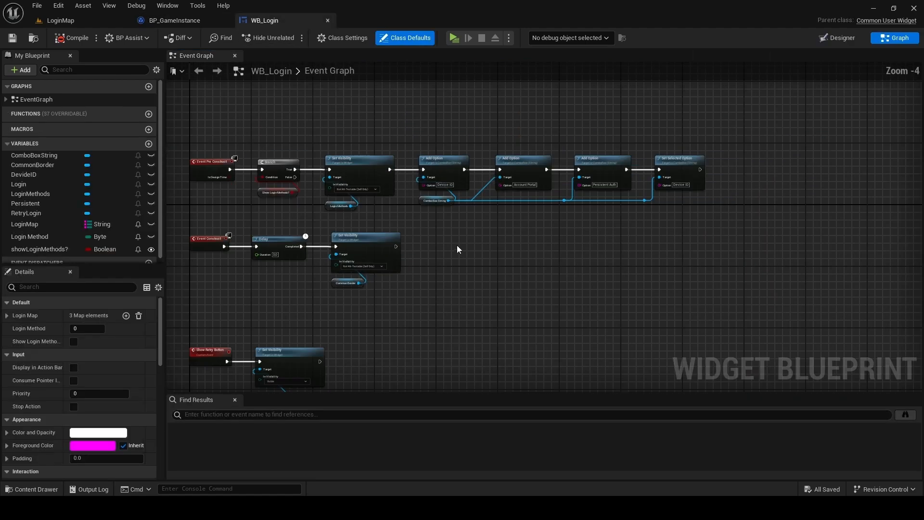
click(836, 38)
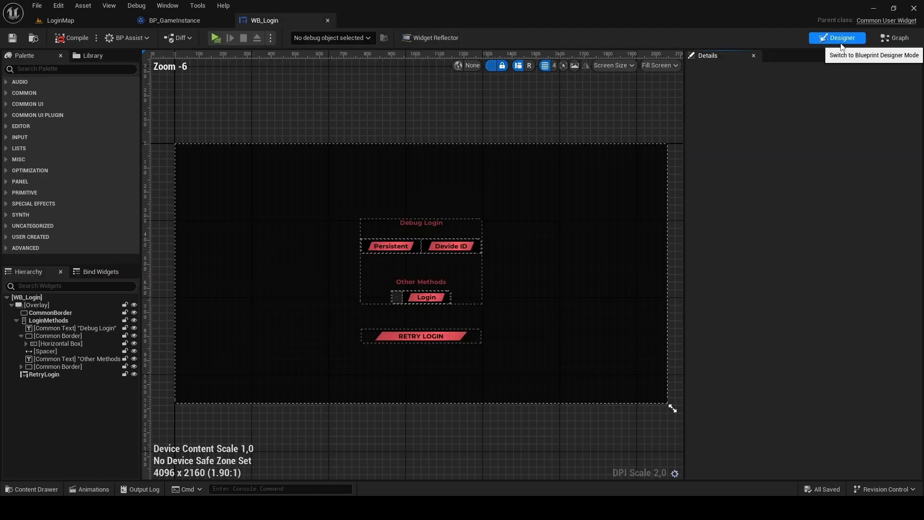
click(896, 38)
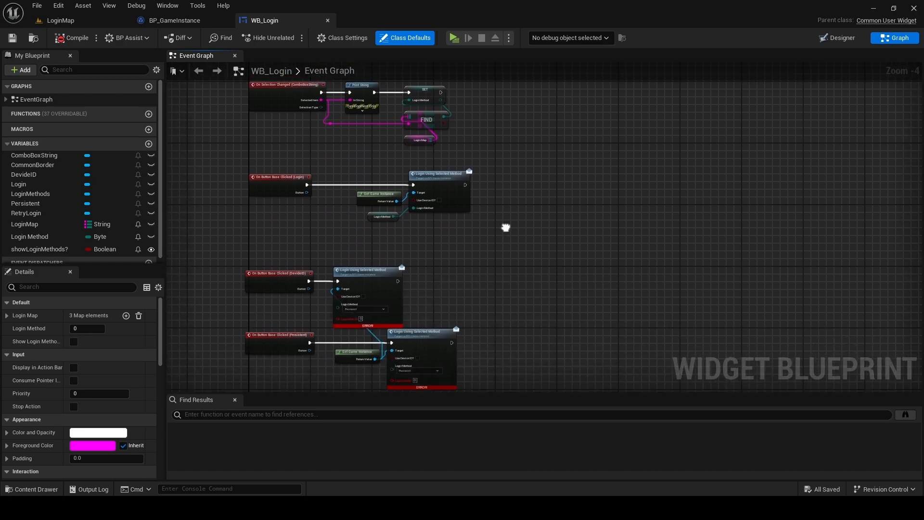
Refresh the erroring Login Using Selected Method node on the Persistent button event
scroll(up, 3)
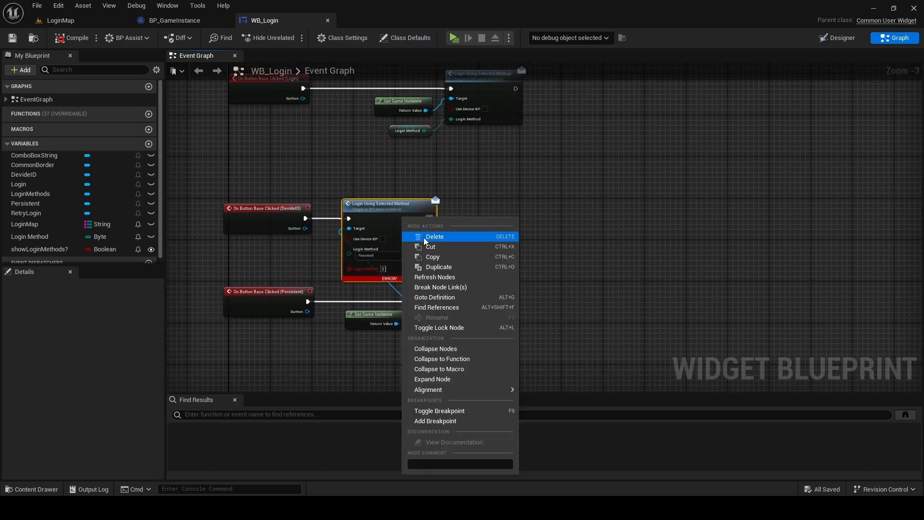
mouse_move(453, 287)
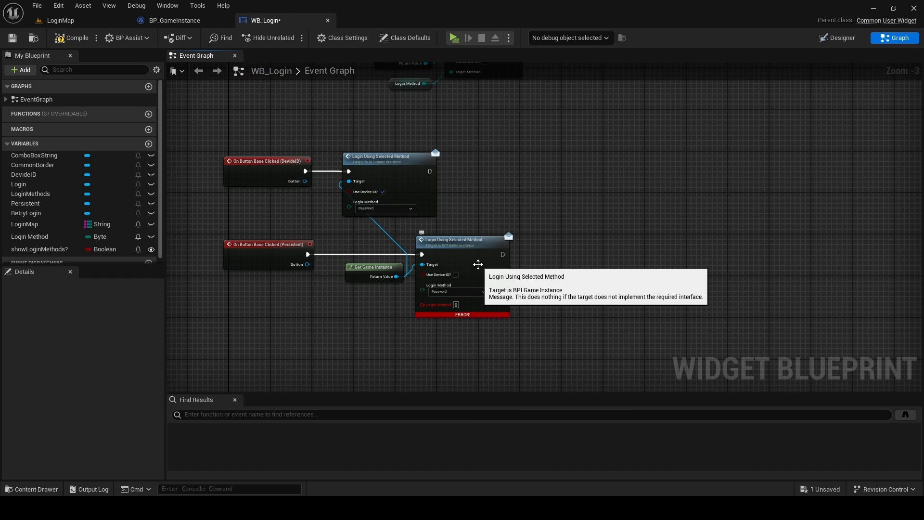
right_click(463, 277)
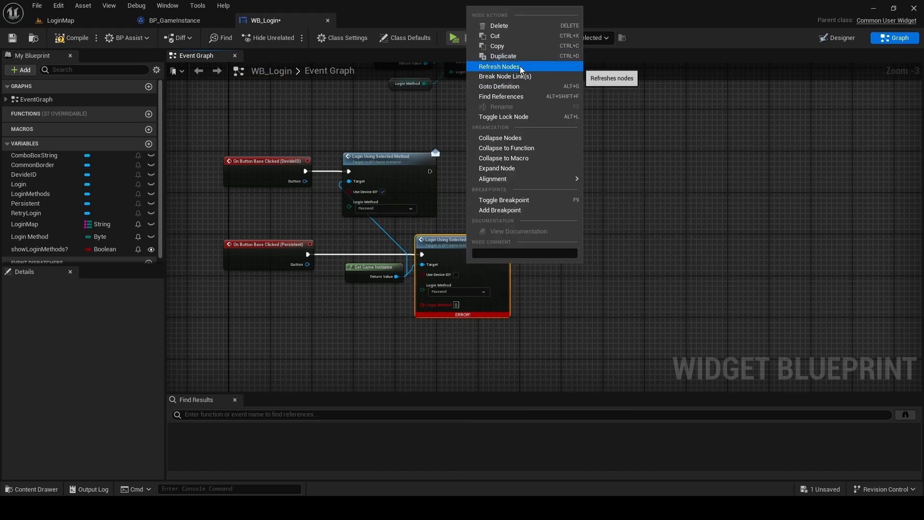
click(500, 66)
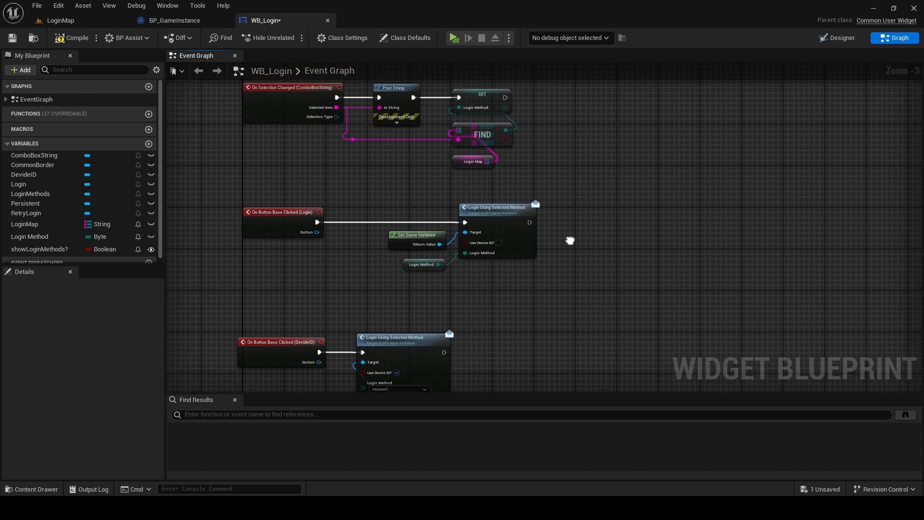
mouse_move(483, 264)
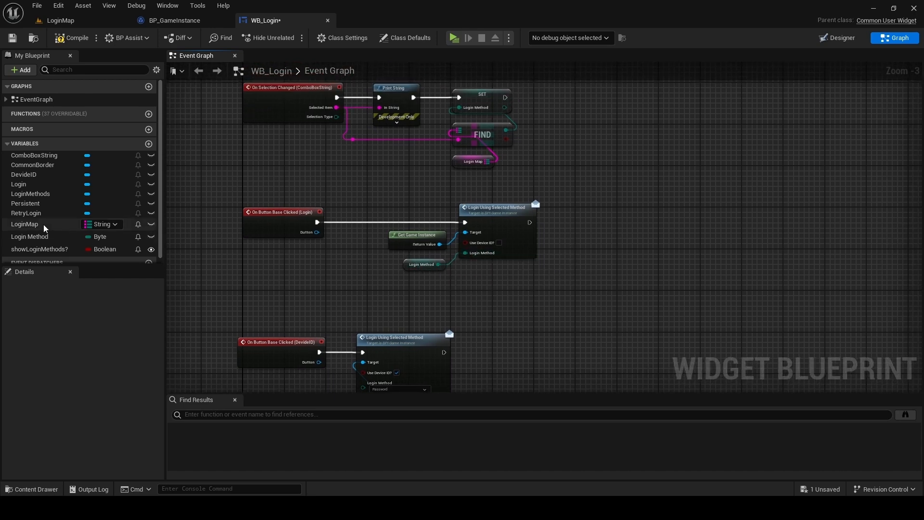
Change the Login Method variable to EEIK_ELoginCredentialType and save WB_Login
click(30, 237)
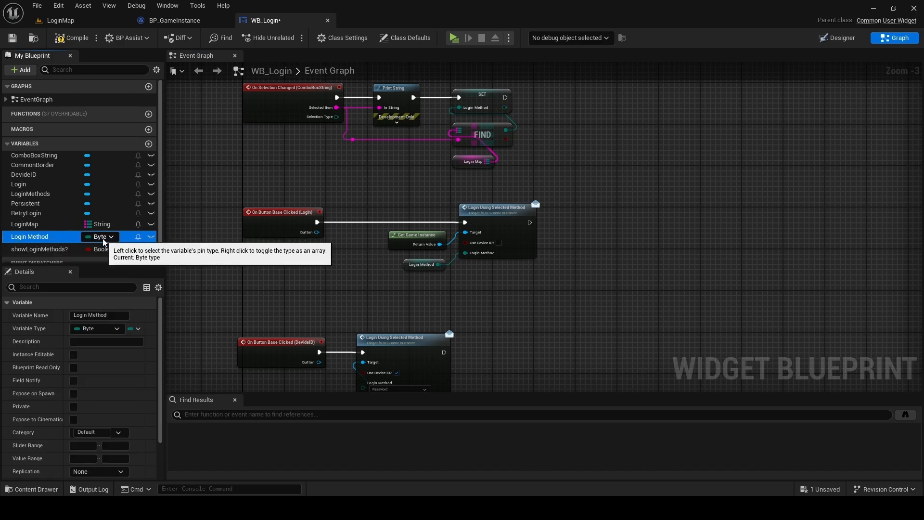
click(104, 237)
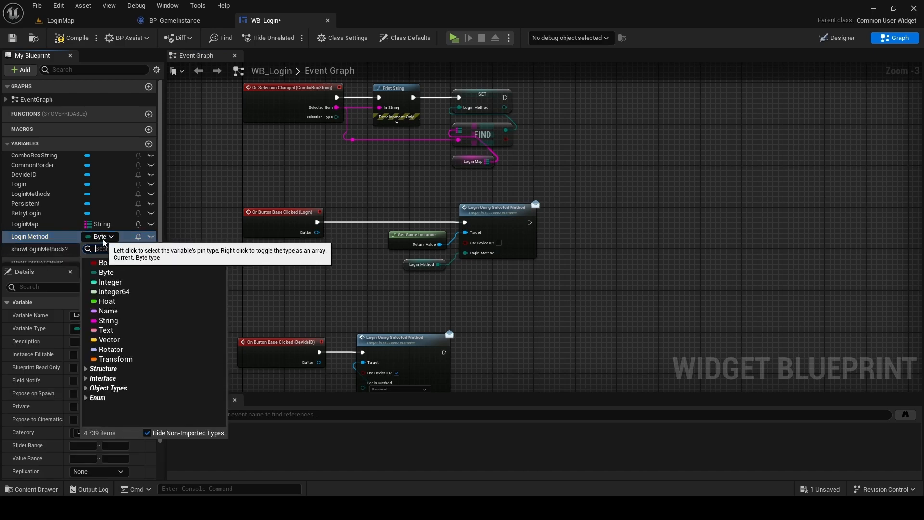
text(login)
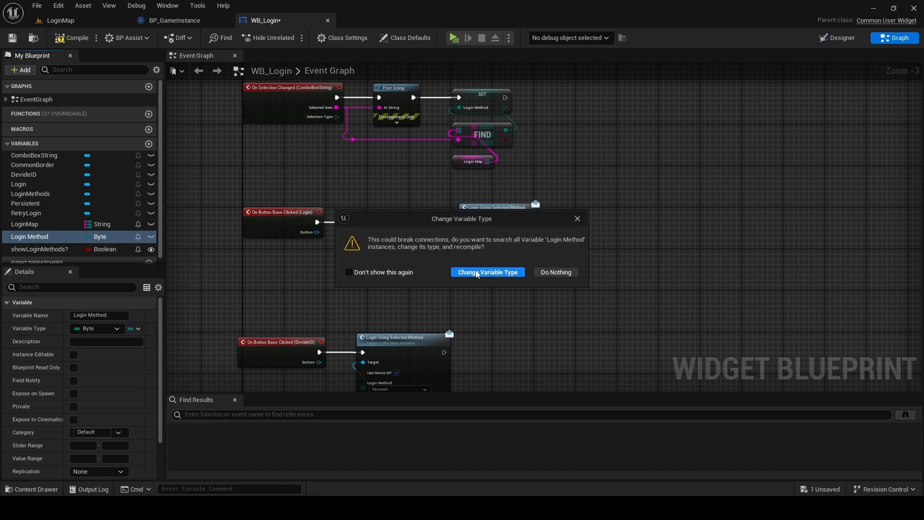
click(487, 272)
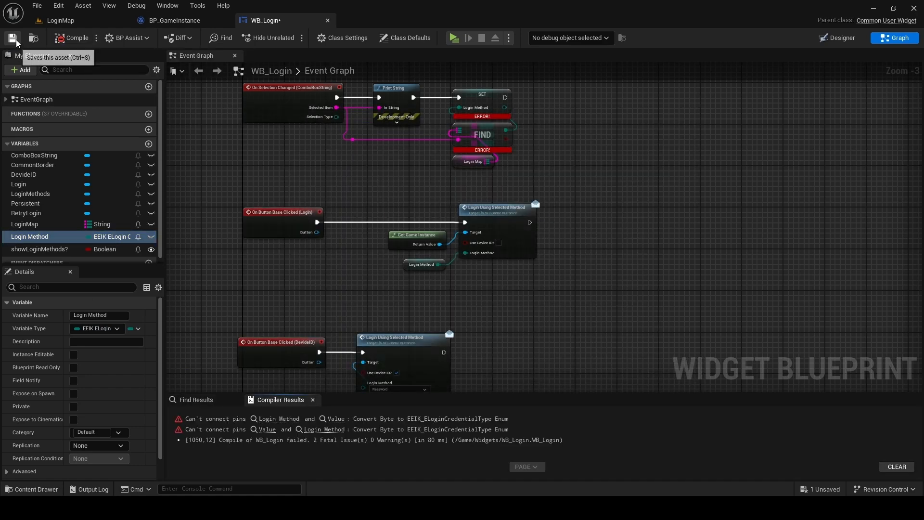
click(12, 38)
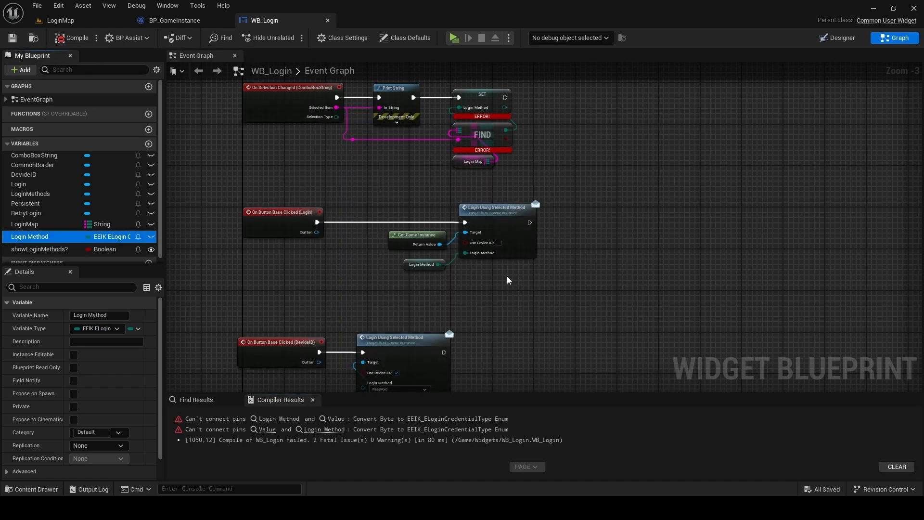
mouse_move(401, 264)
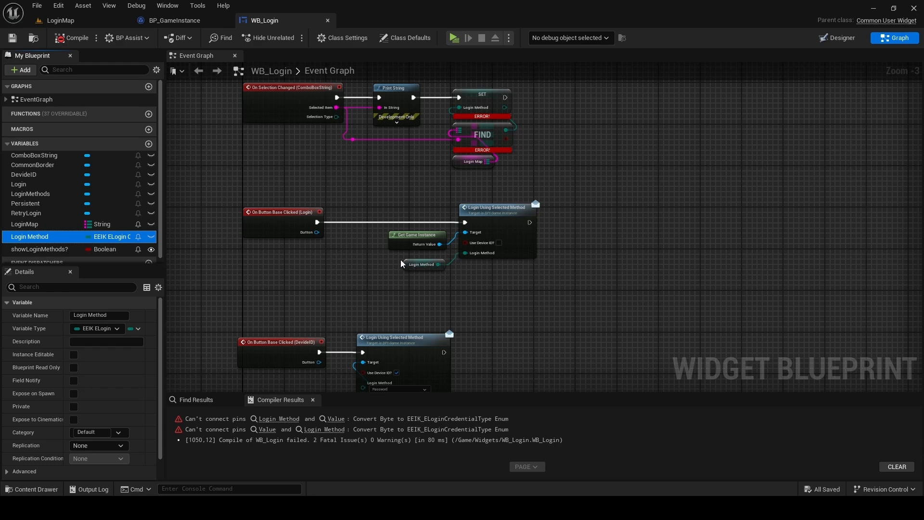
mouse_move(472, 258)
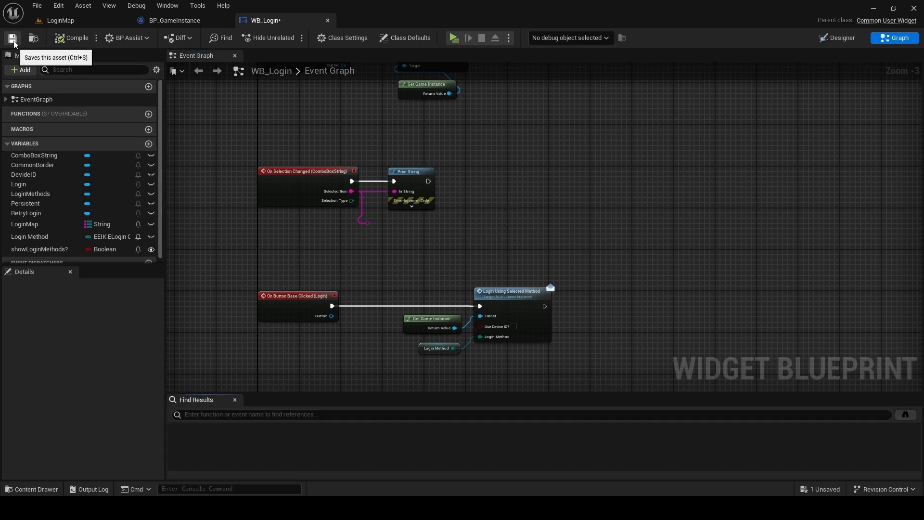
Create Login Map as a String-keyed map of login credential enum values with one default entry
click(11, 38)
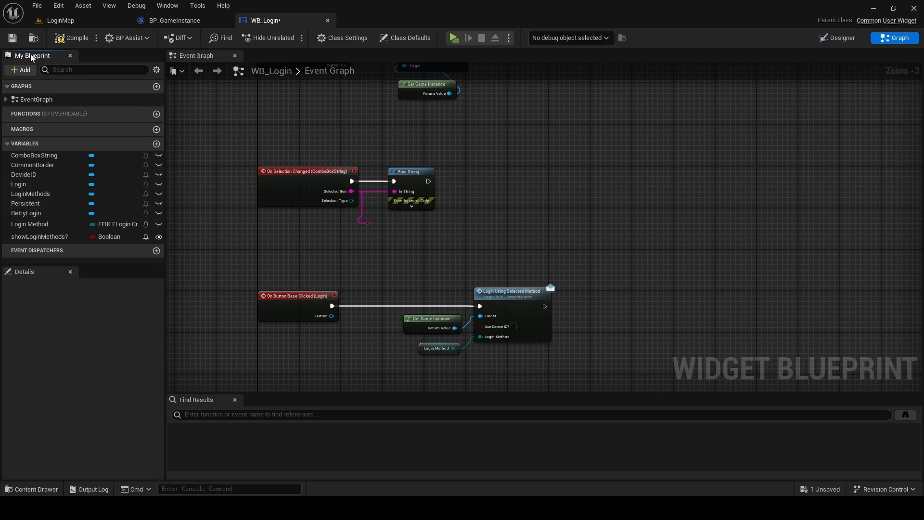
mouse_move(156, 144)
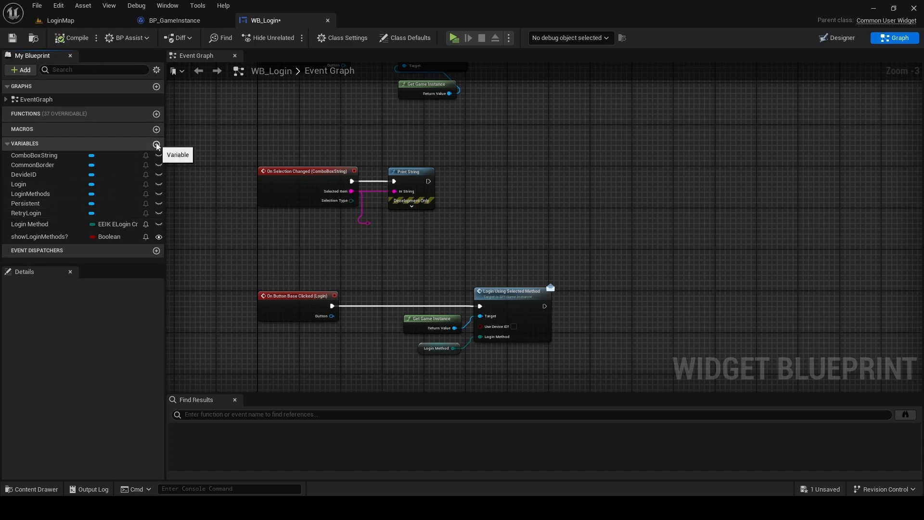
click(156, 144)
text(Login Map)
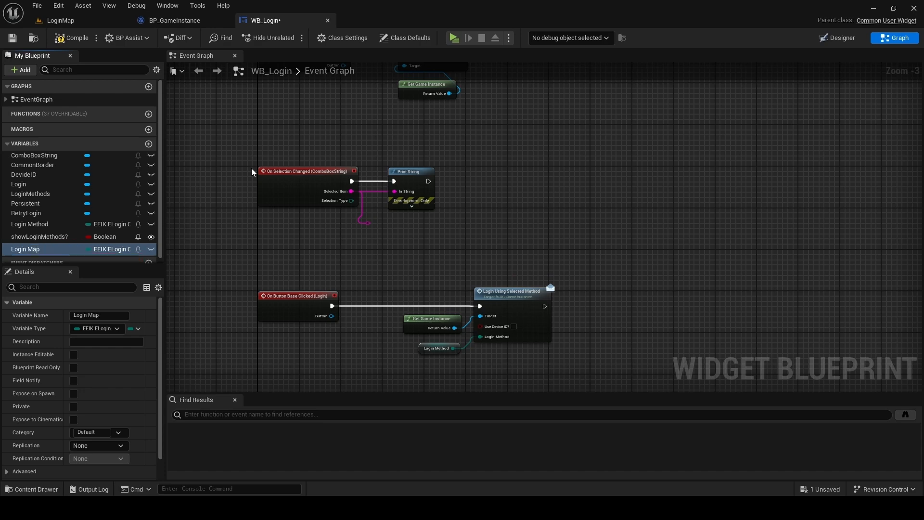
click(99, 329)
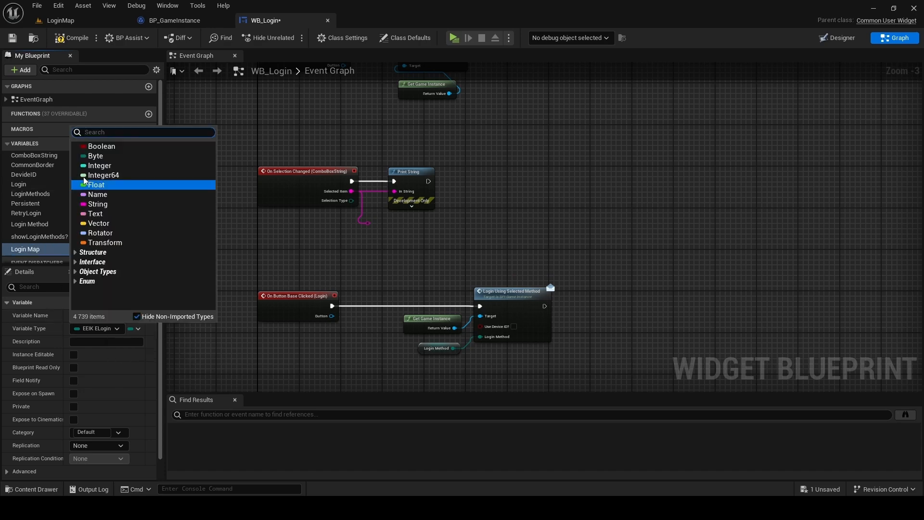
mouse_move(97, 204)
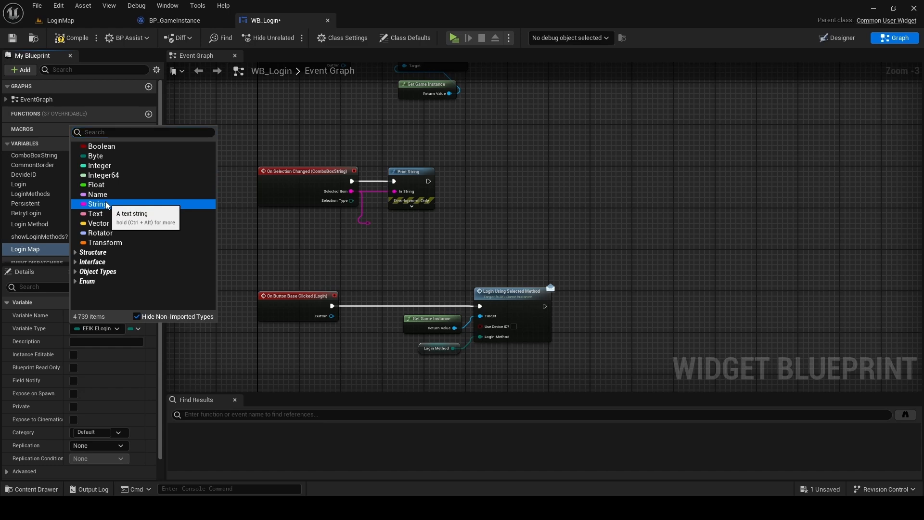
click(98, 204)
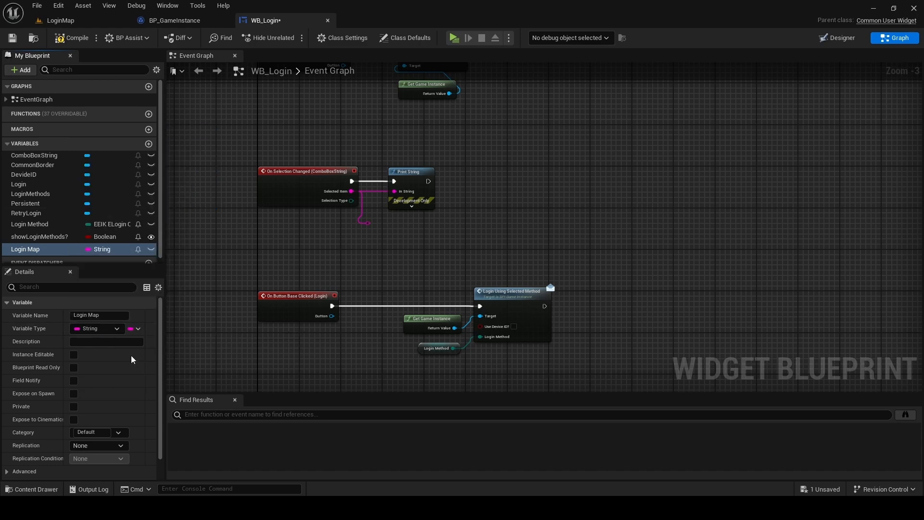
click(136, 329)
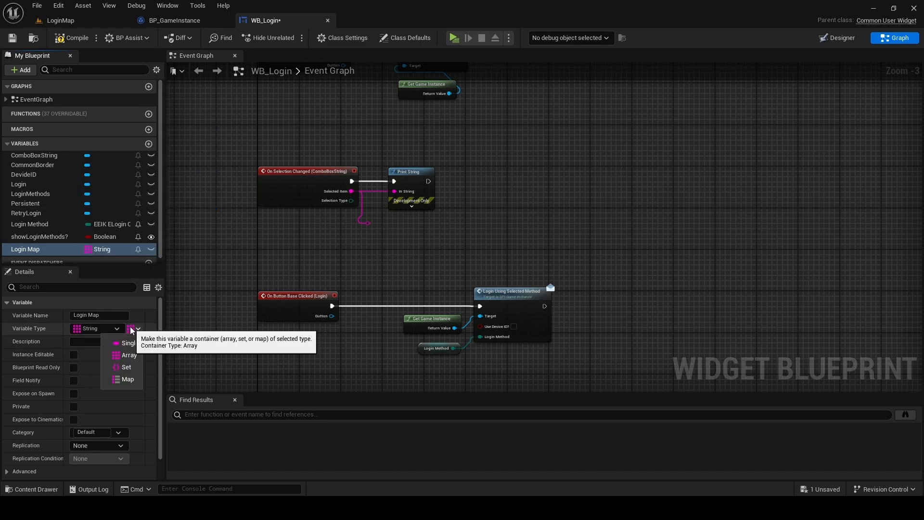
click(127, 378)
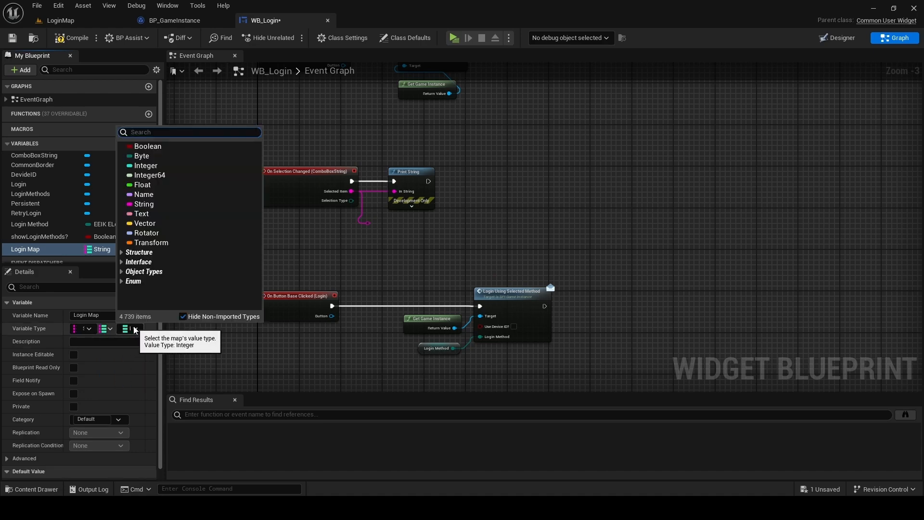
text(login)
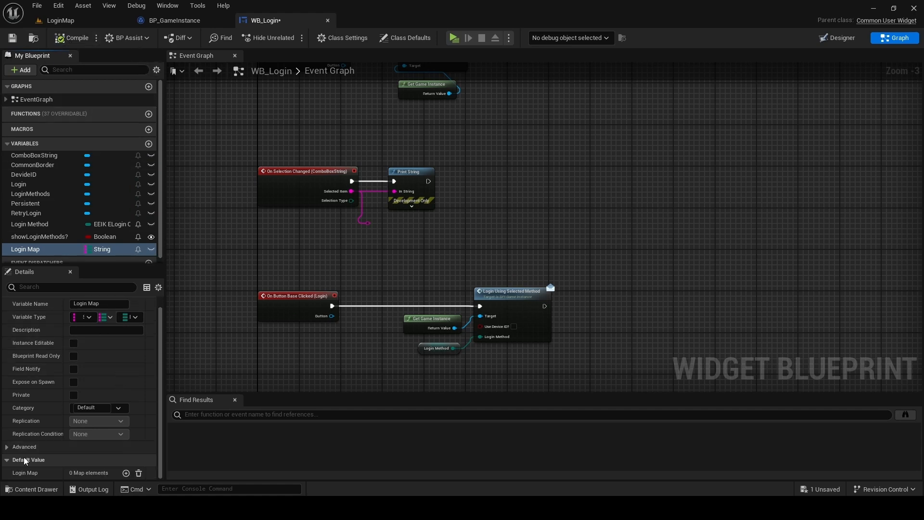
click(125, 475)
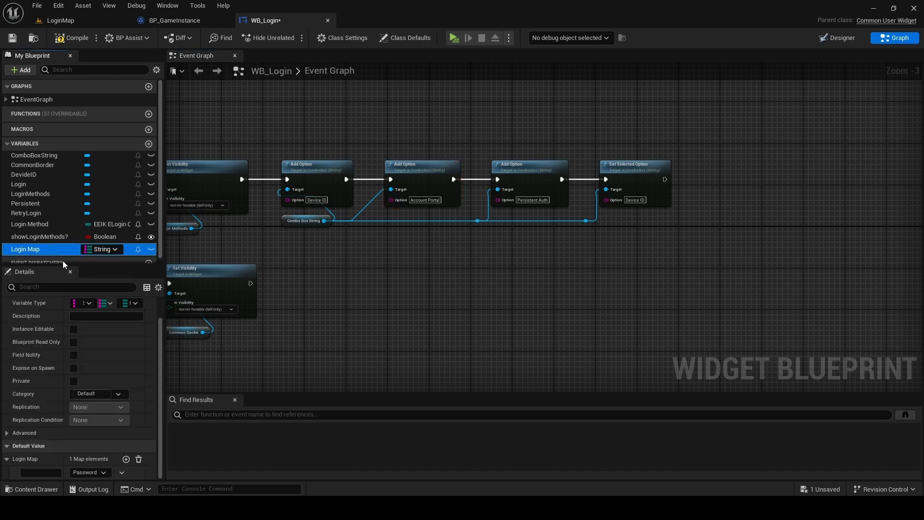
mouse_move(79, 475)
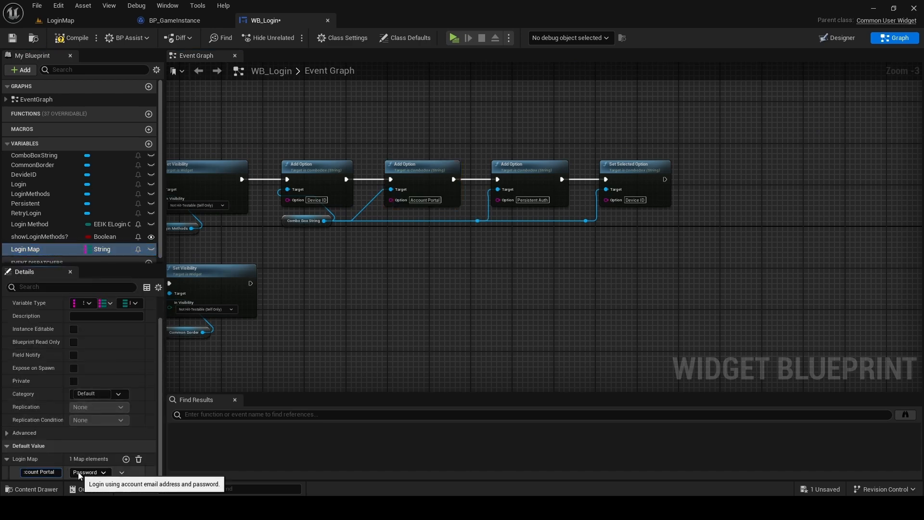
Set Login Map entries to Persistent Auth and a third Device ID entry mapped to Device Code
click(90, 472)
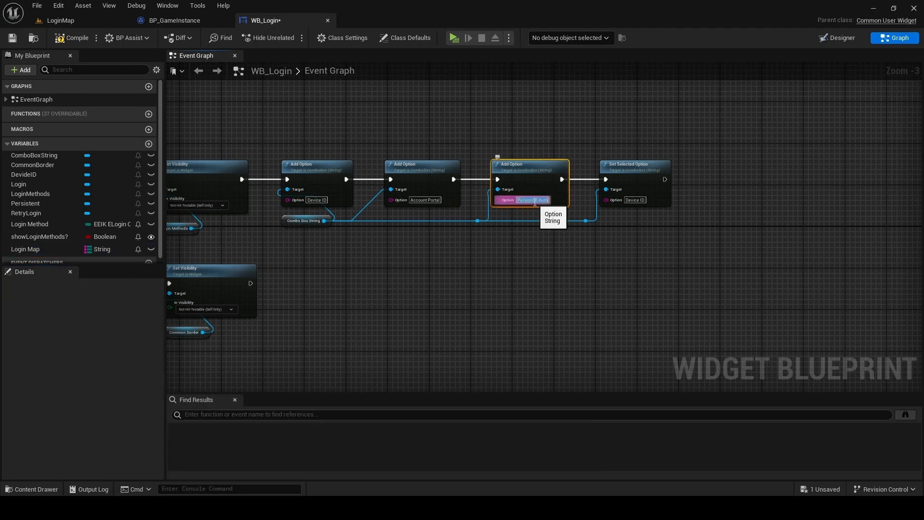
click(25, 248)
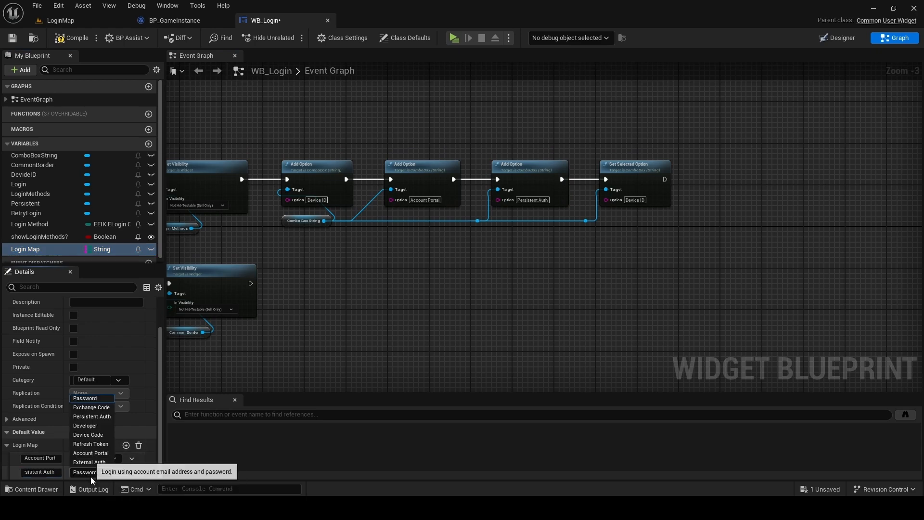
click(92, 416)
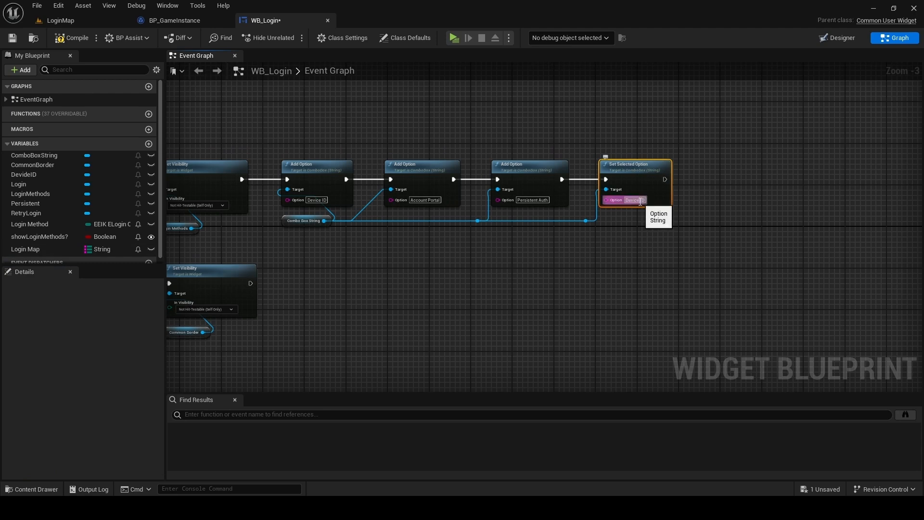
click(25, 249)
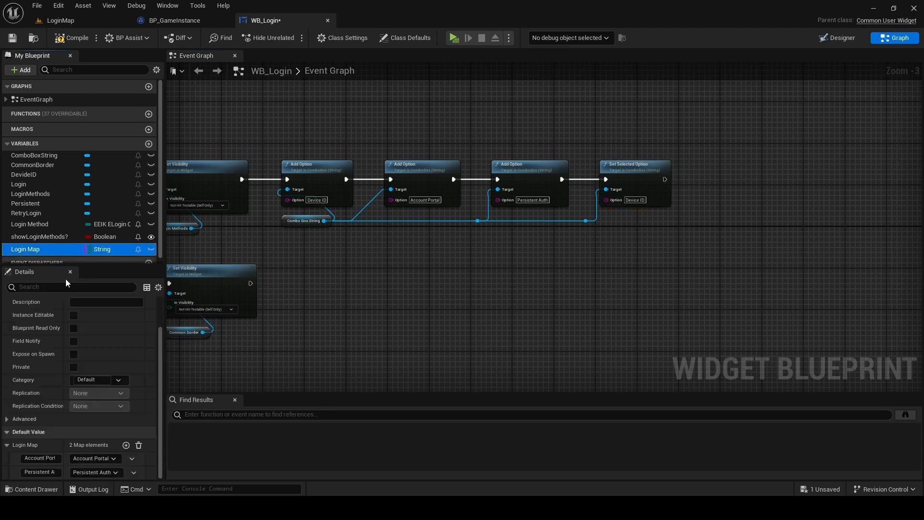
click(125, 445)
text(Device ID)
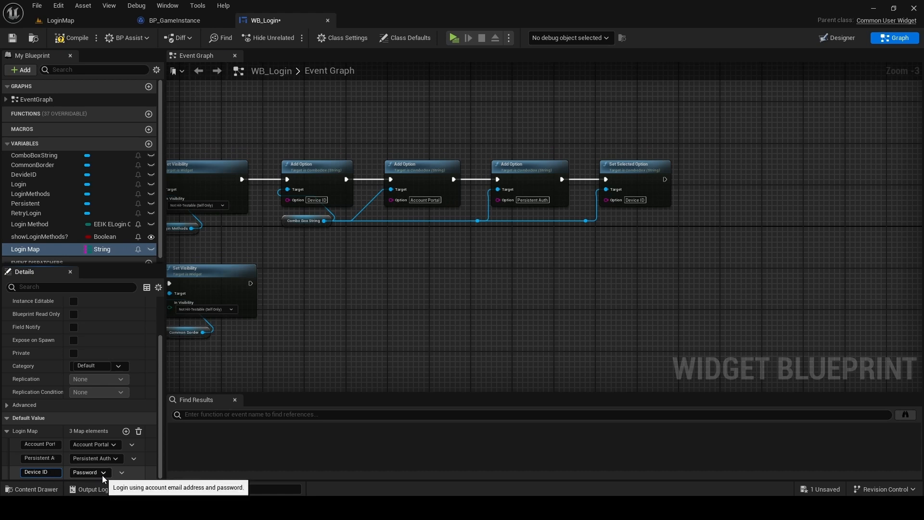
click(90, 472)
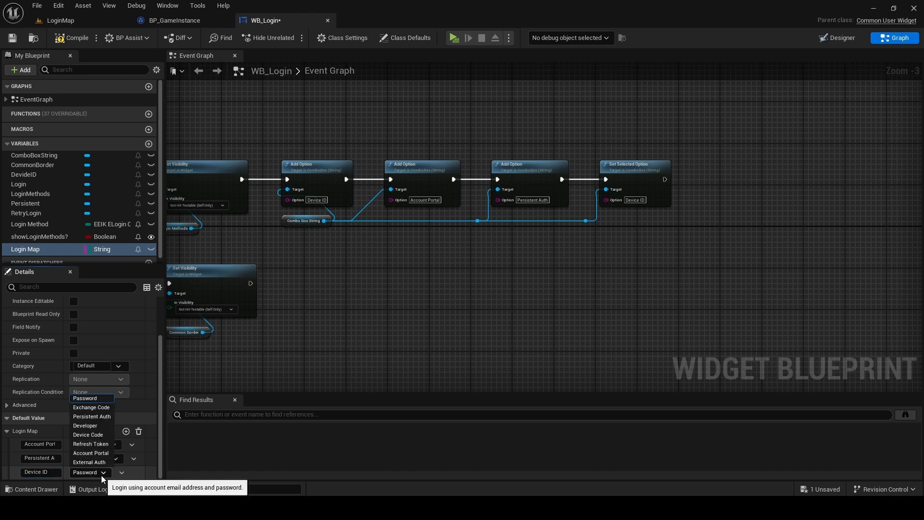
click(88, 434)
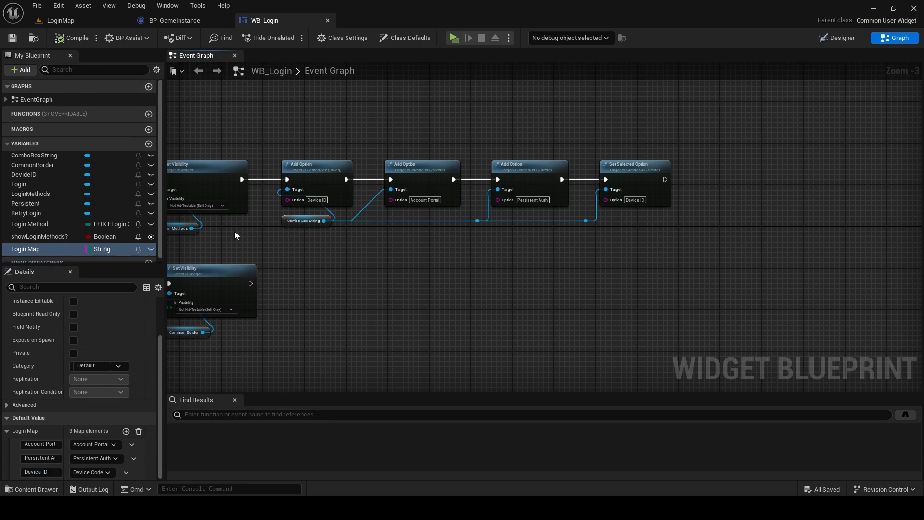
scroll(down, 3)
text(fi)
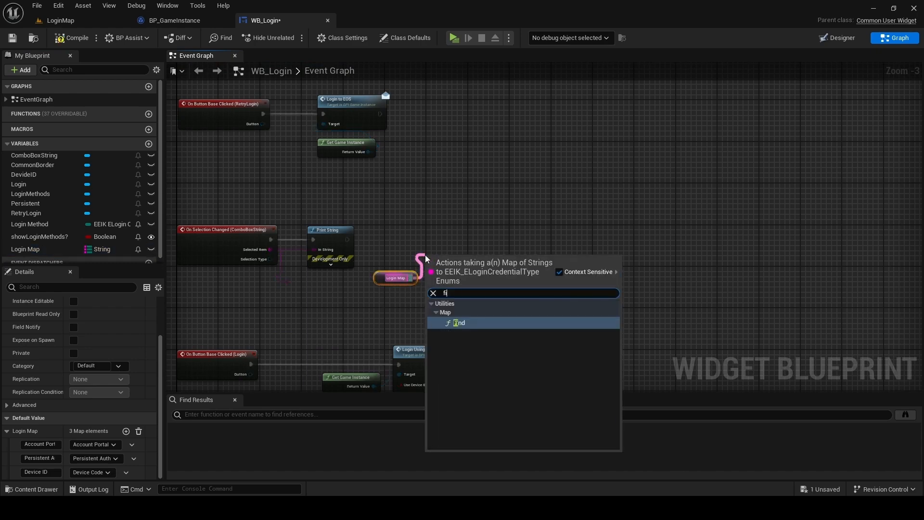
Look up the selected item in Login Map with a Find node feeding Set Login Method, and save
click(459, 323)
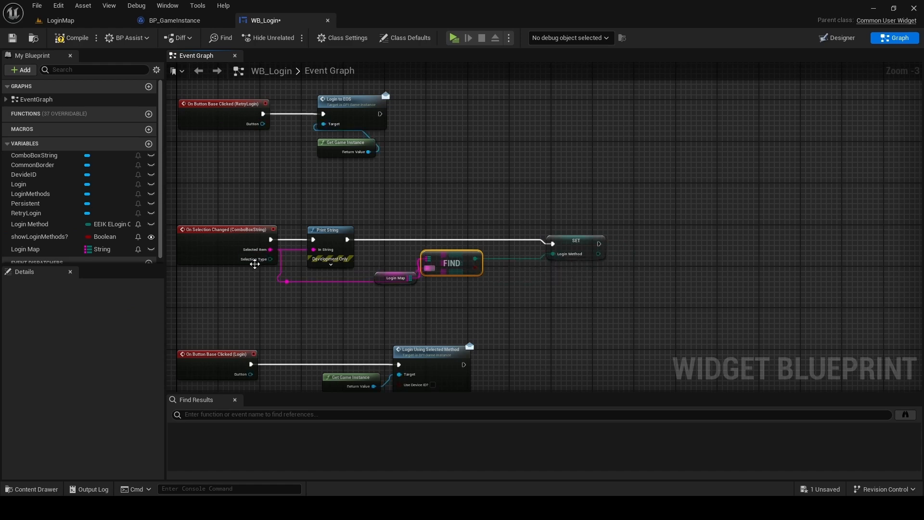
click(395, 277)
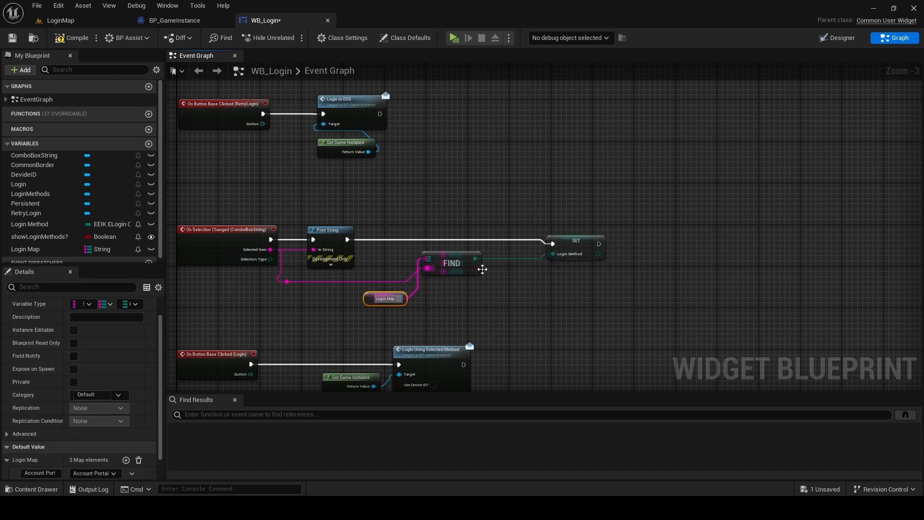
scroll(down, 3)
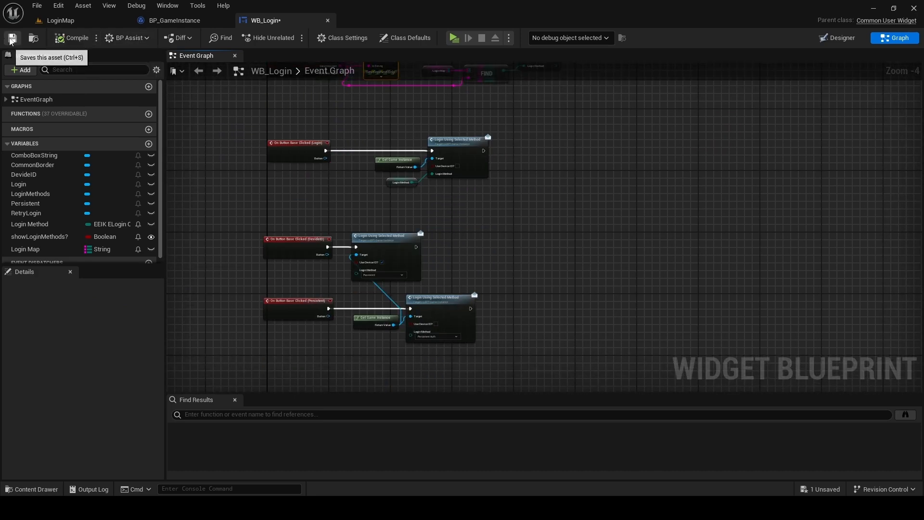
click(10, 37)
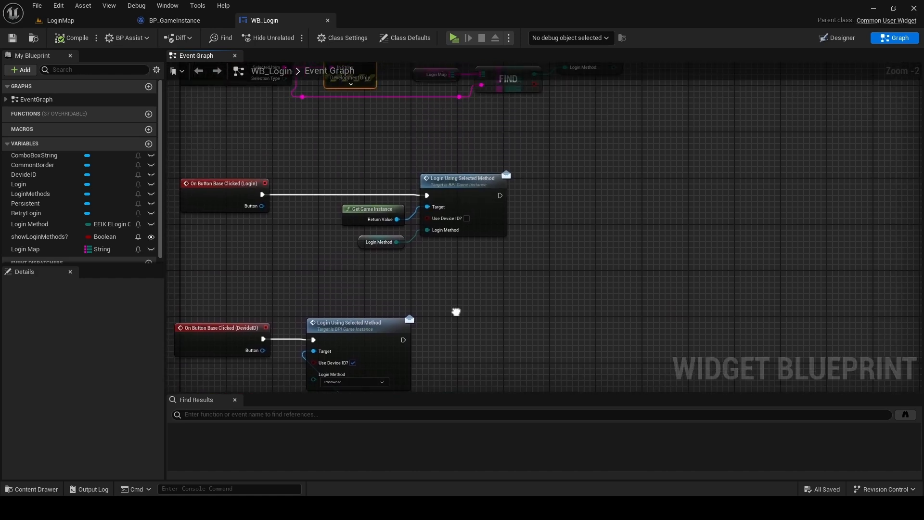
Switch on EEIK_ELoginCredentialType from Login Method and duplicate the login call for Device ID
click(277, 251)
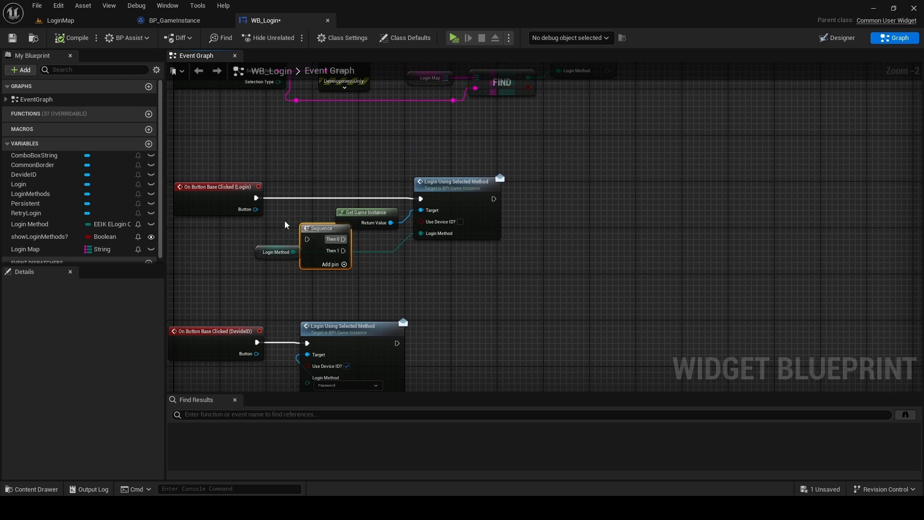
click(276, 251)
text(sw)
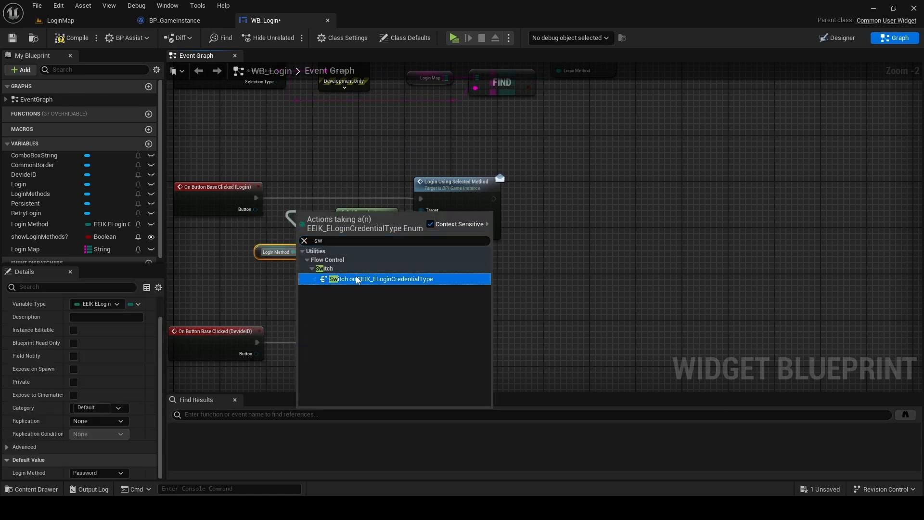
click(380, 279)
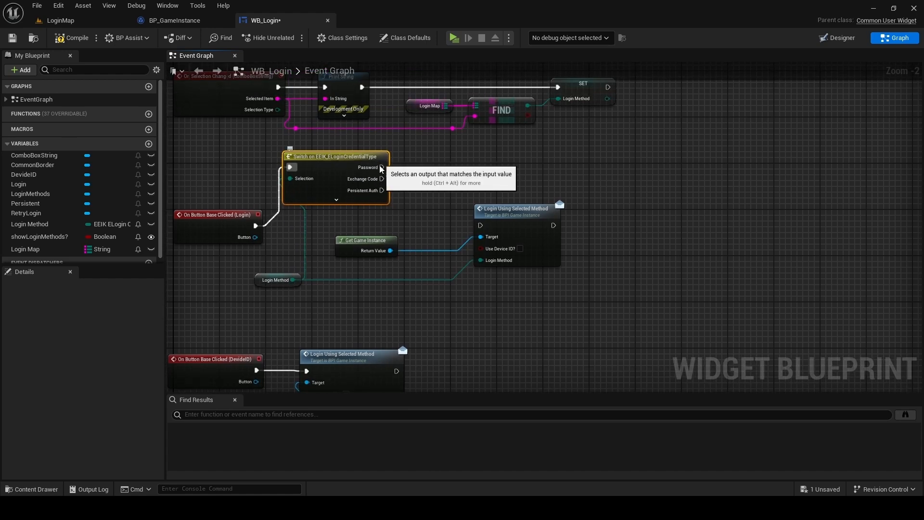
mouse_move(382, 166)
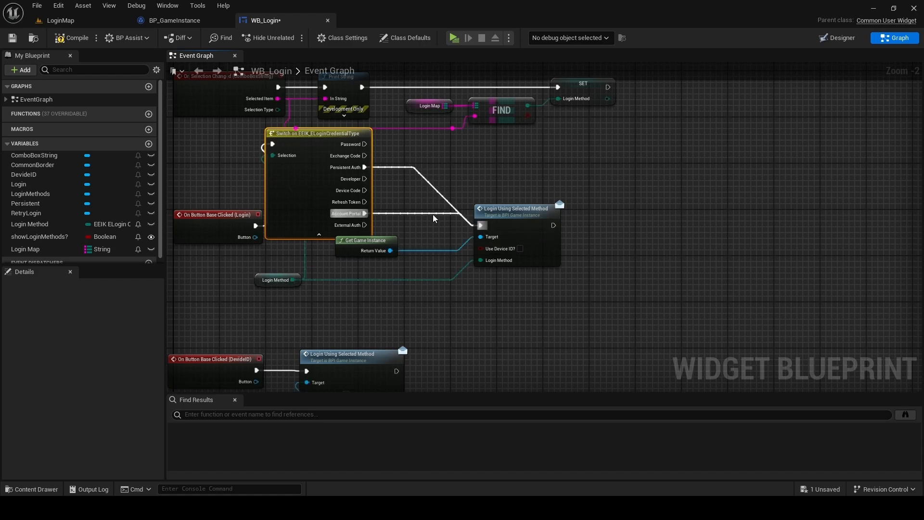
click(516, 208)
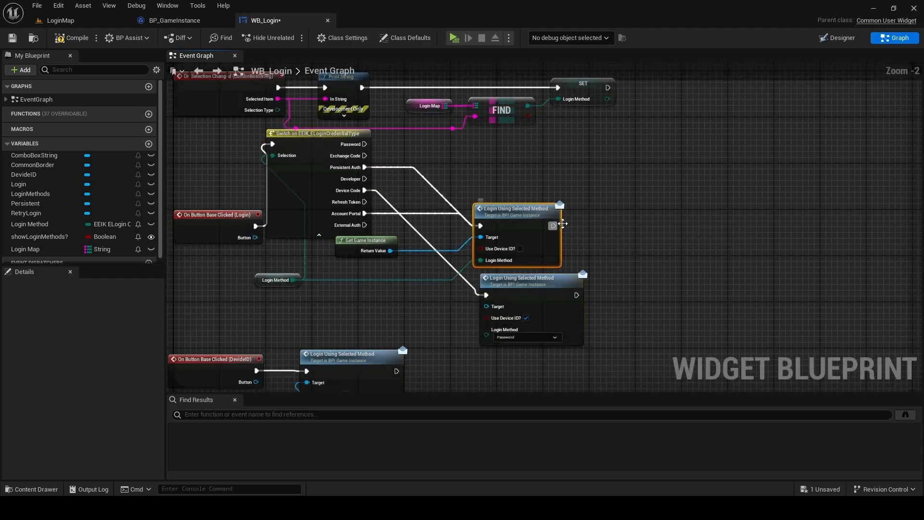
Move the DevideID and Persistent event groups lower to make room for the switch wiring
scroll(down, 3)
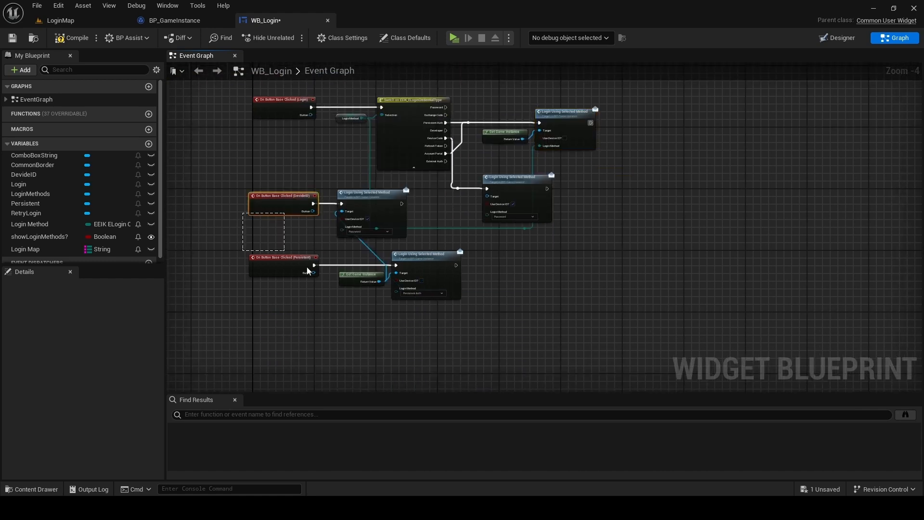
drag(283, 203, 288, 271)
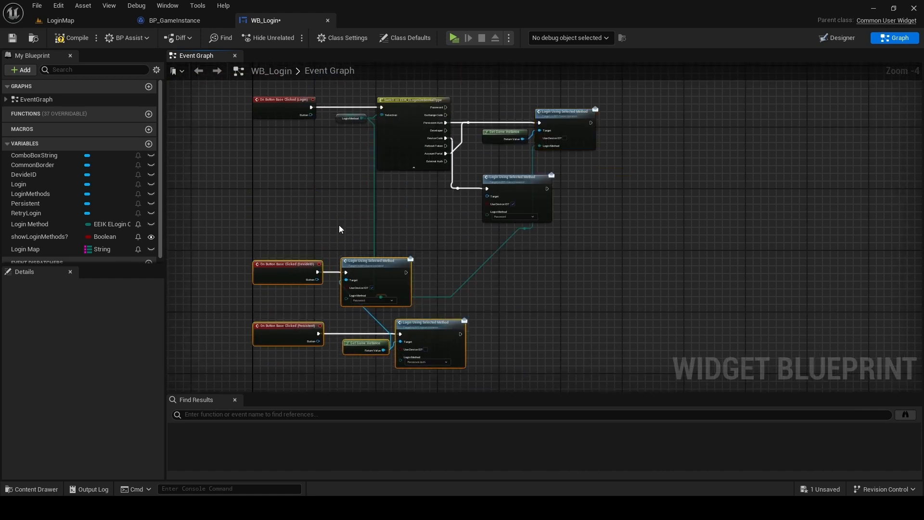
click(284, 100)
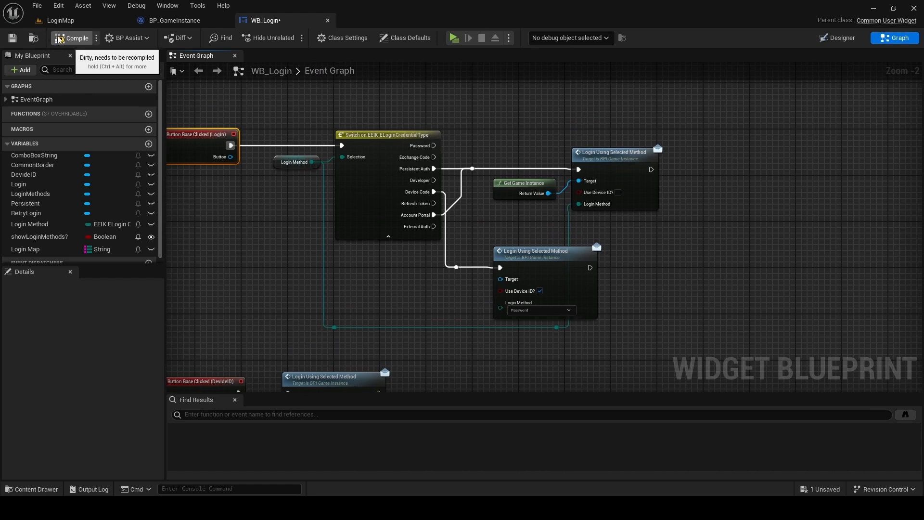
Compile WB_Login with the credential-type switch wiring in place
click(71, 37)
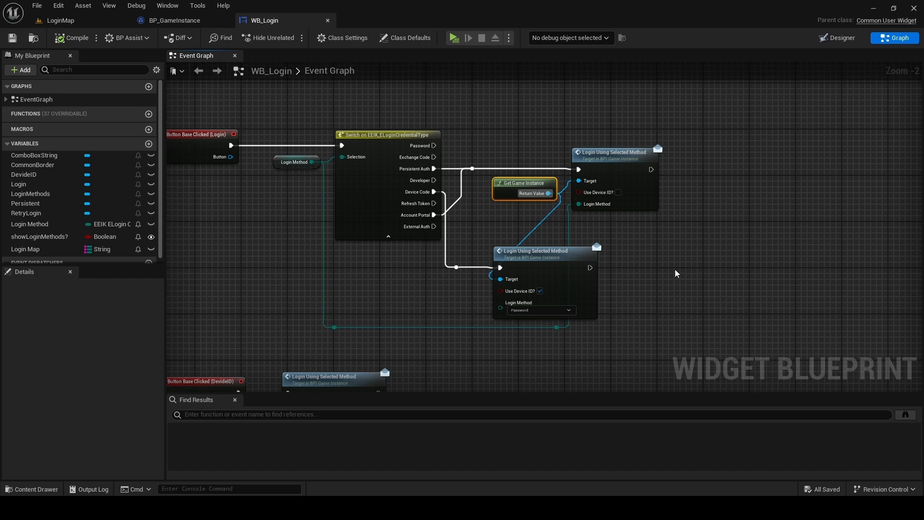
mouse_move(661, 283)
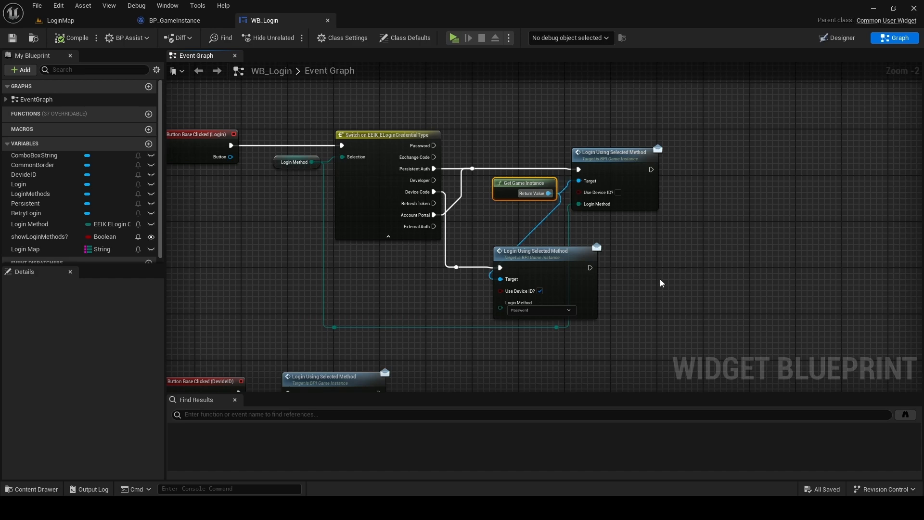
scroll(down, 3)
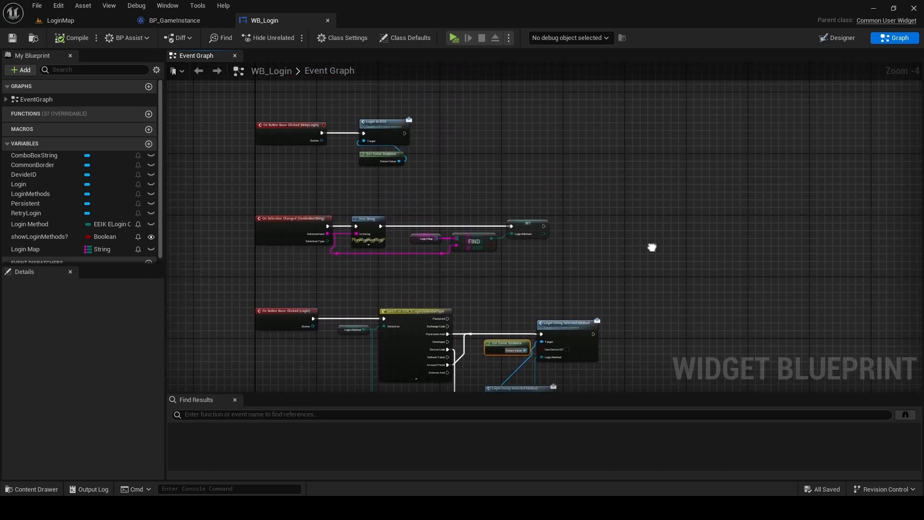
Play LoginMap, pick a method from the login dropdown and attempt login, then reopen BP_GameInstance
click(60, 20)
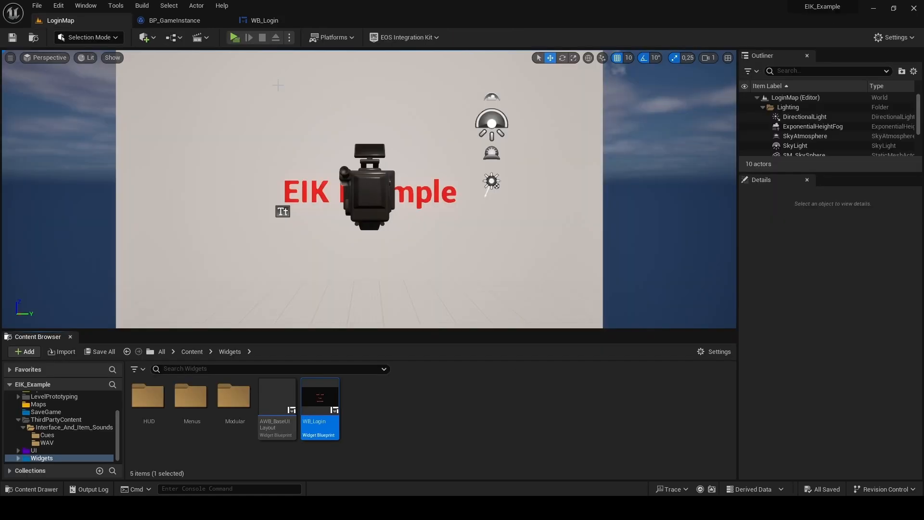
click(235, 38)
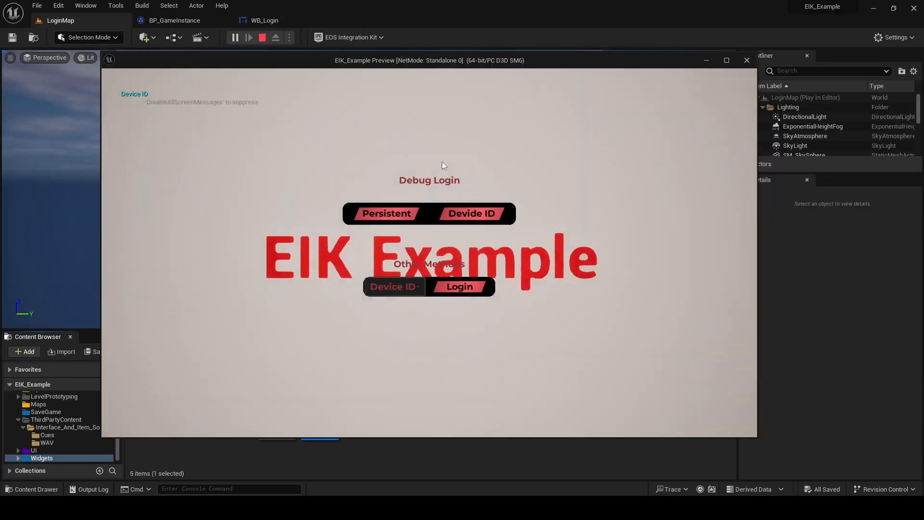
click(392, 287)
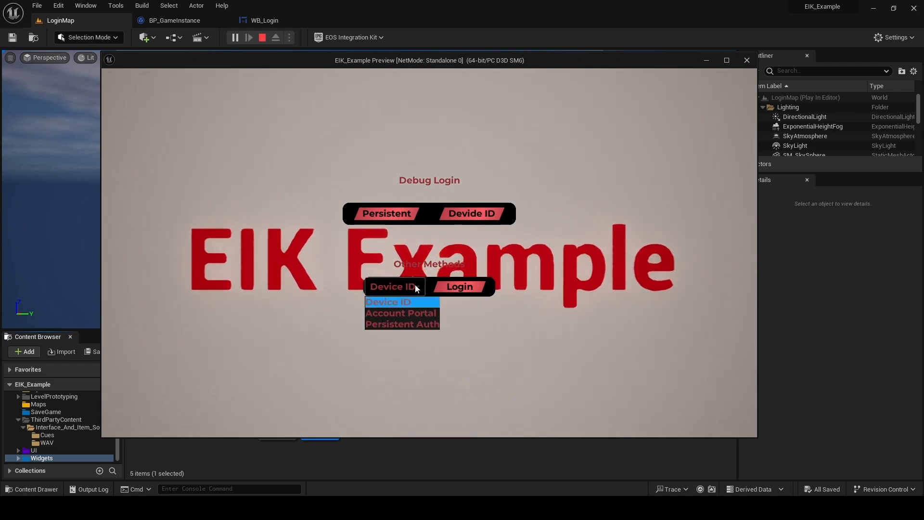
click(459, 287)
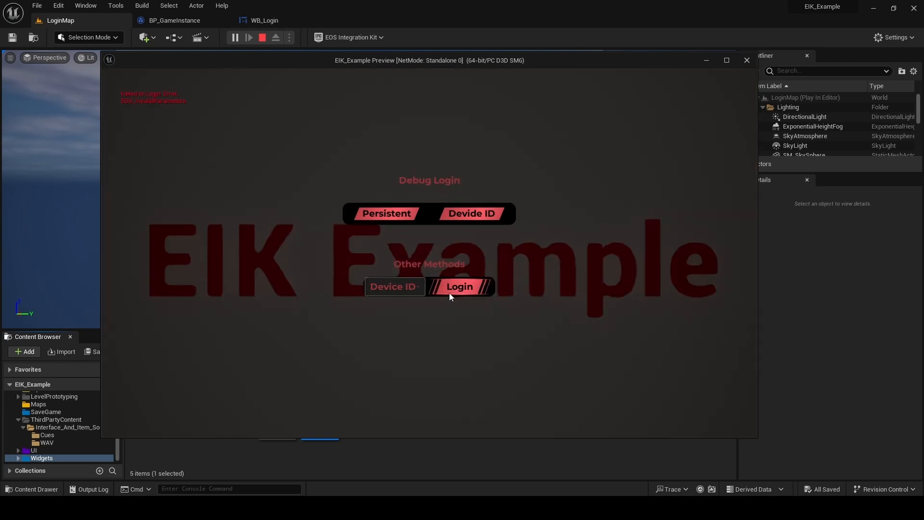
mouse_move(406, 289)
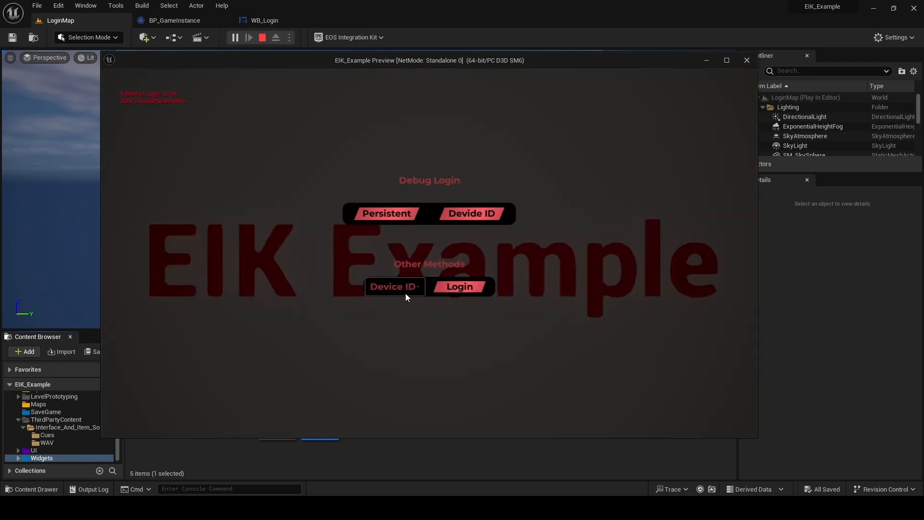
mouse_move(685, 93)
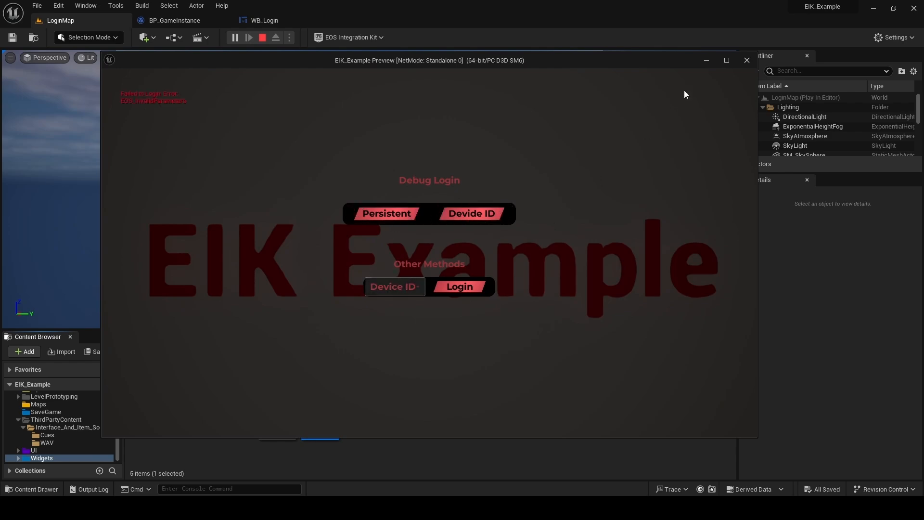
click(261, 38)
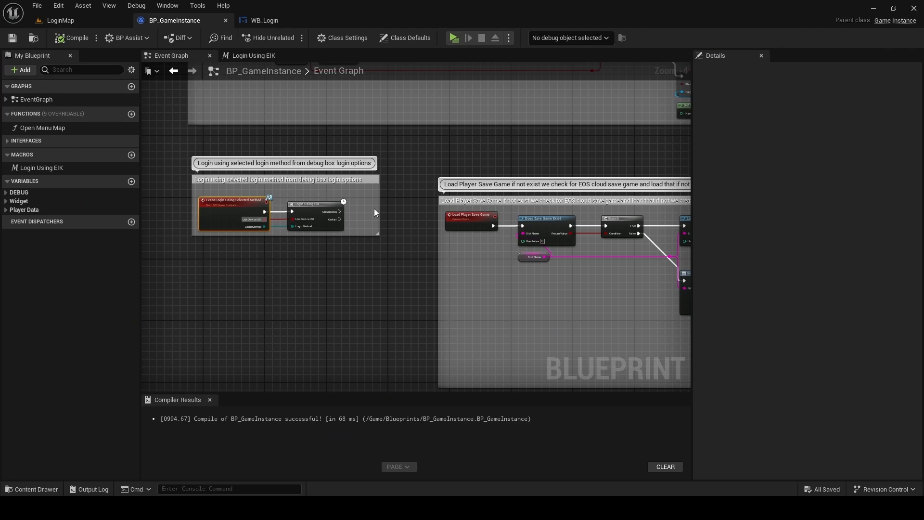
Review WB_Login's Login Map default entries and return to the Login Using EIK graph
click(264, 20)
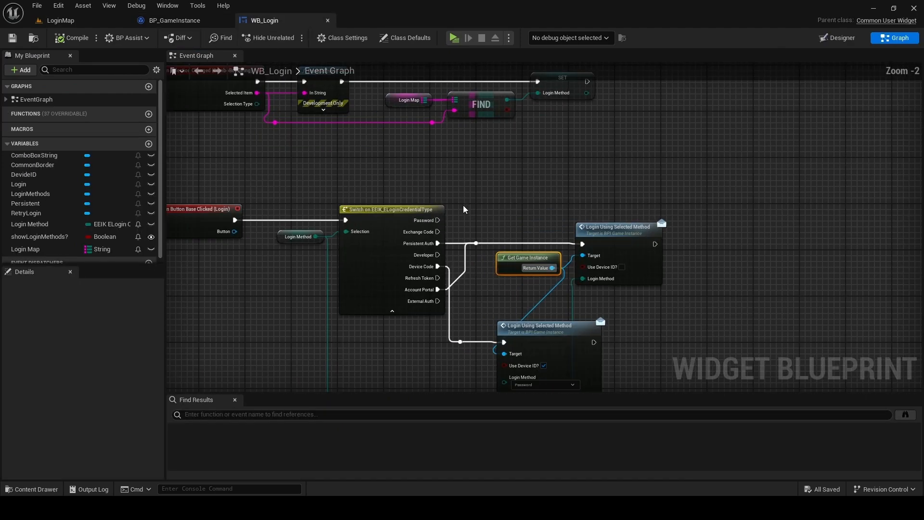
click(25, 248)
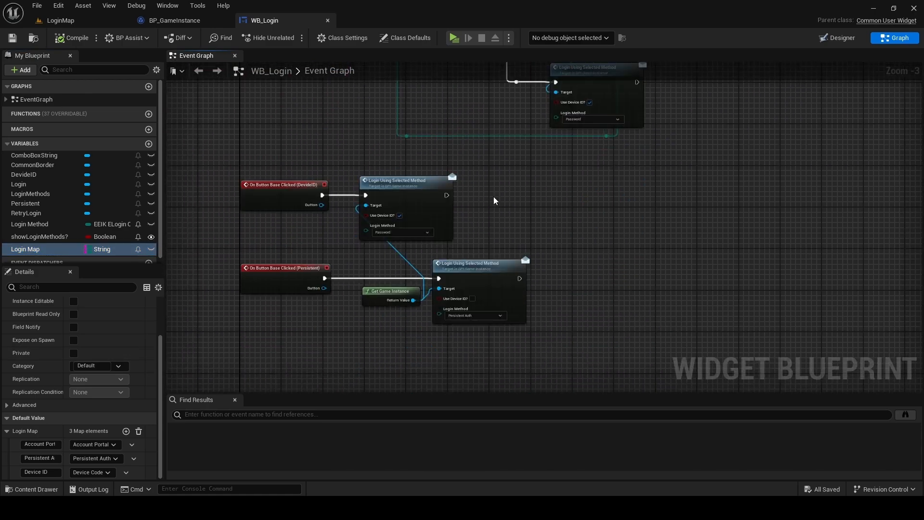
click(174, 20)
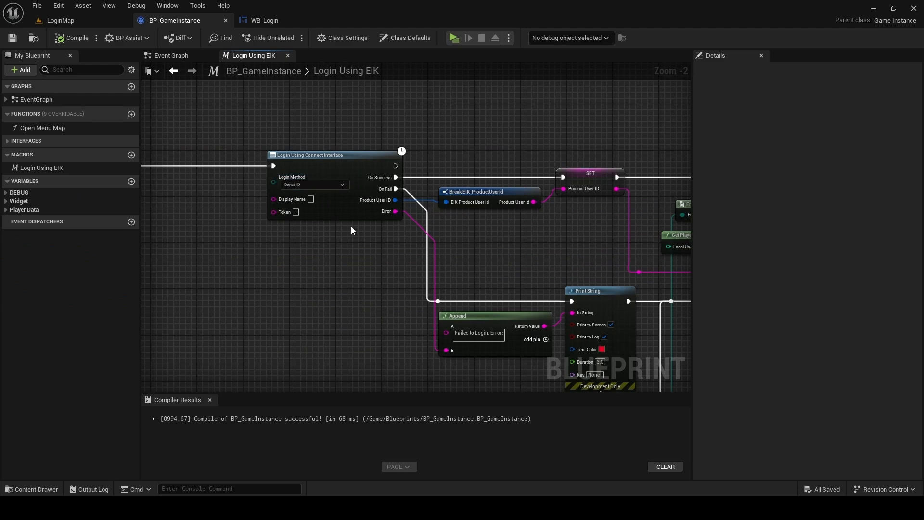
scroll(down, 3)
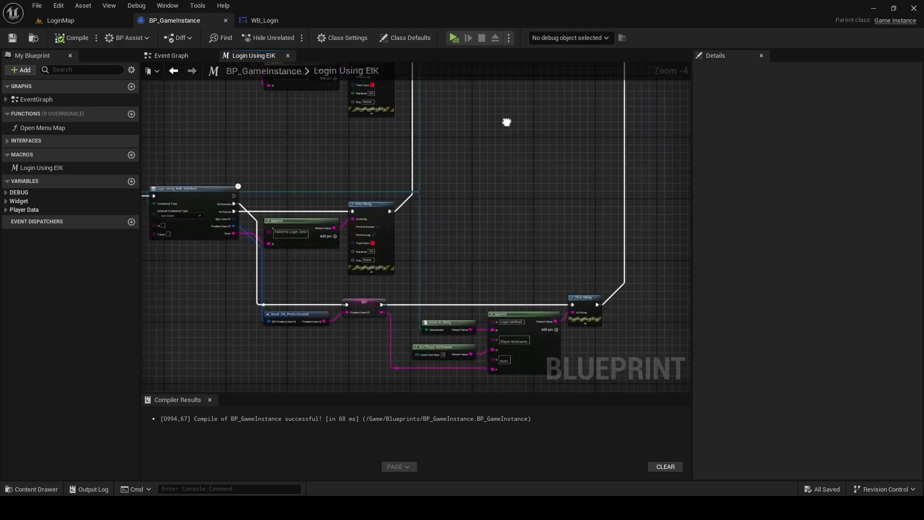
Play-test the login, then bring up options on the Login Using Connect Interface node
click(452, 38)
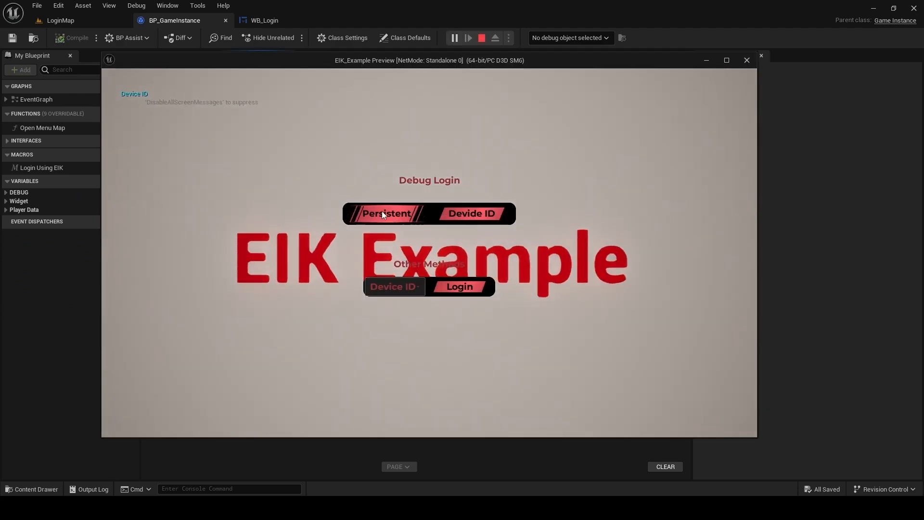
click(482, 38)
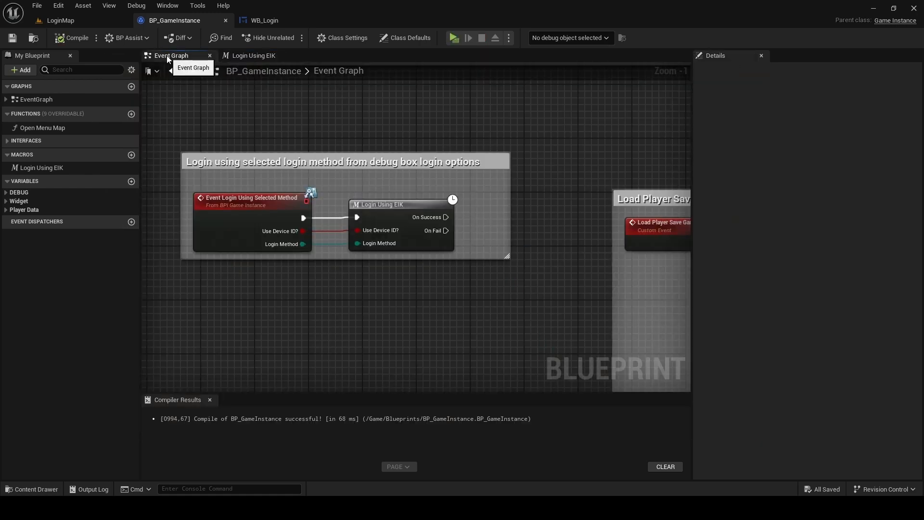
click(264, 21)
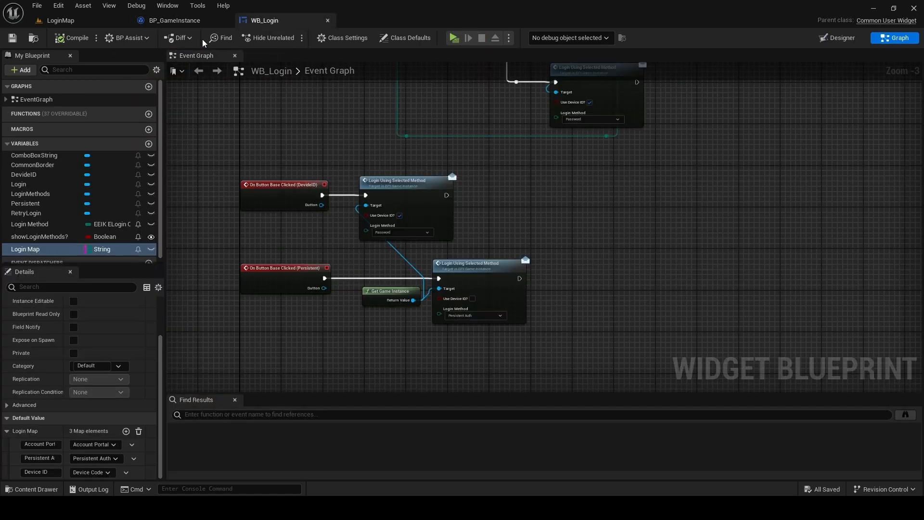
right_click(250, 198)
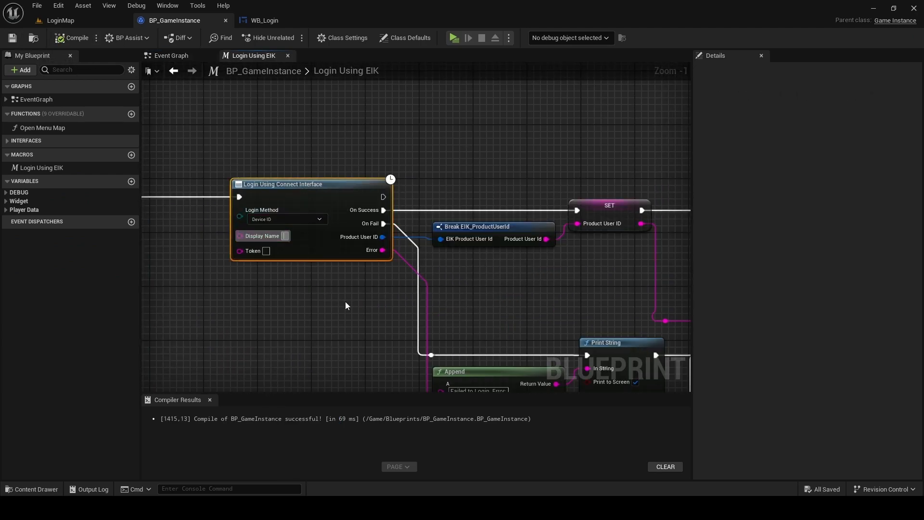
Set the login node's Display Name to Test and play-test logging in to the menu via Device ID
text(Test)
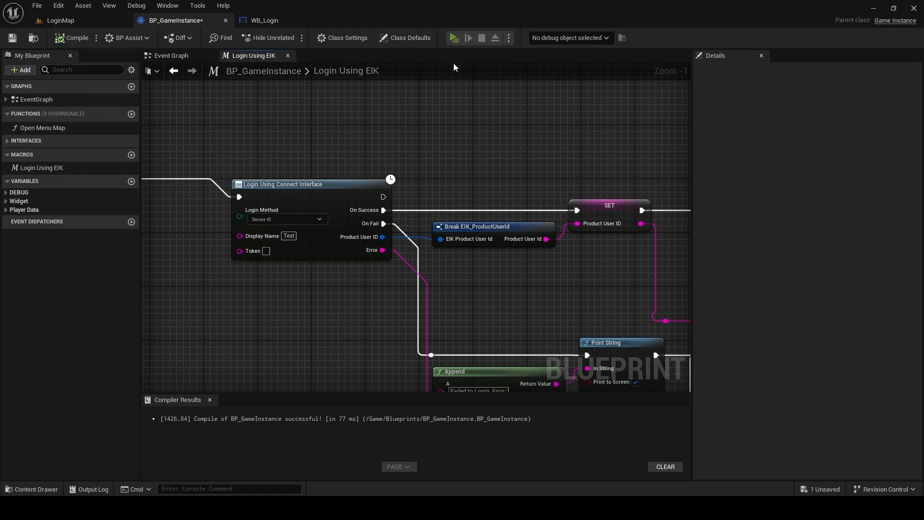
click(453, 38)
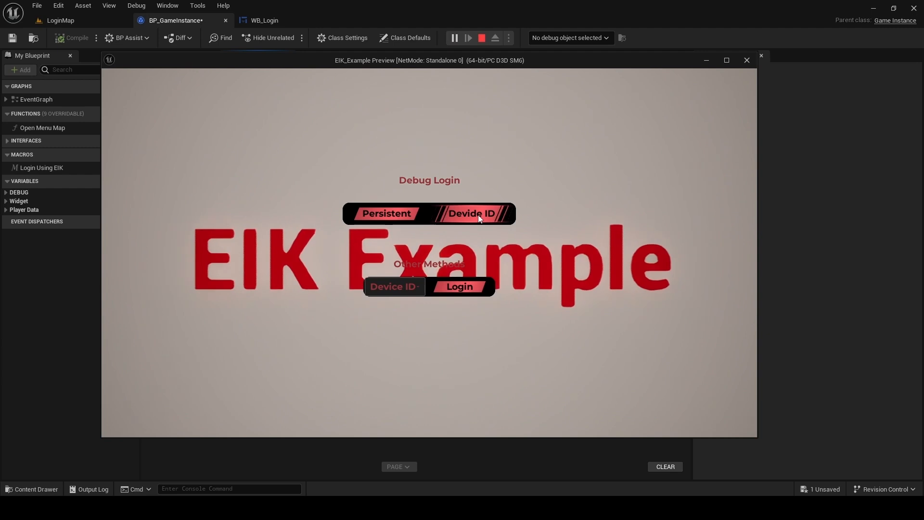
mouse_move(494, 176)
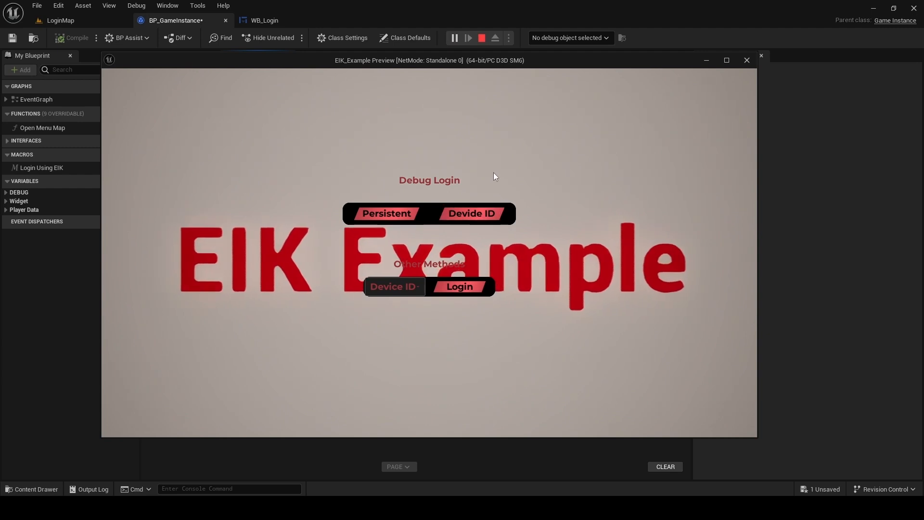
click(459, 287)
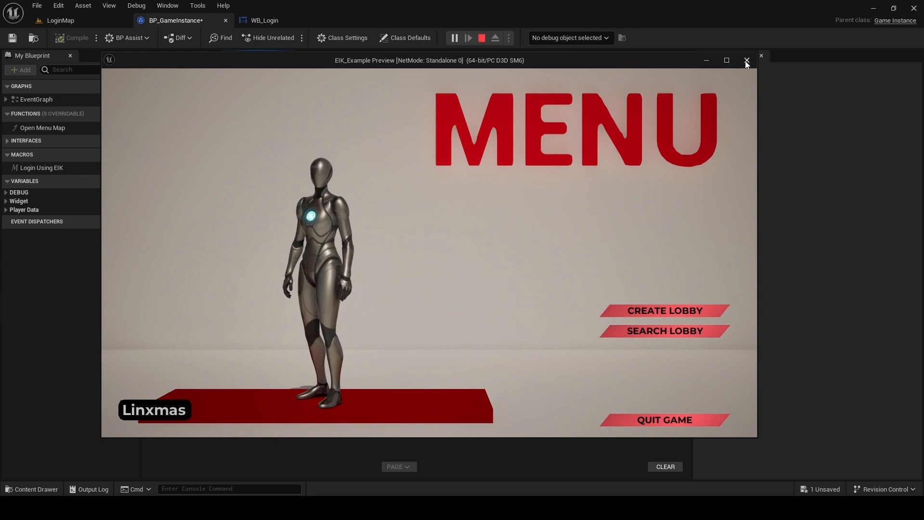
click(745, 62)
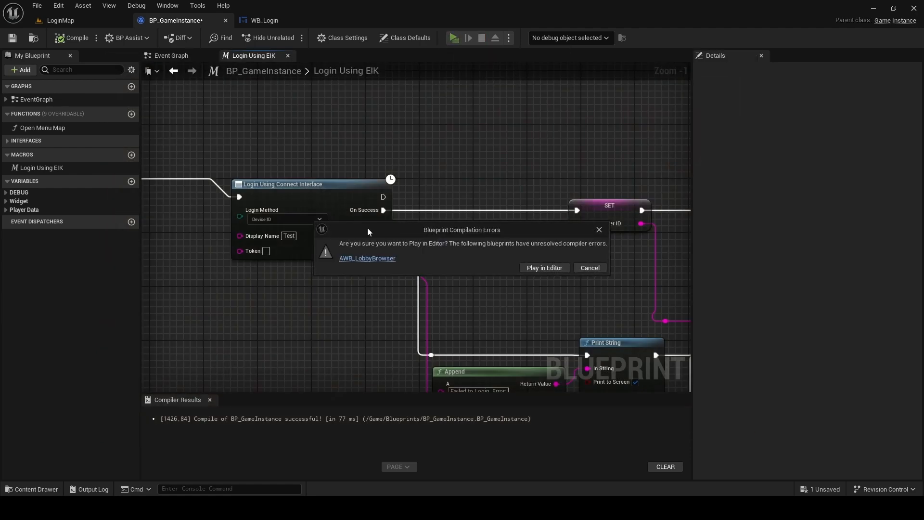
mouse_move(367, 258)
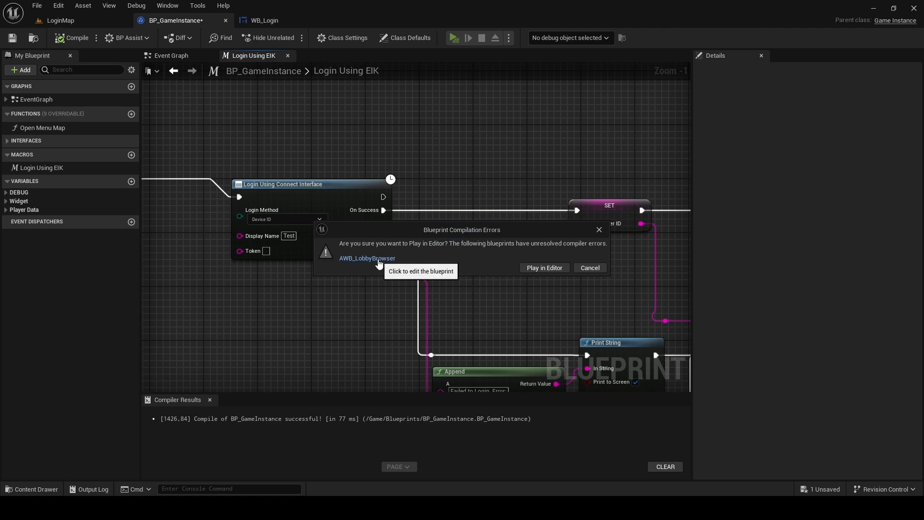
Open AWB_LobbyBrowser's graph from the error dialog, recompile, and jump to the failing Find EIK Sessions node
click(367, 258)
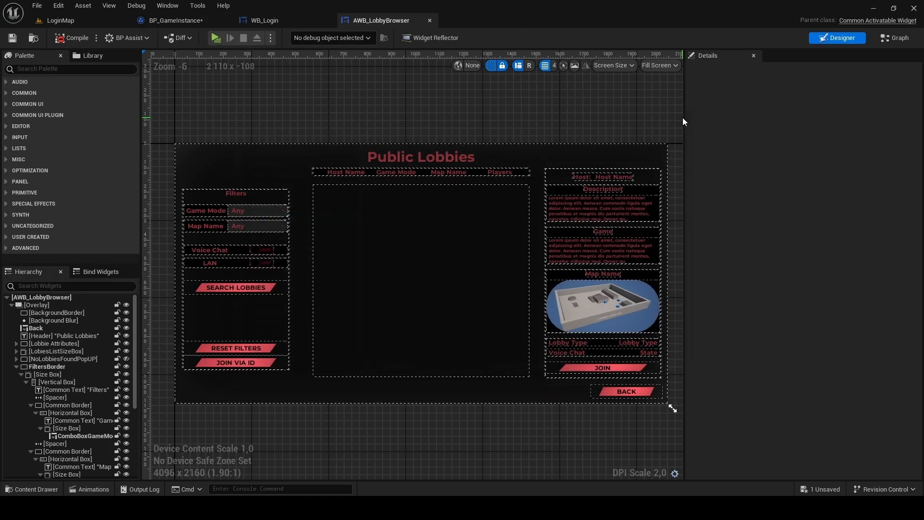
click(893, 37)
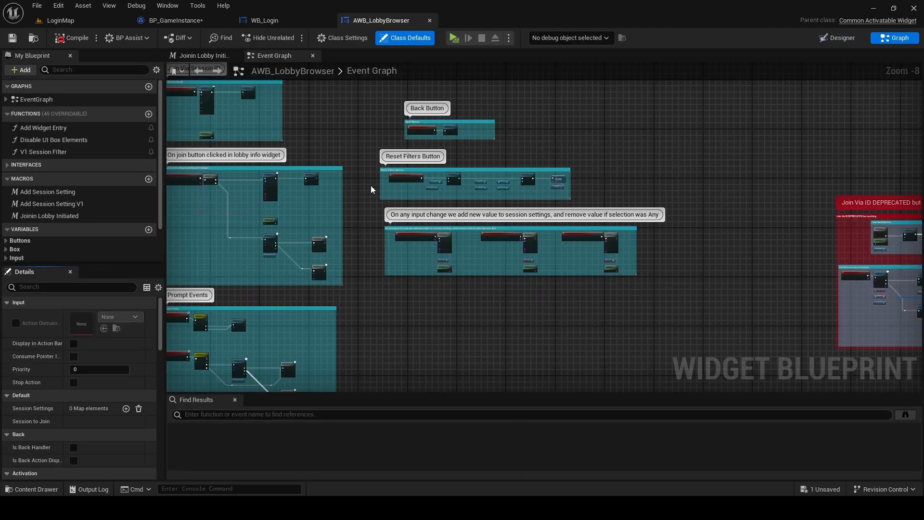
click(71, 37)
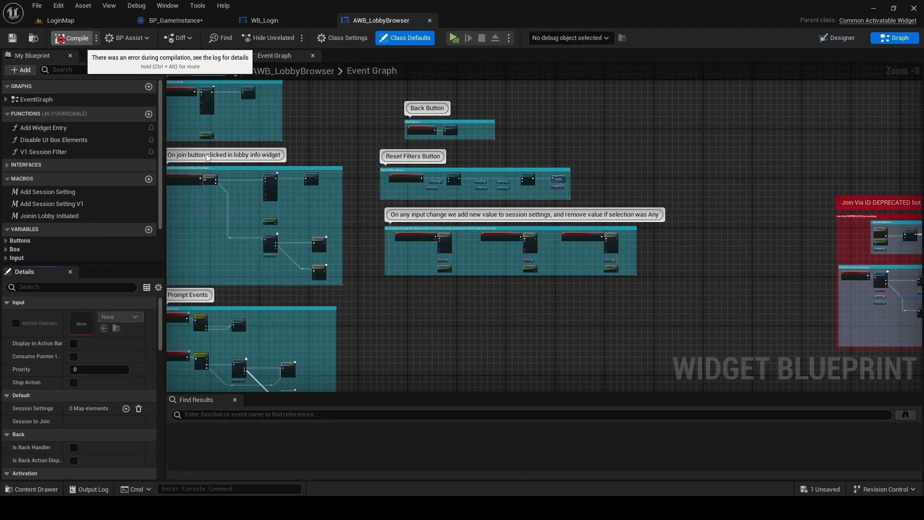
click(70, 37)
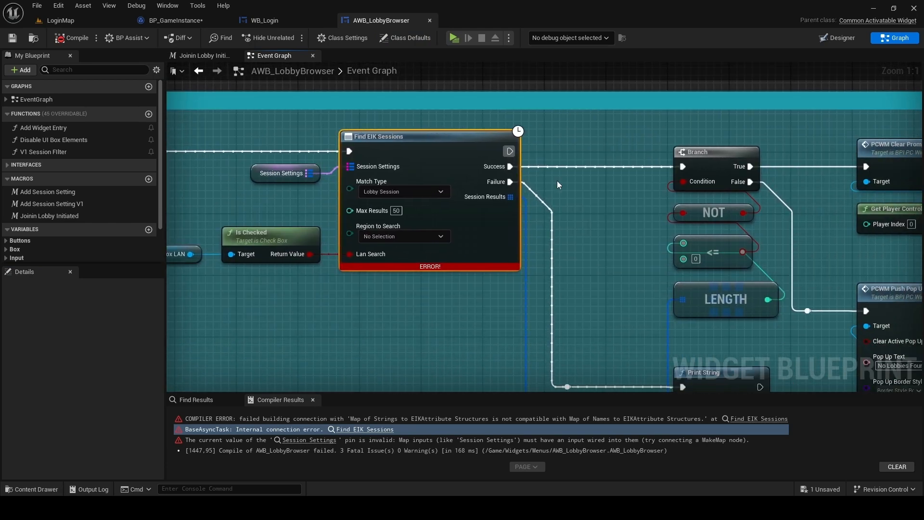
Inspect the Session Settings variable feeding the Find EIK Sessions input
scroll(down, 3)
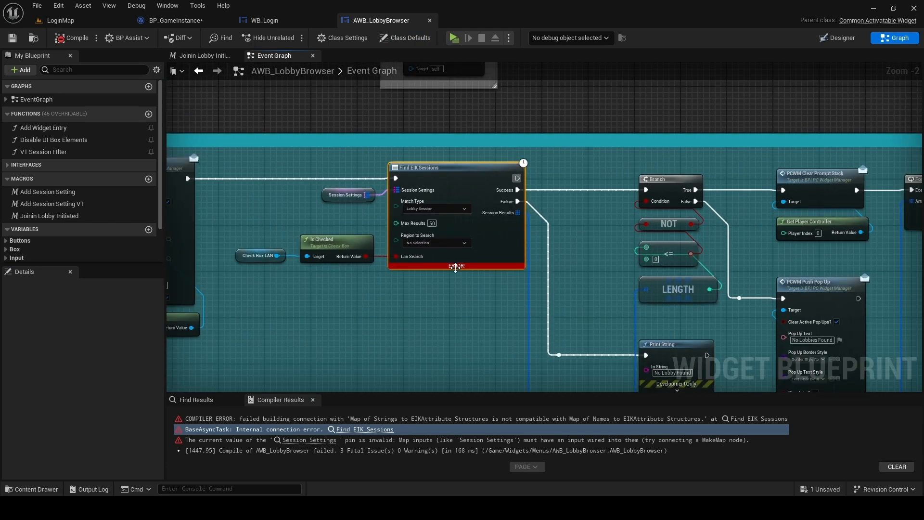
mouse_move(456, 264)
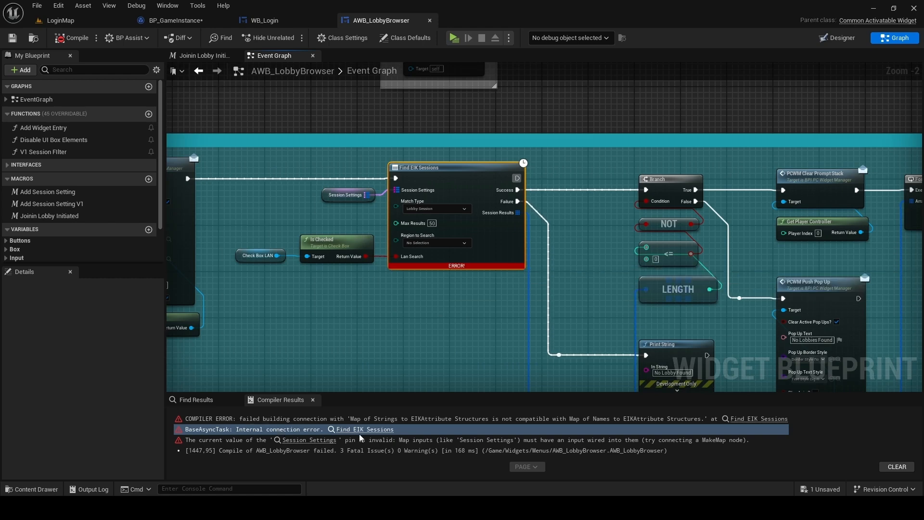
scroll(up, 3)
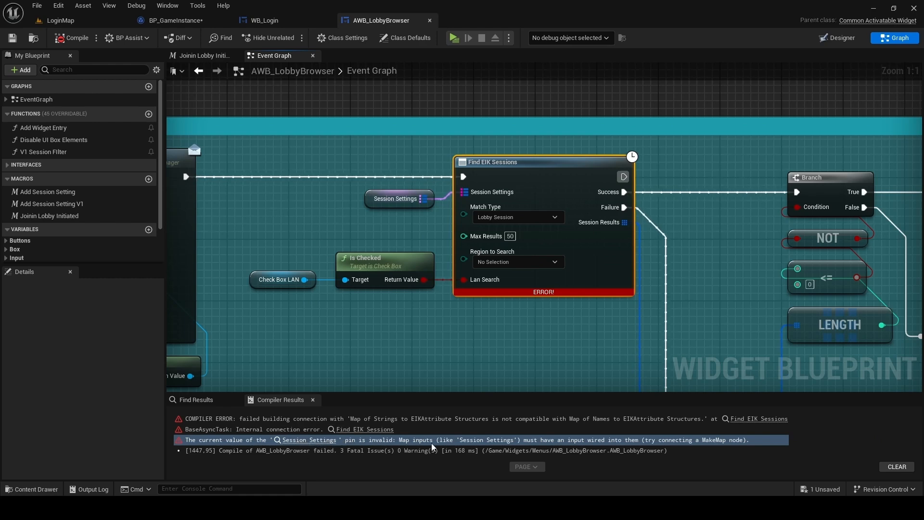
mouse_move(491, 443)
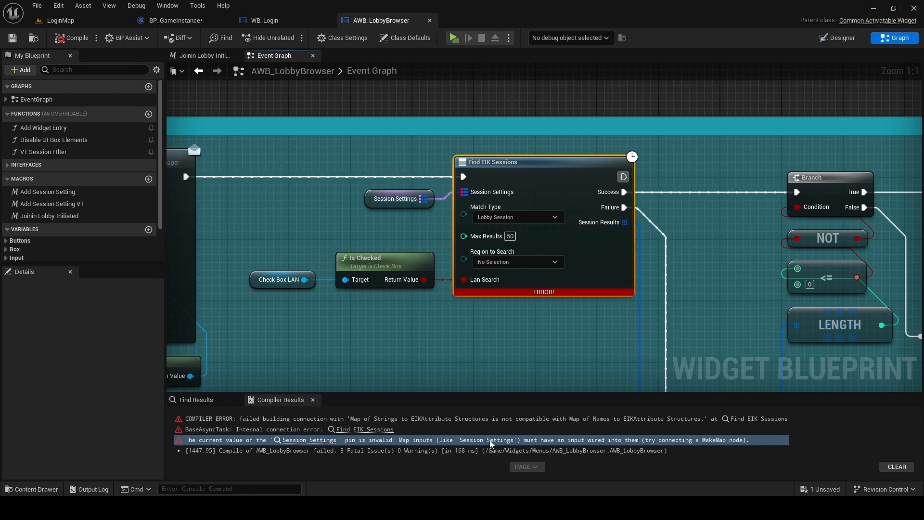
mouse_move(619, 443)
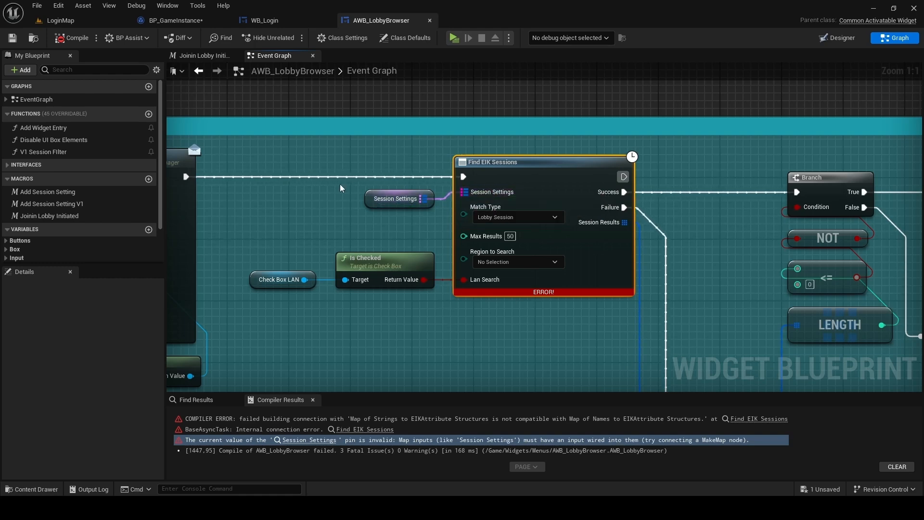
click(398, 199)
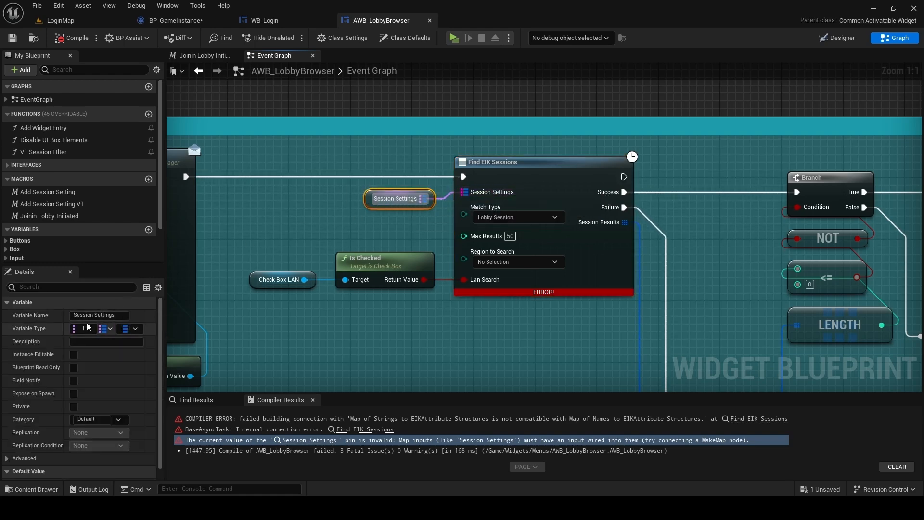
Check Session Settings' key type and find its references, jumping to the first Get in EventGraph
click(77, 328)
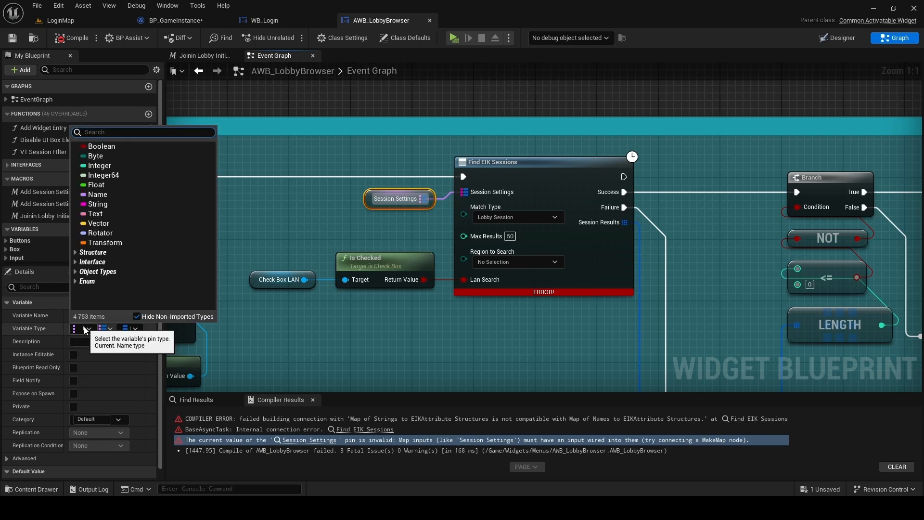
click(96, 204)
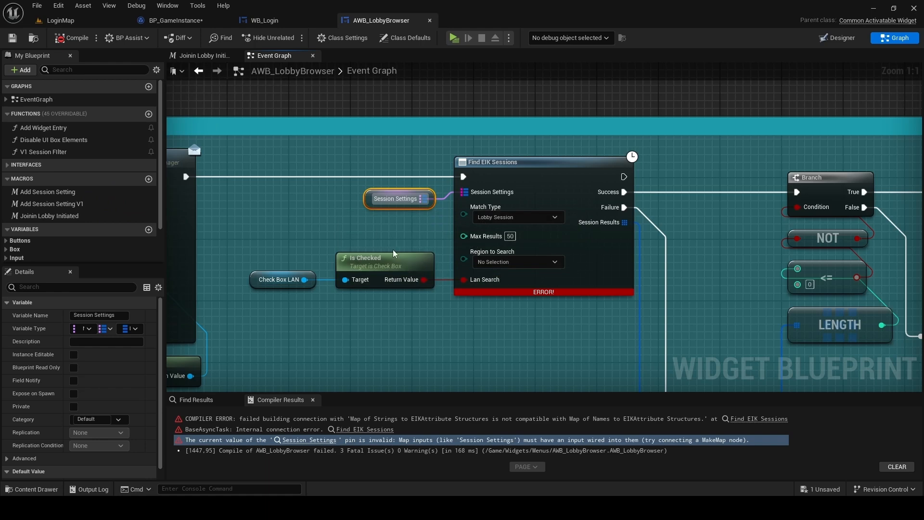
click(309, 440)
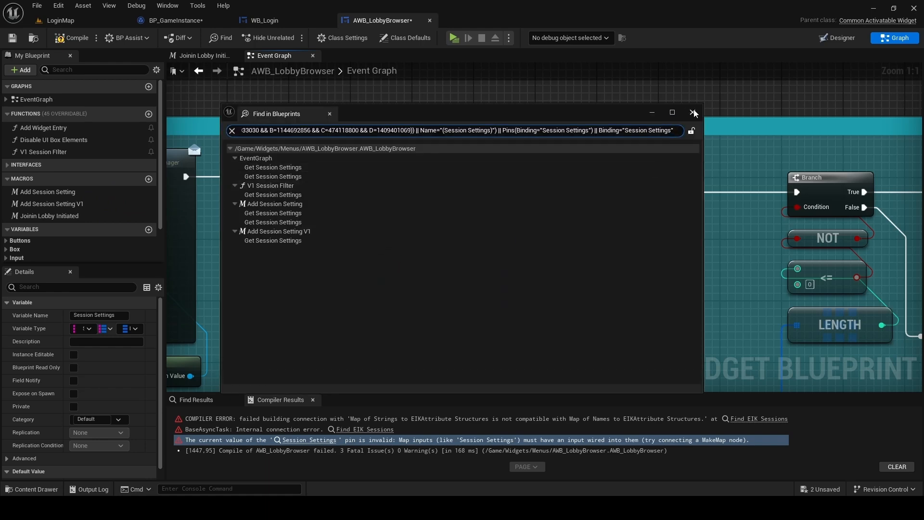
click(273, 167)
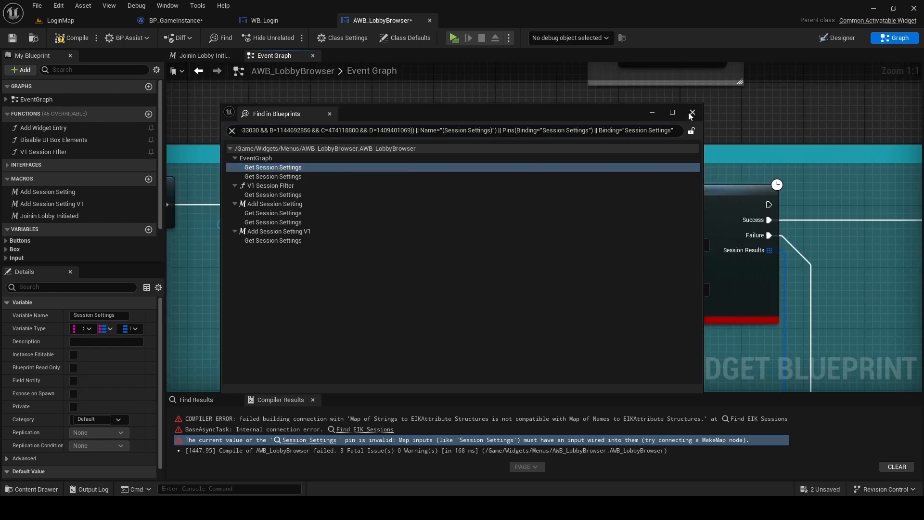
click(693, 113)
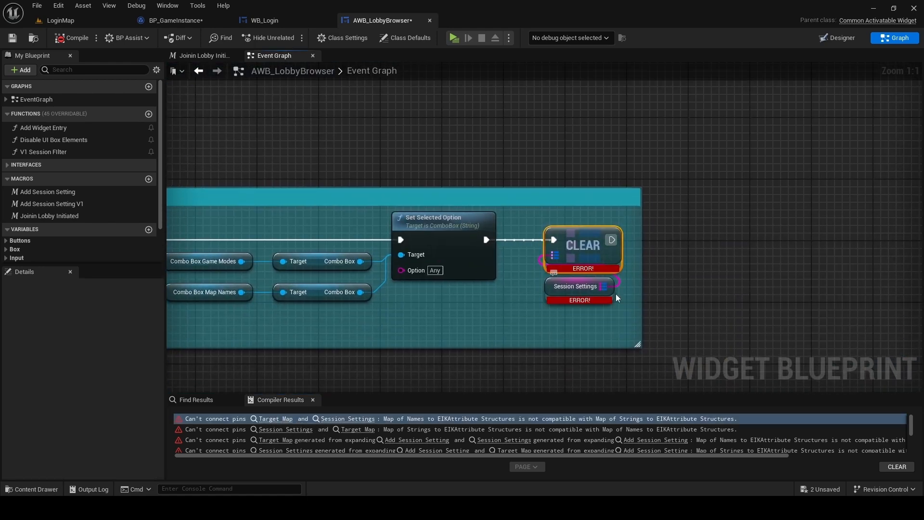
mouse_move(560, 286)
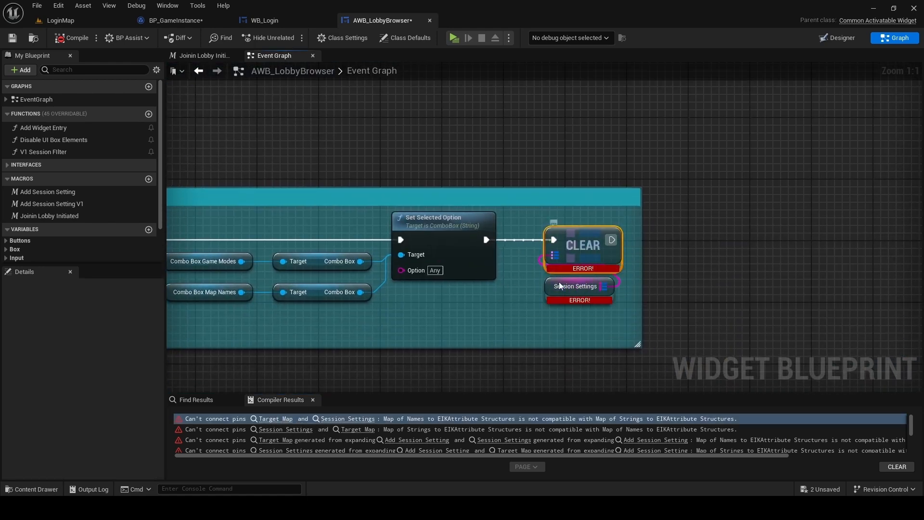
mouse_move(601, 299)
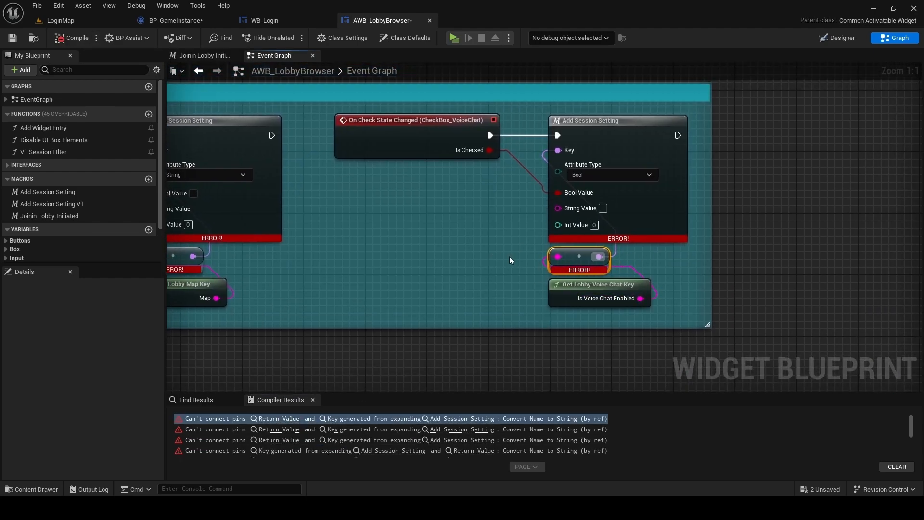
mouse_move(616, 143)
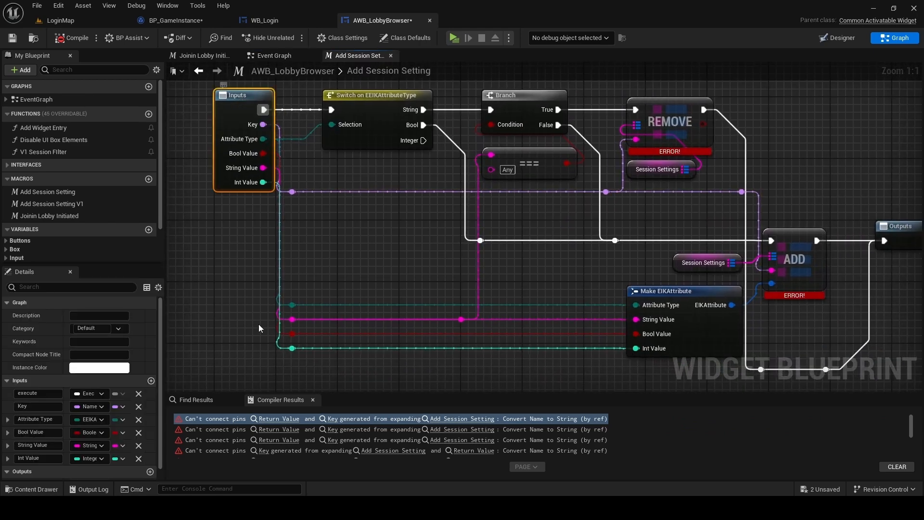
Change the Add Session Setting macro's Key input from Name to String and recompile
click(89, 406)
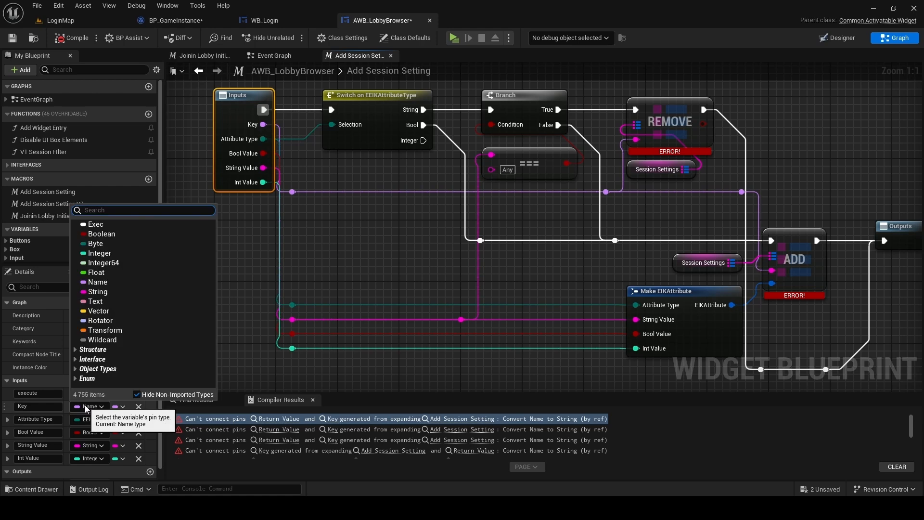
text(strin)
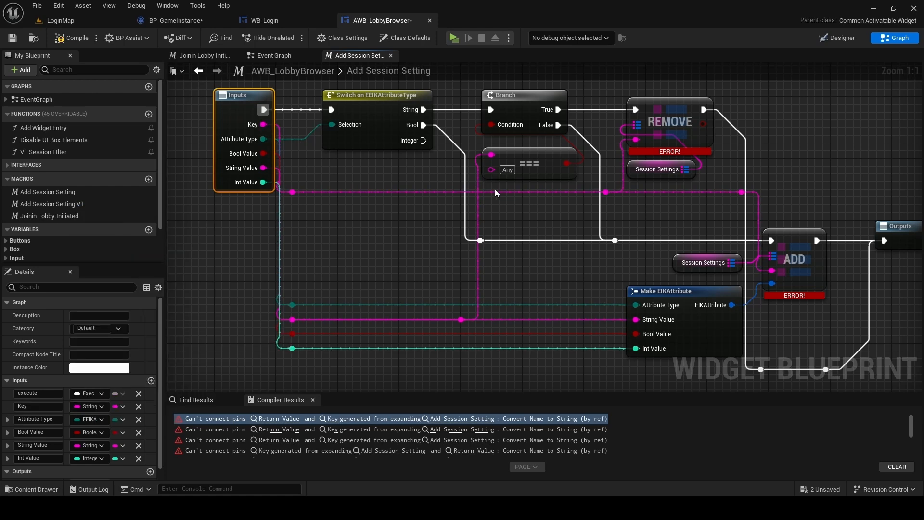
mouse_move(286, 148)
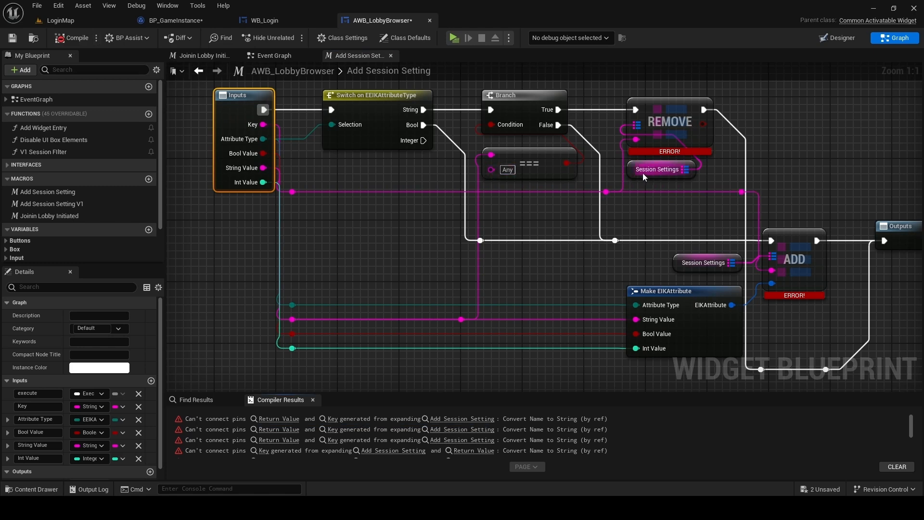
mouse_move(533, 169)
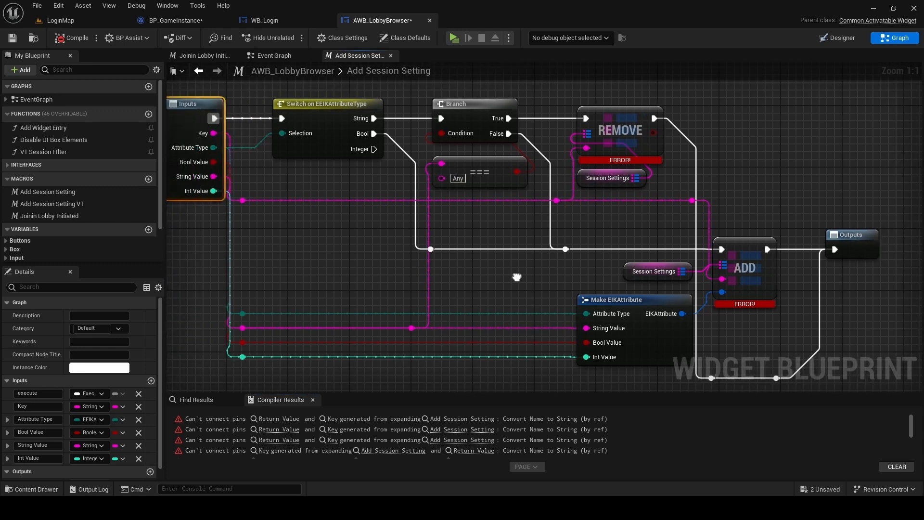
mouse_move(637, 177)
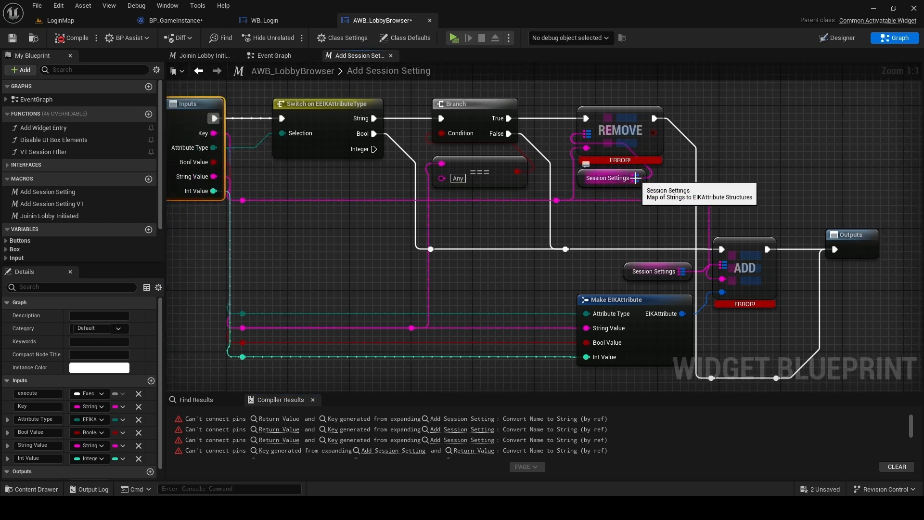
mouse_move(191, 147)
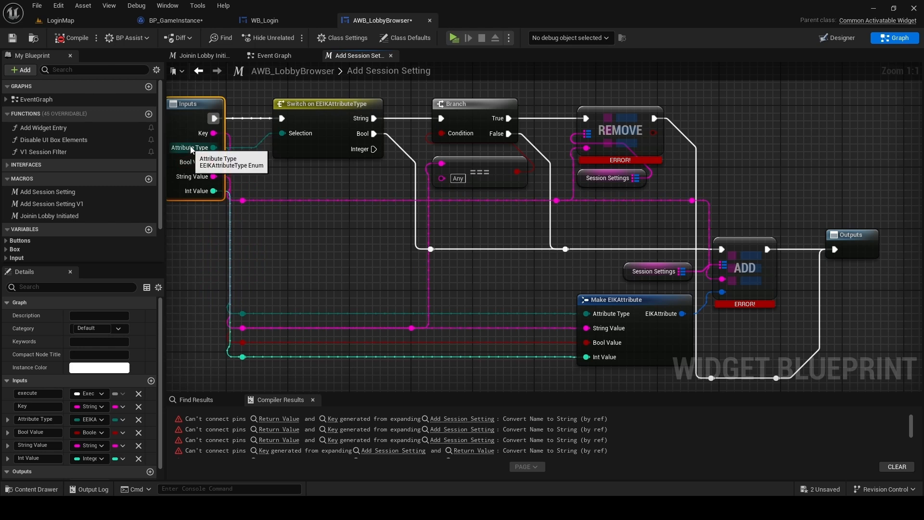
mouse_move(209, 133)
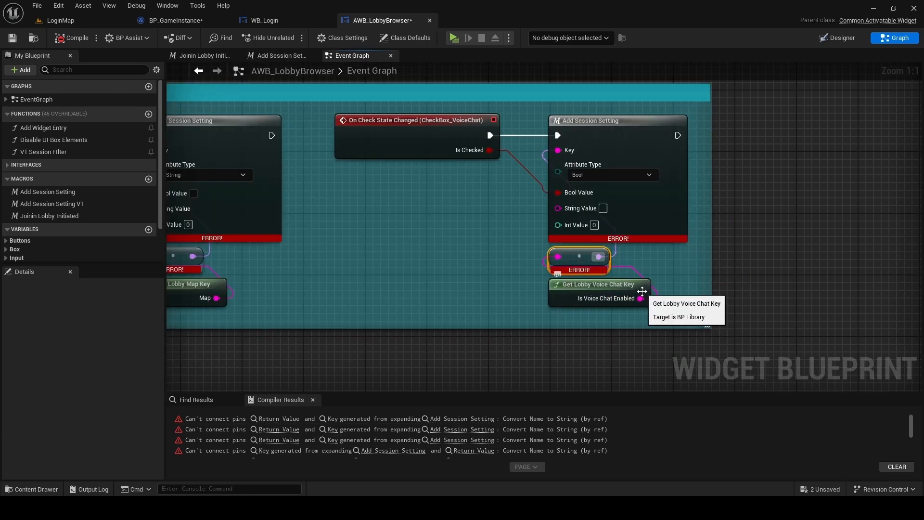
mouse_move(524, 246)
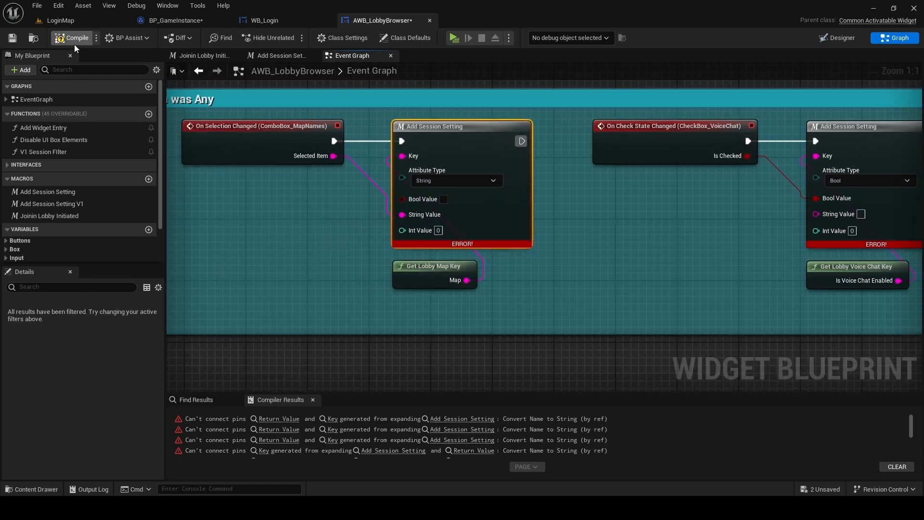
click(75, 37)
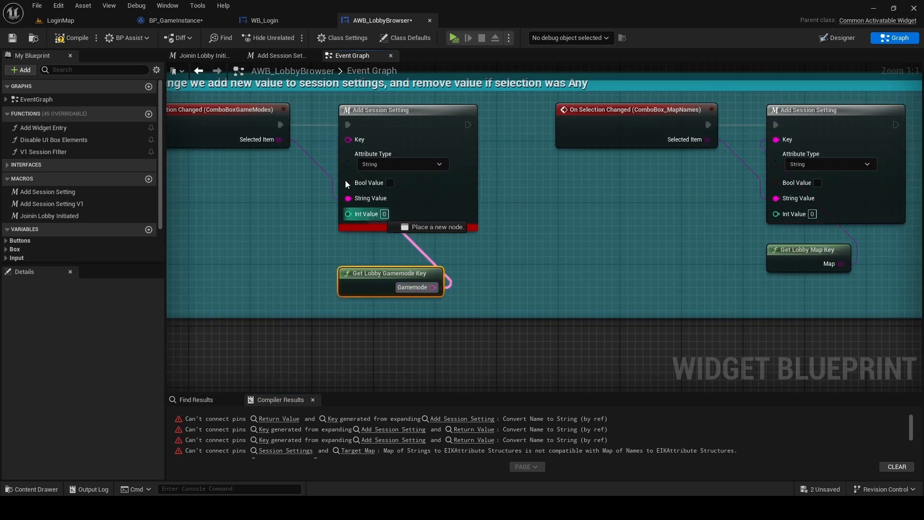
click(72, 38)
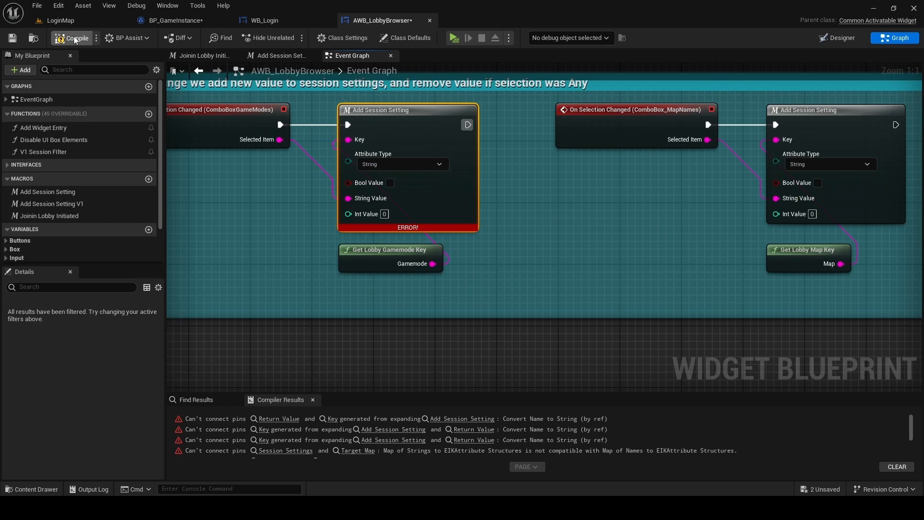
click(73, 38)
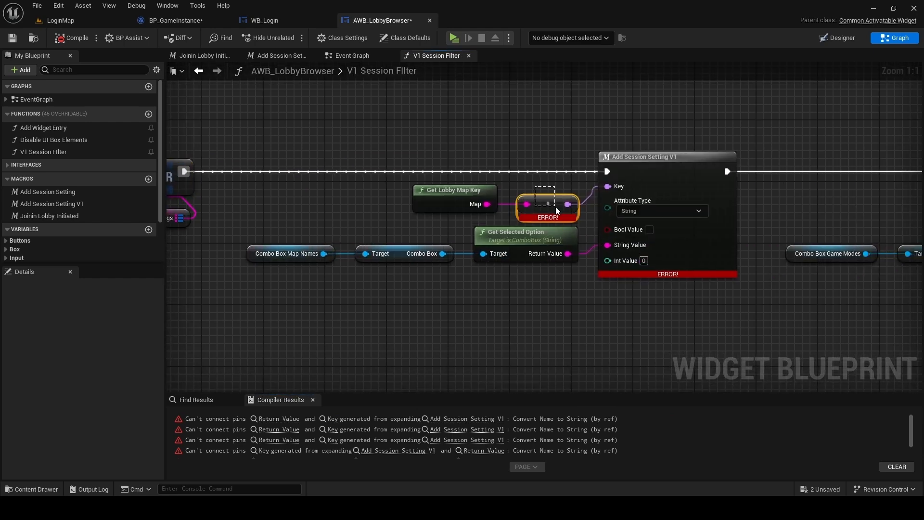
mouse_move(677, 174)
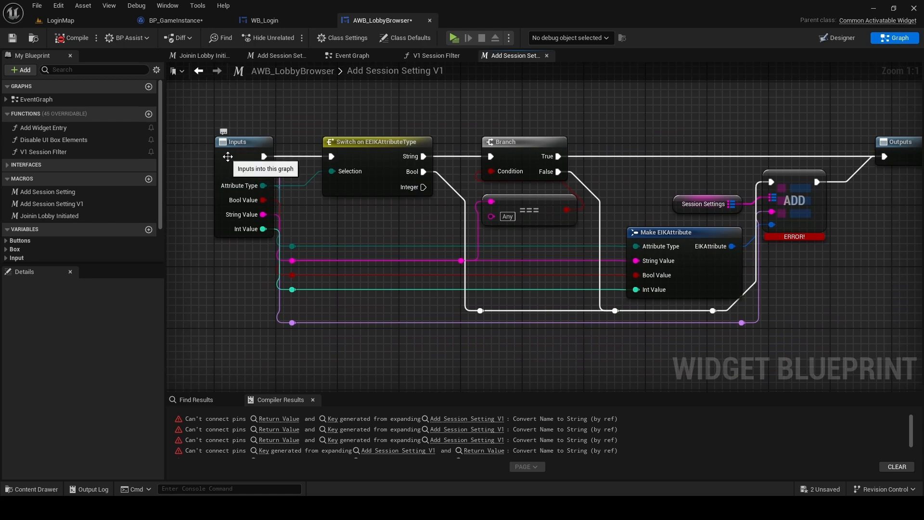
Change the Add Session Setting V1 macro's Key input type to String
click(91, 406)
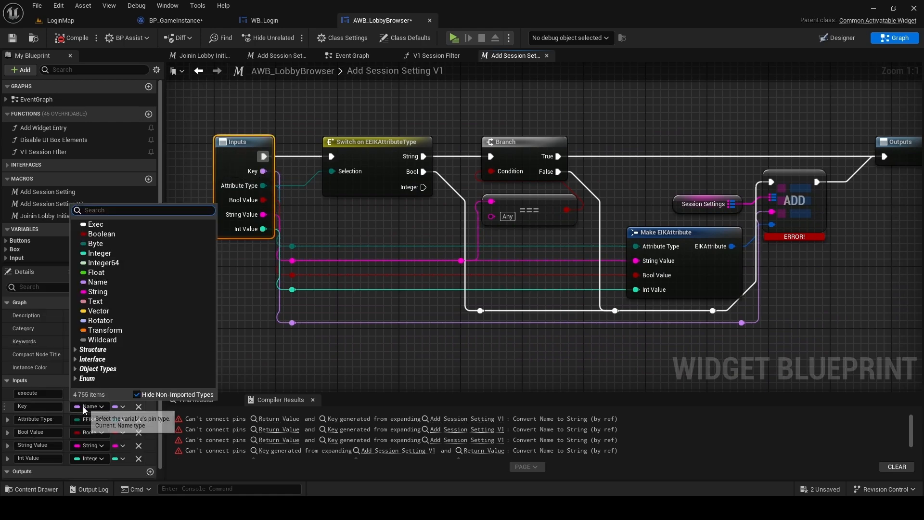
text(string)
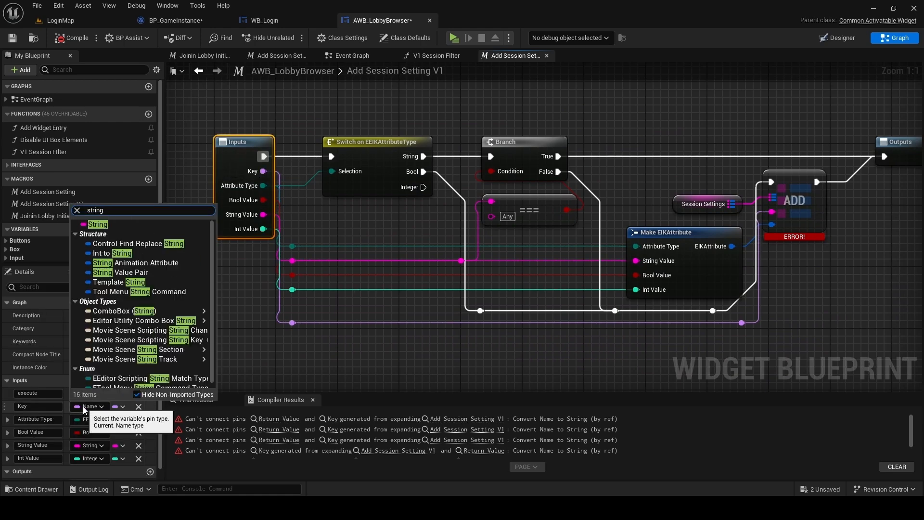
click(96, 225)
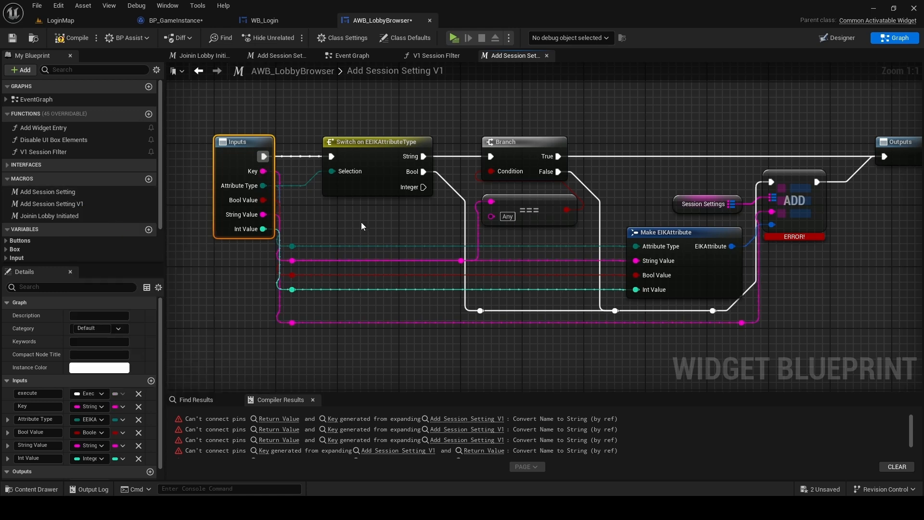
mouse_move(70, 38)
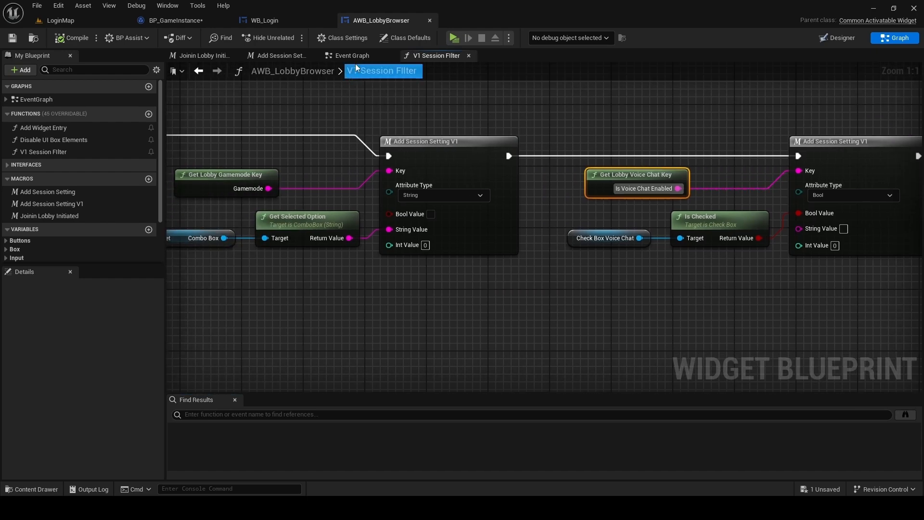
Close AWB_LobbyBrowser, then save BP_GameInstance from its Event Graph
click(351, 56)
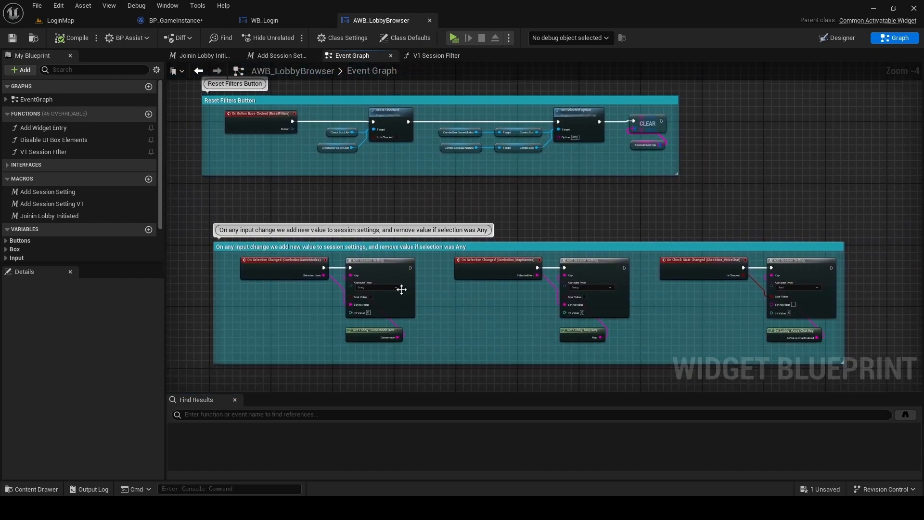
mouse_move(430, 20)
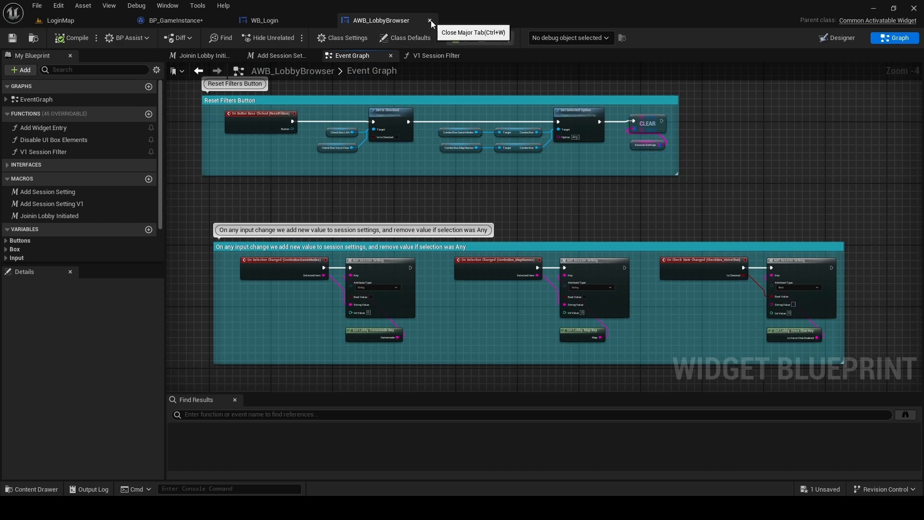
click(429, 21)
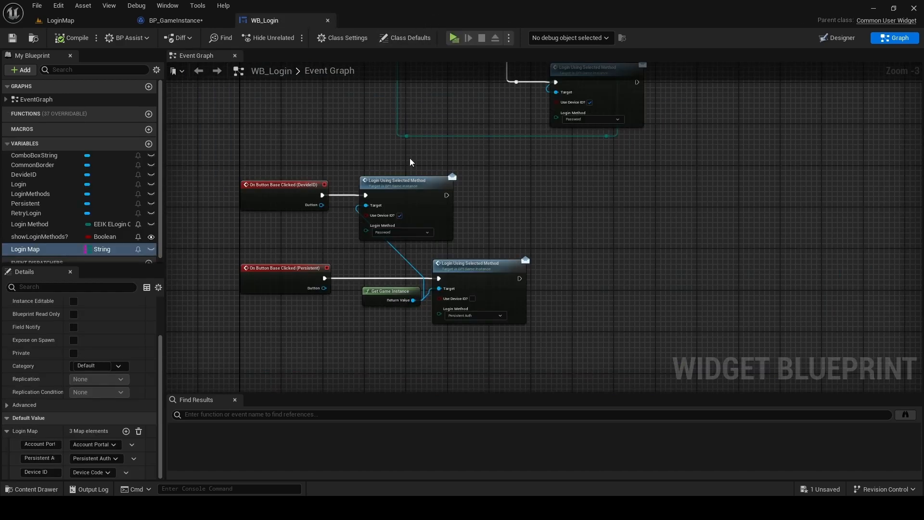
click(171, 20)
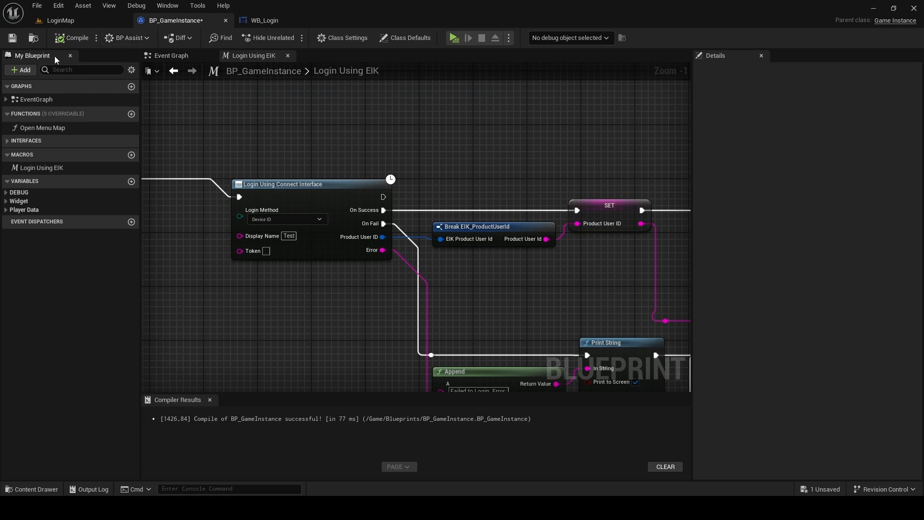
mouse_move(172, 56)
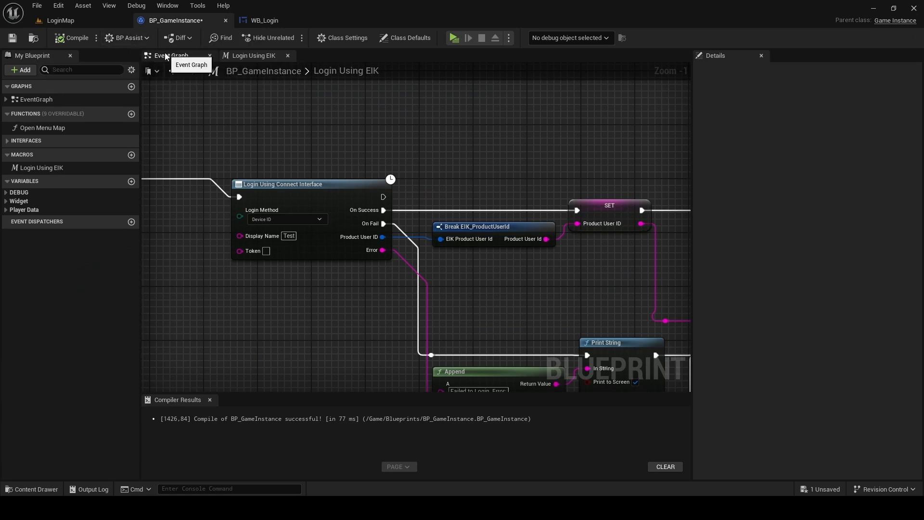
click(172, 56)
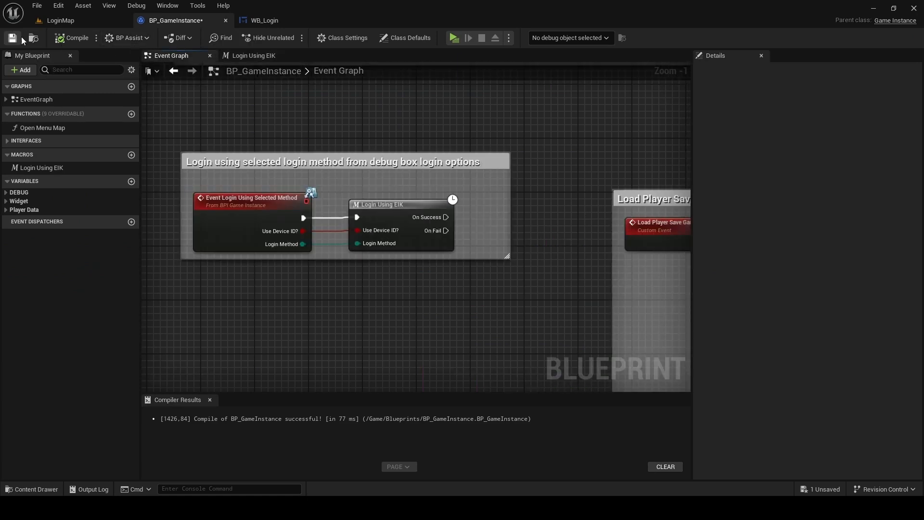
click(58, 20)
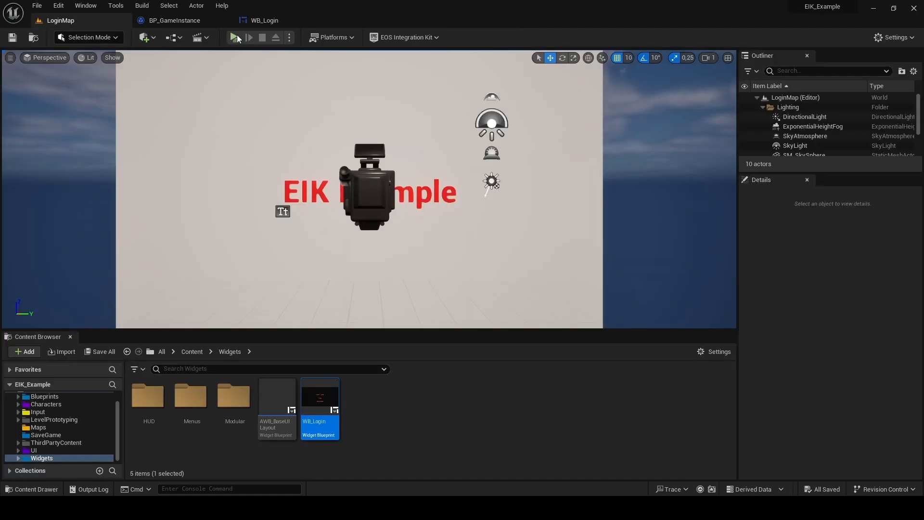
Play-test logging in via Device ID and navigating the Public Lobbies browser and back to the menu
click(235, 38)
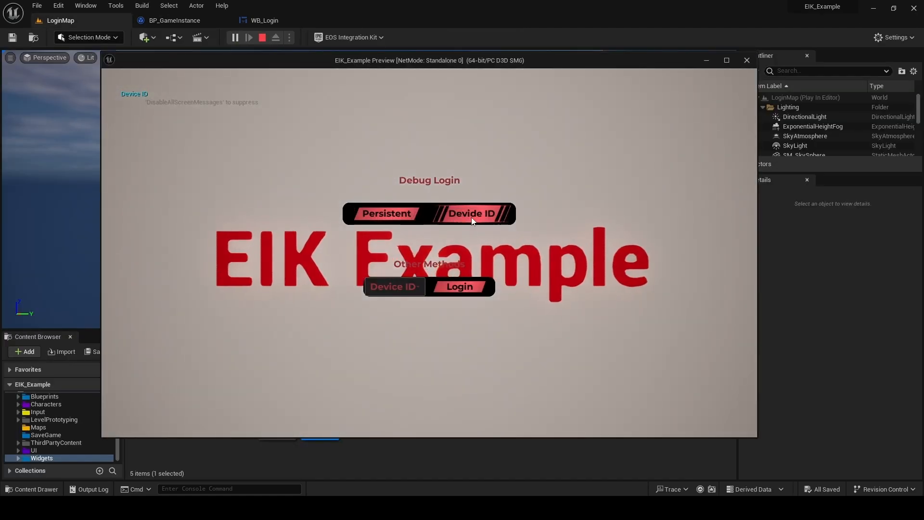
click(459, 287)
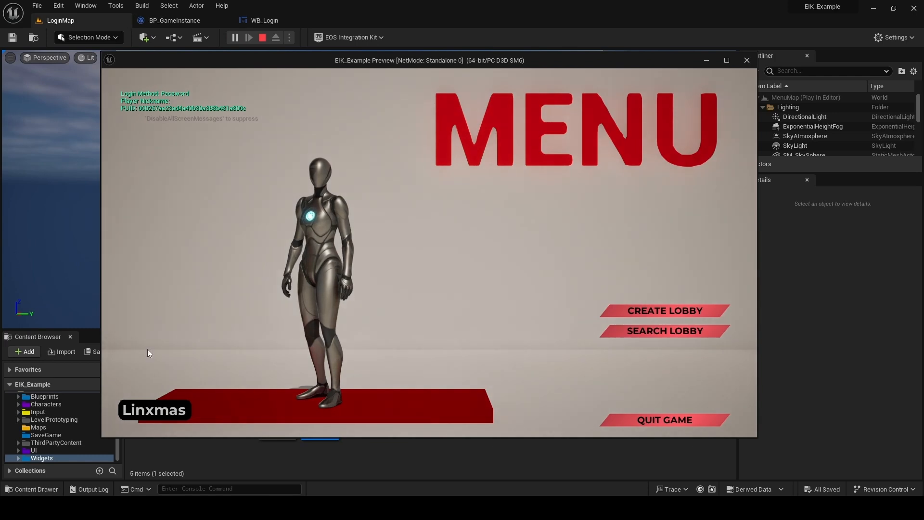
click(664, 419)
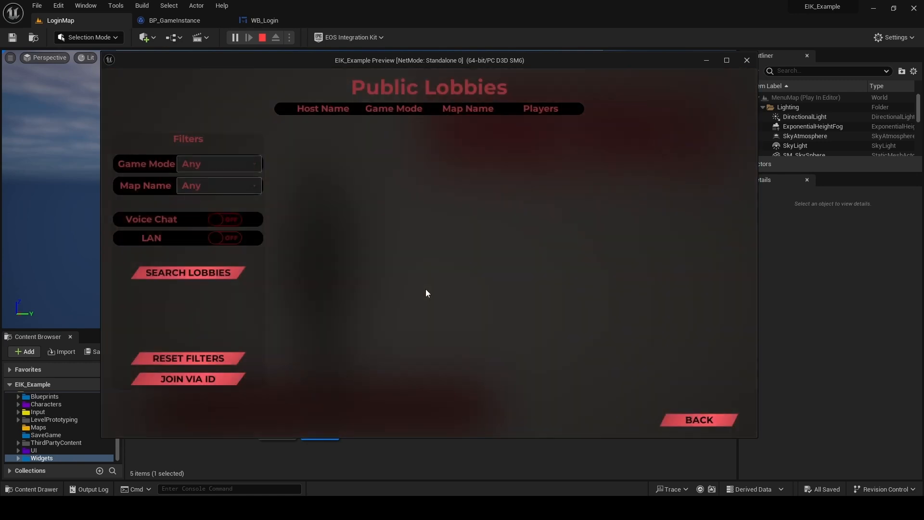
click(699, 420)
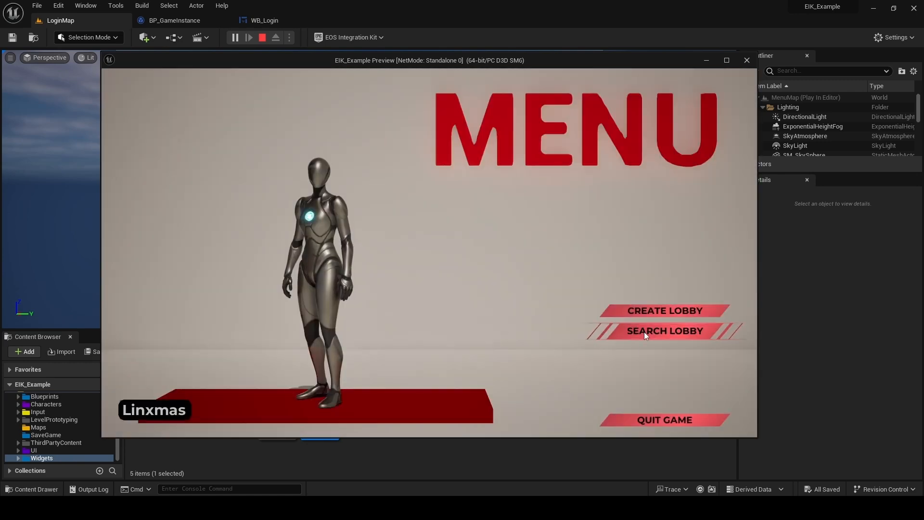
click(664, 330)
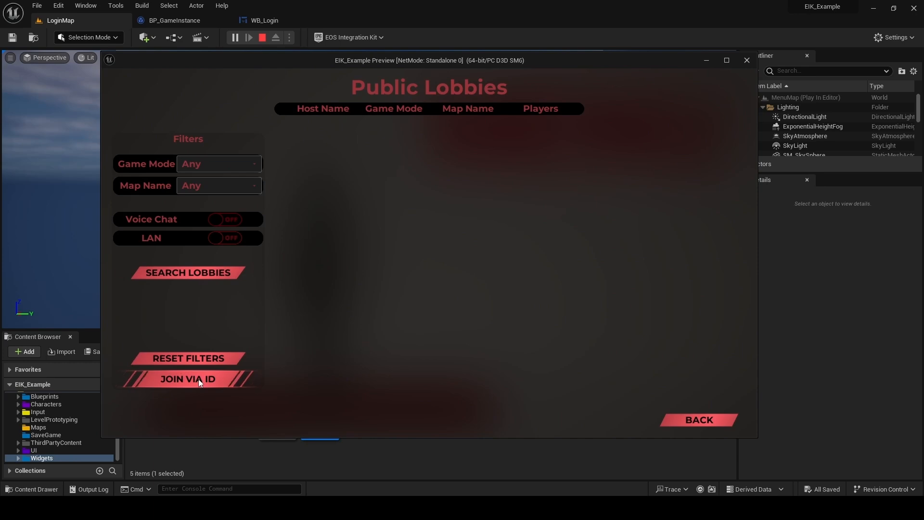
mouse_move(699, 419)
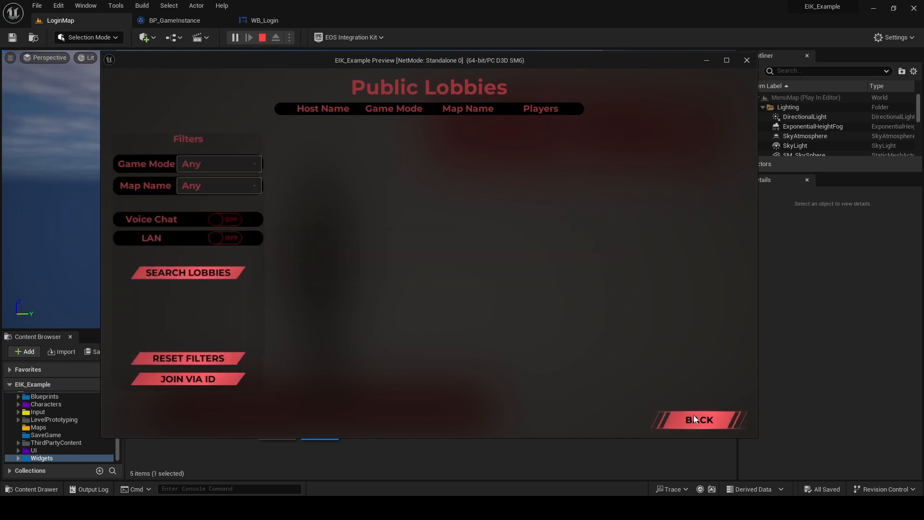
click(699, 419)
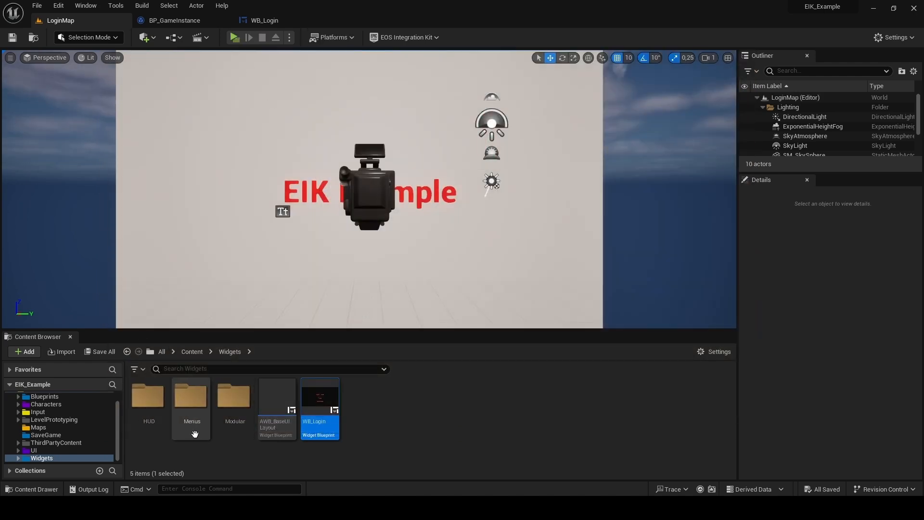
Open AWB_MenuPrompt from Widgets > Modular, check its Class Defaults, and view its Designer layout
double_click(234, 398)
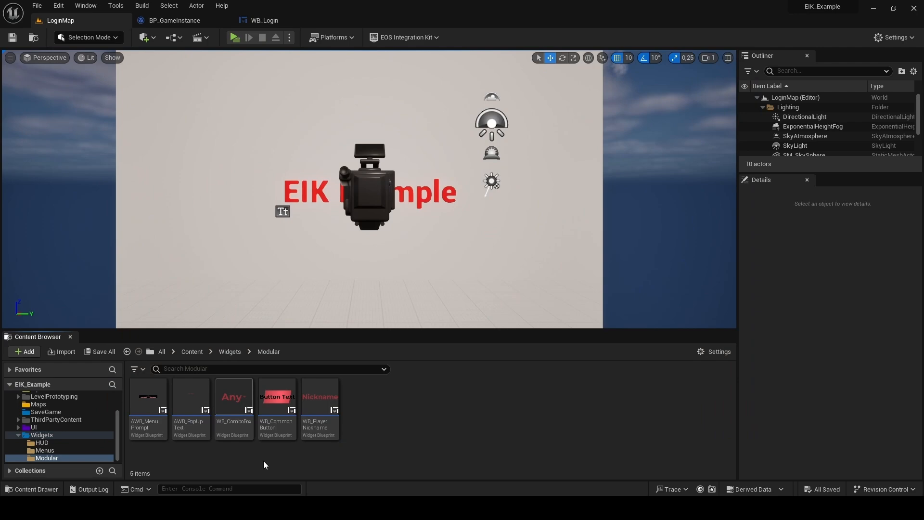
mouse_move(171, 458)
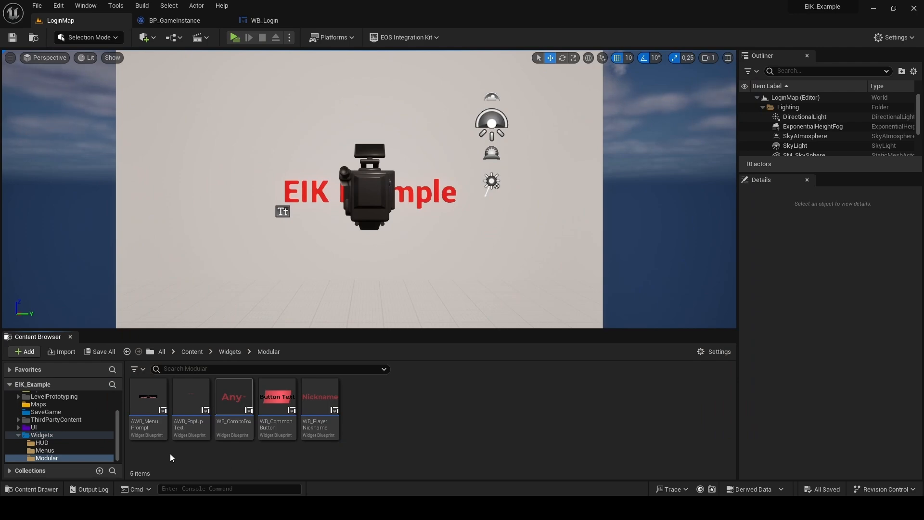
double_click(147, 395)
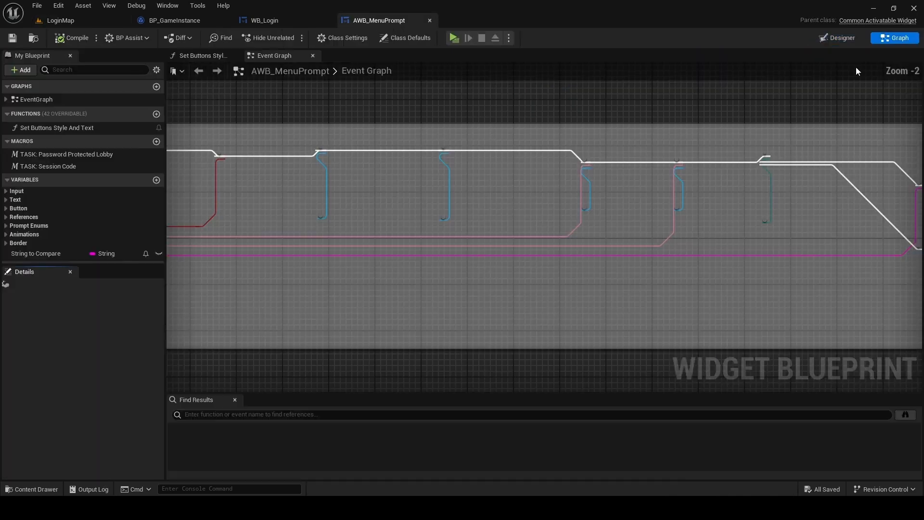
click(406, 37)
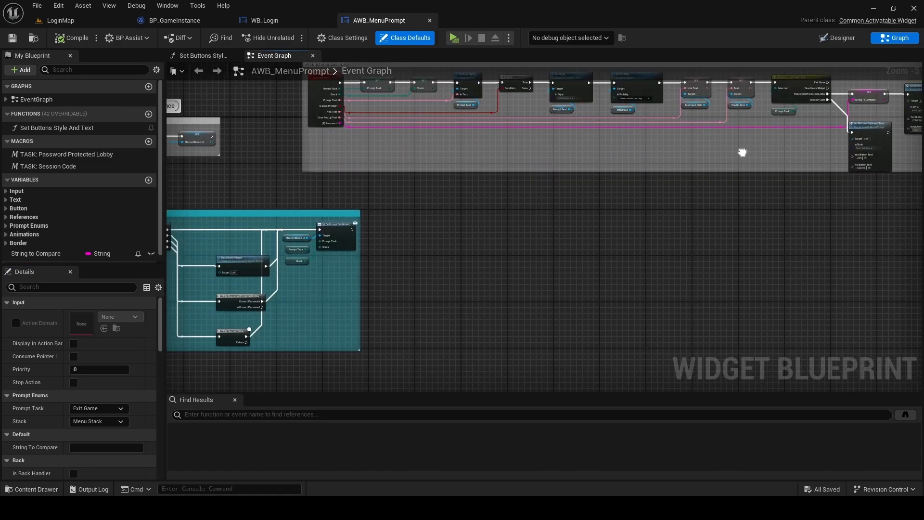
scroll(up, 3)
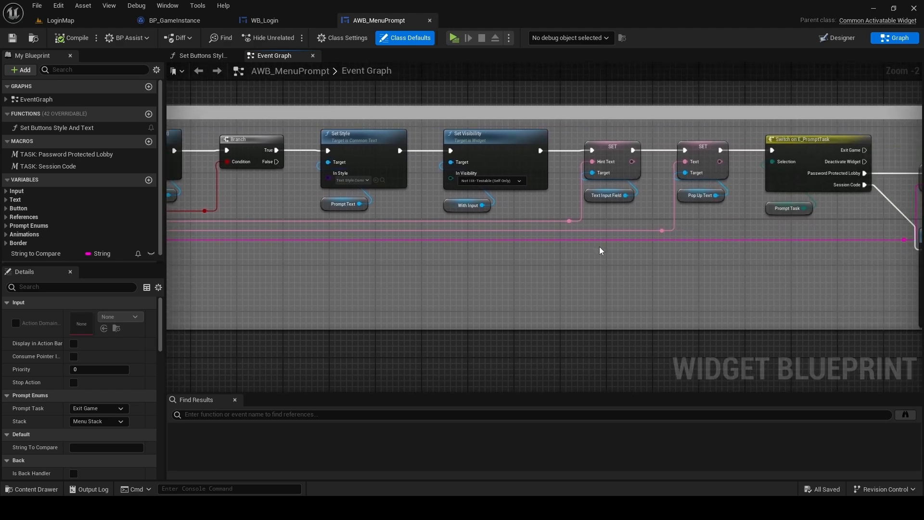
mouse_move(318, 194)
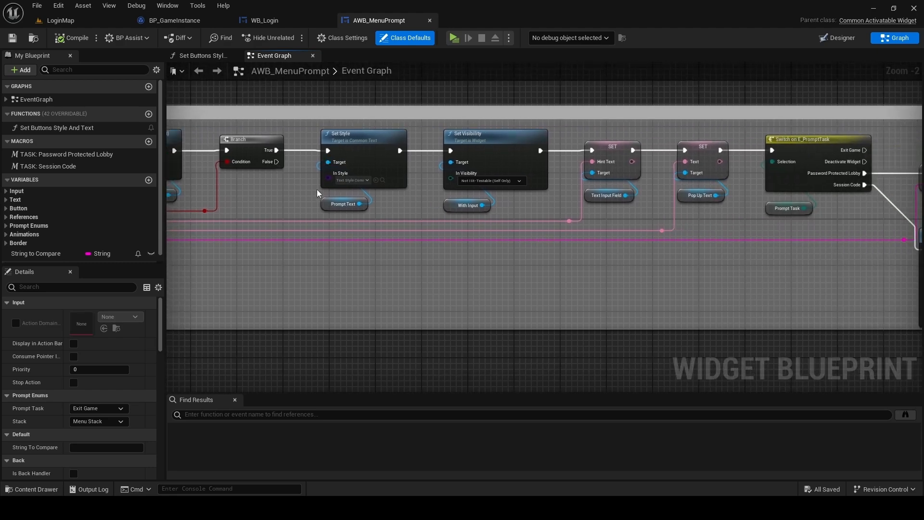
mouse_move(544, 262)
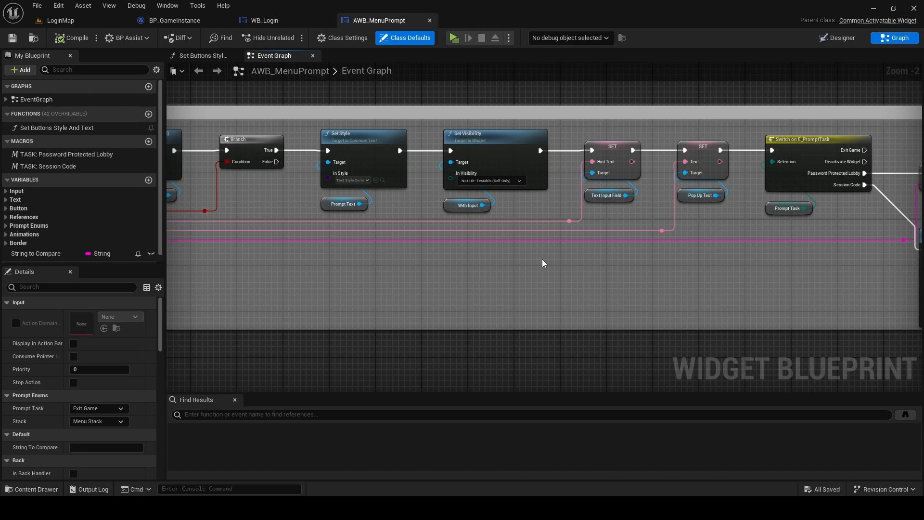
mouse_move(489, 204)
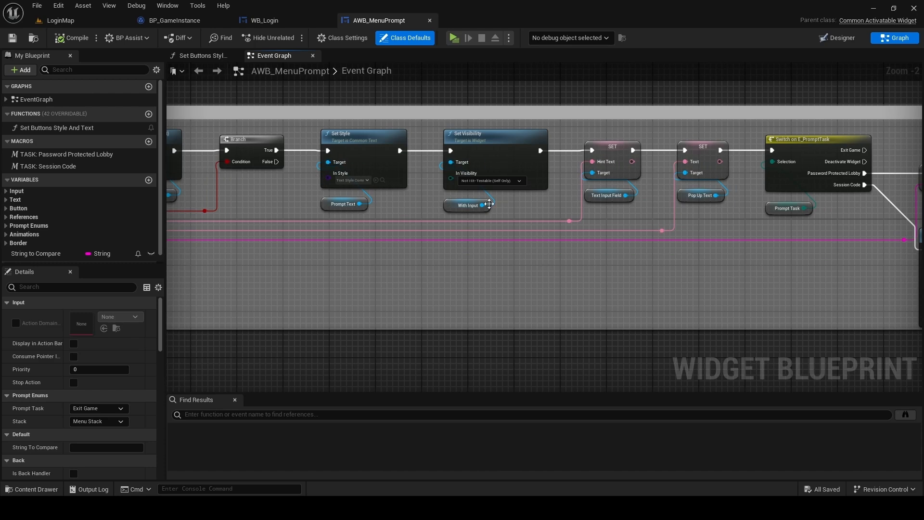
mouse_move(694, 182)
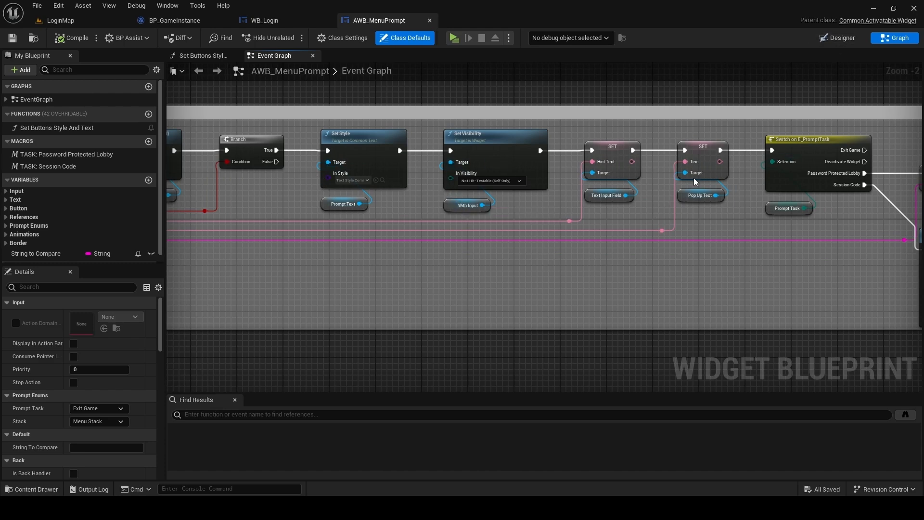
mouse_move(837, 37)
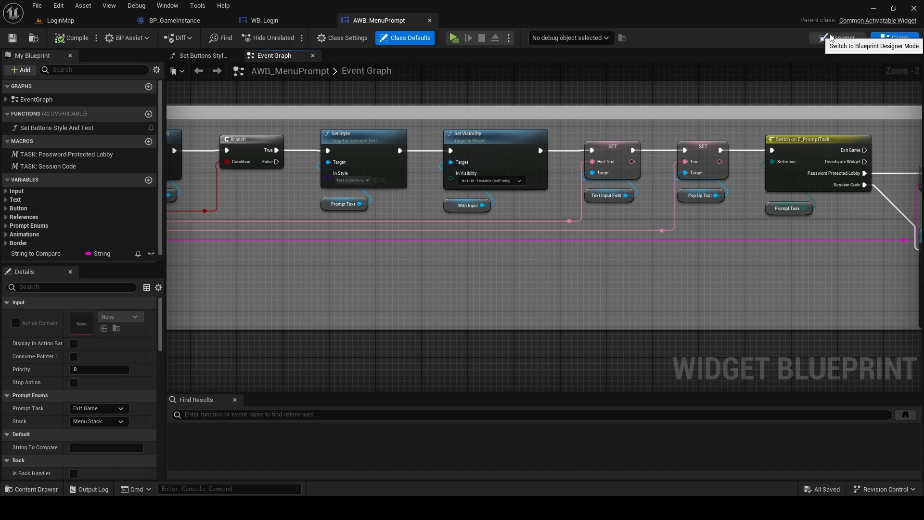
click(837, 37)
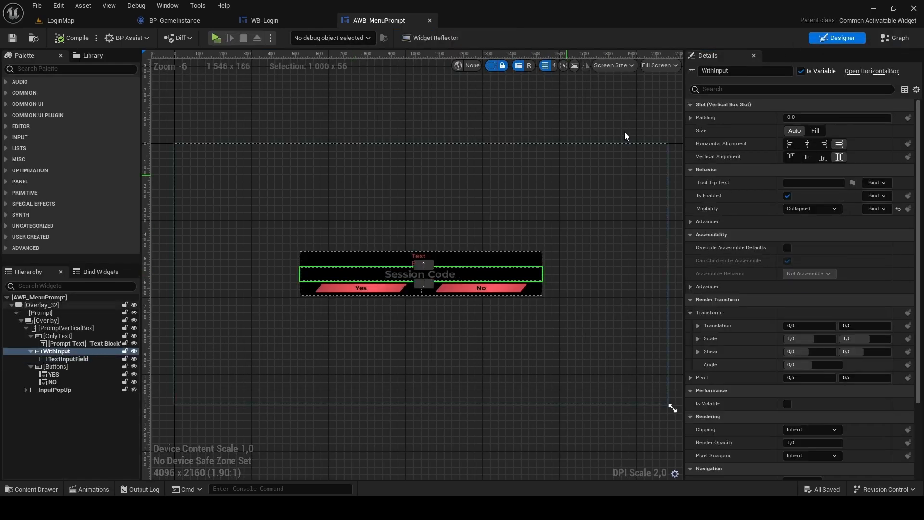
Add a Set Visibility node on the Branch False path collapsing the With Input field
click(893, 38)
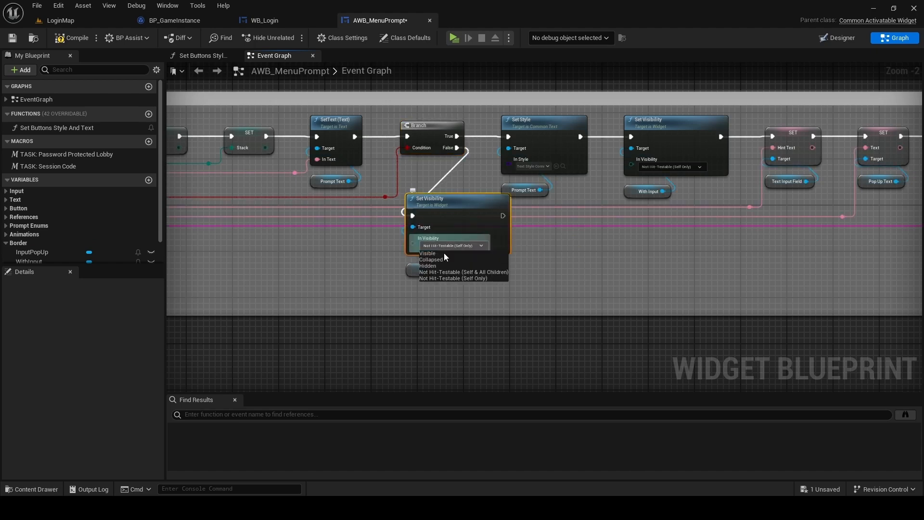
click(431, 259)
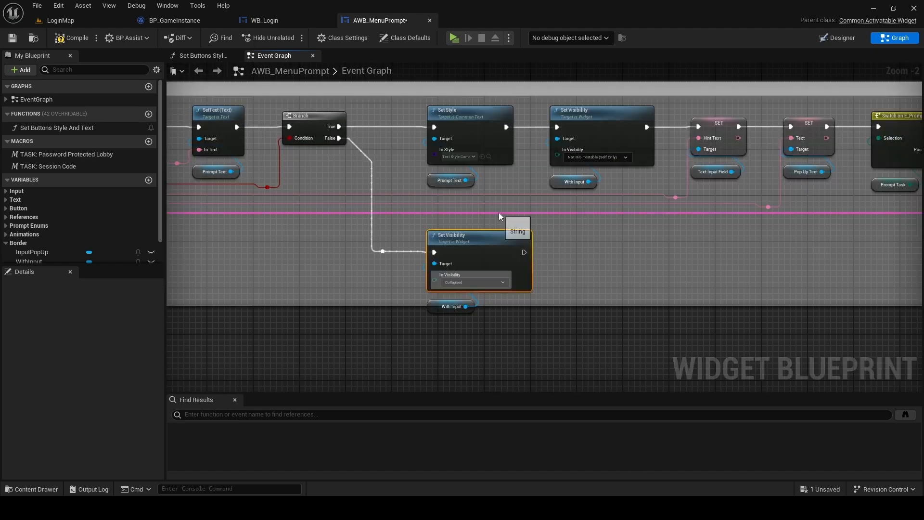
scroll(down, 3)
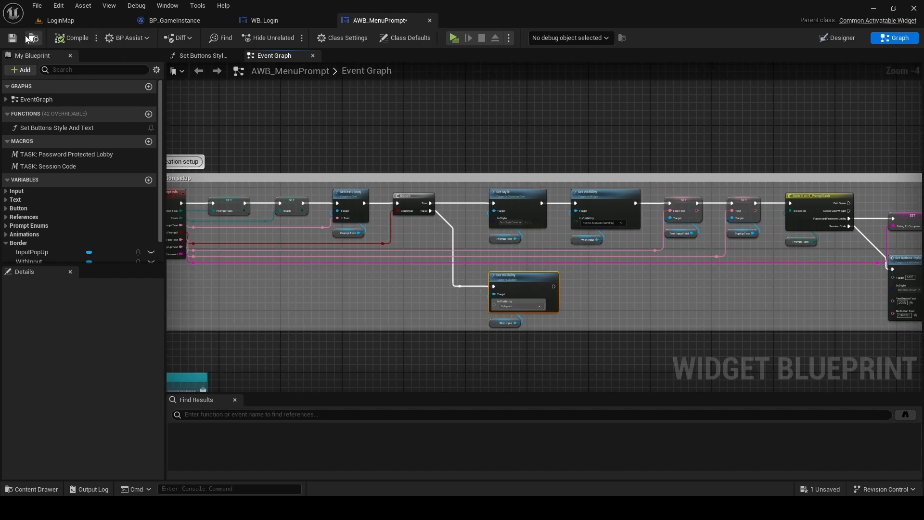
Play-test the game: log in with Persistent, reach Public Lobbies via Search Lobby, then end the session
click(453, 38)
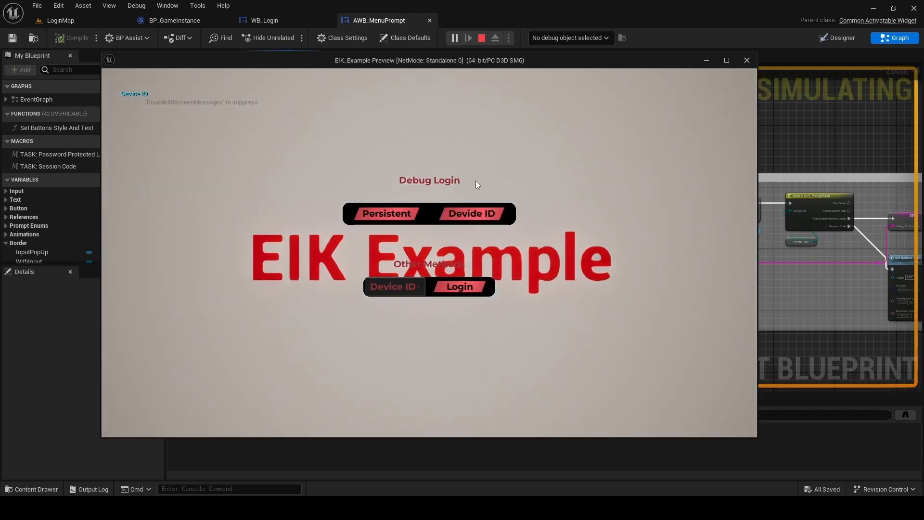
click(459, 287)
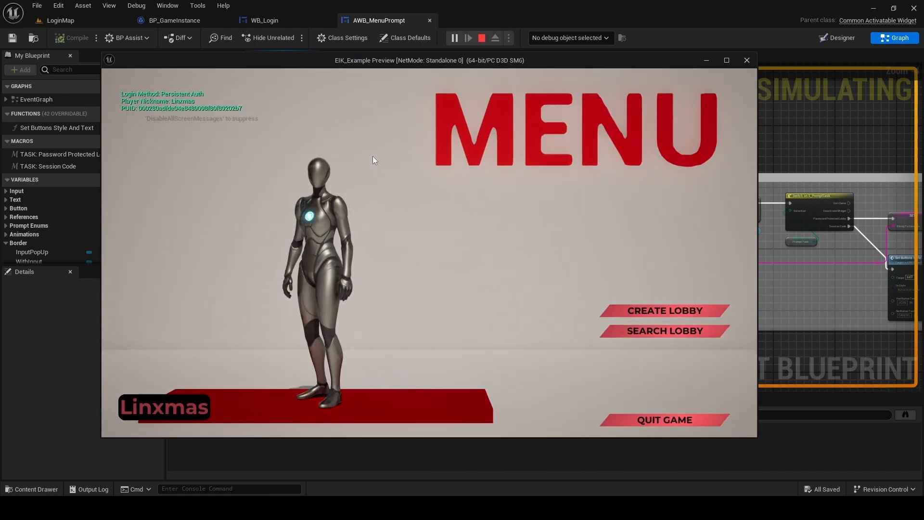
mouse_move(676, 349)
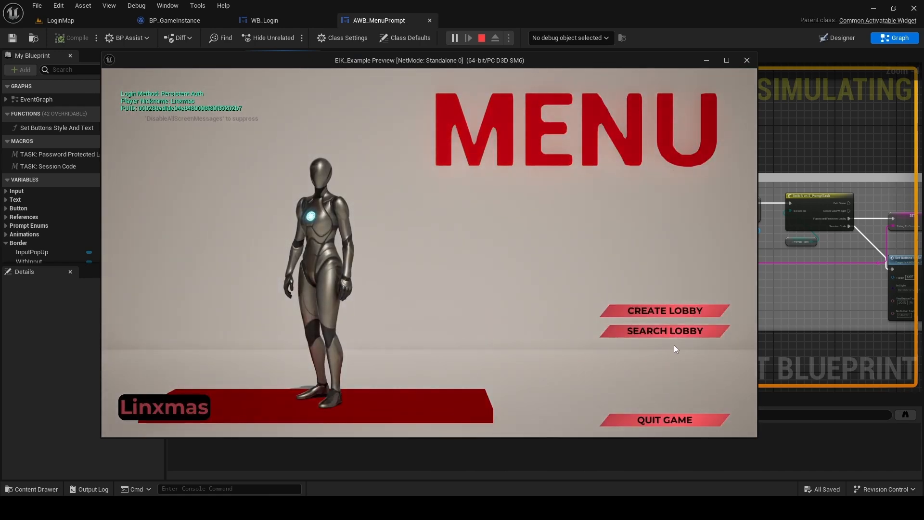
click(664, 330)
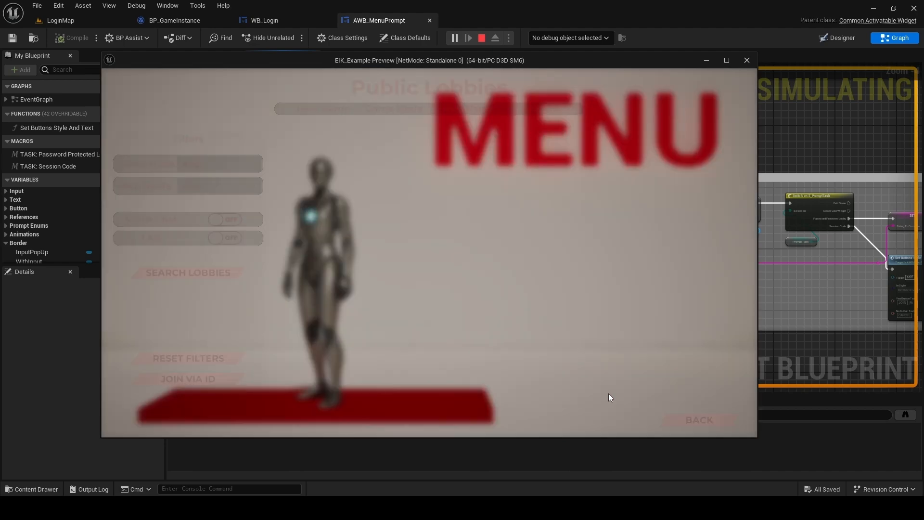
click(663, 420)
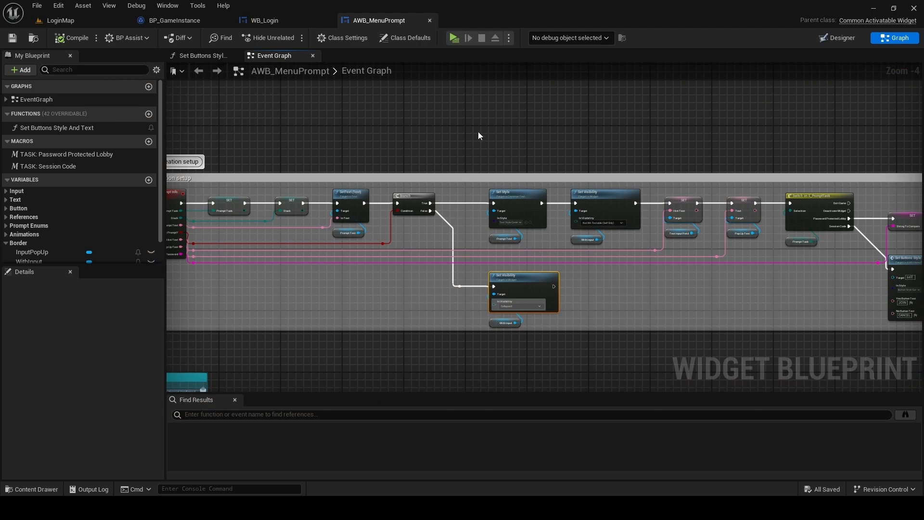
mouse_move(299, 77)
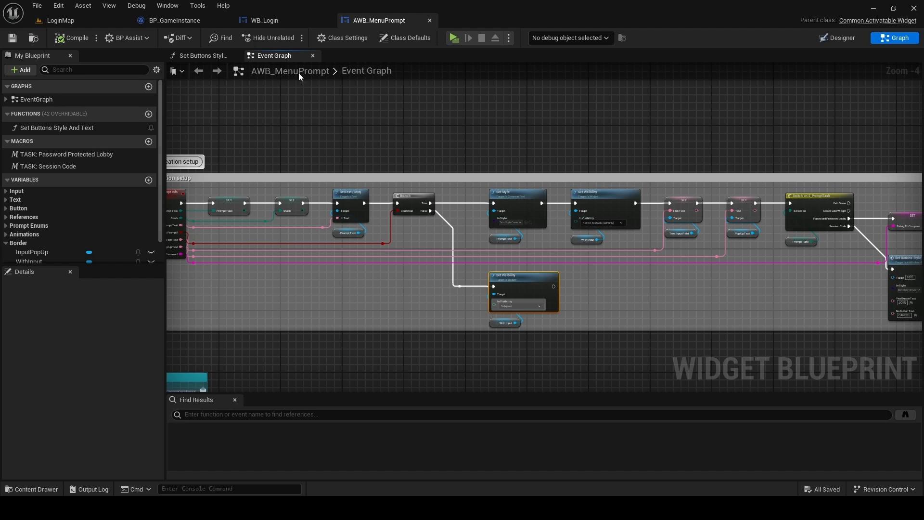
Switch to the WB_Login widget's event graph showing the login-method button events
click(264, 21)
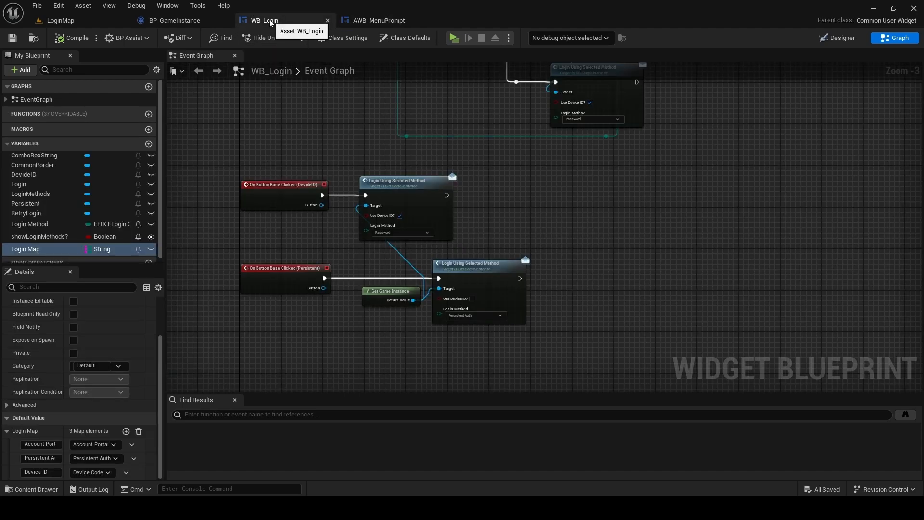
mouse_move(603, 175)
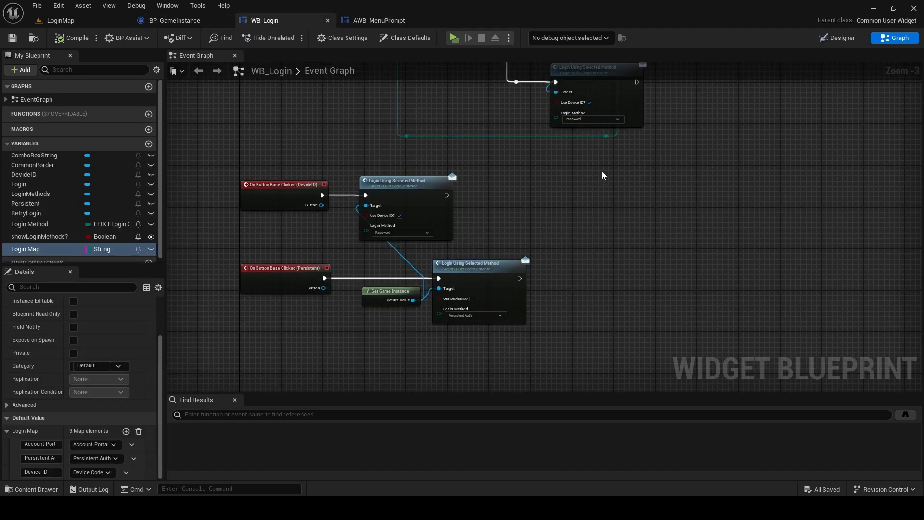